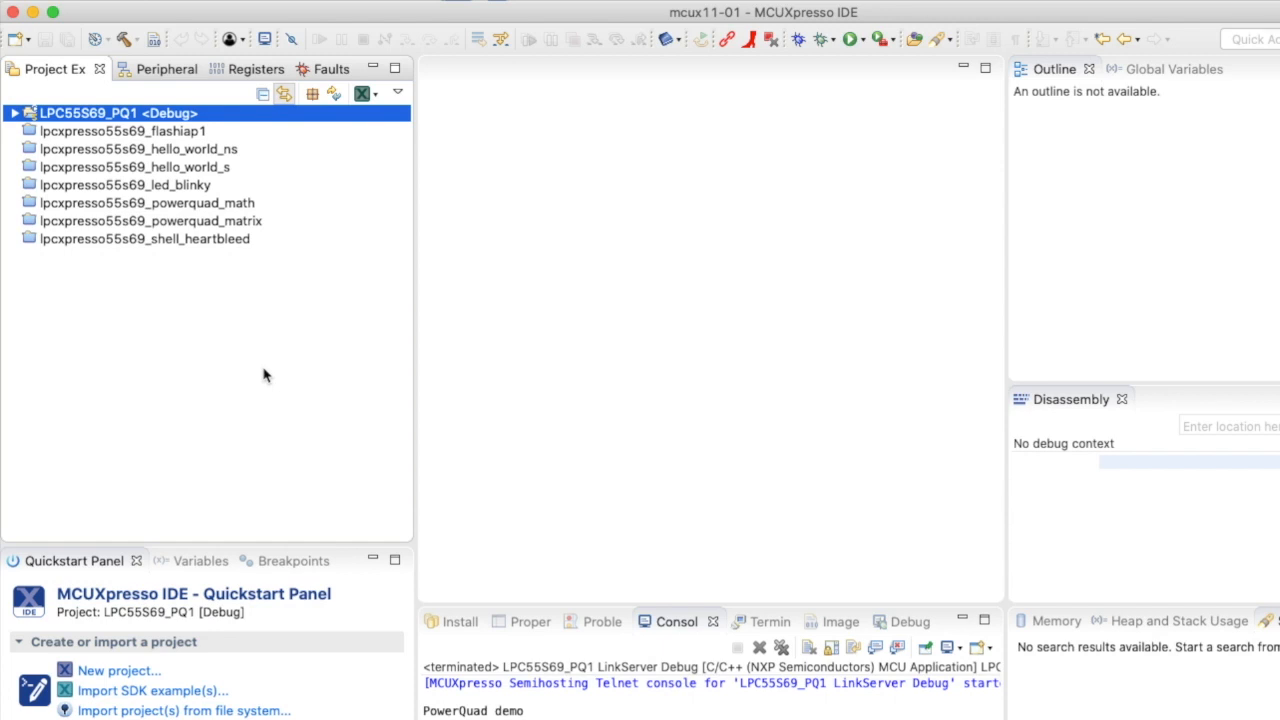
pyautogui.moveTo(150, 624)
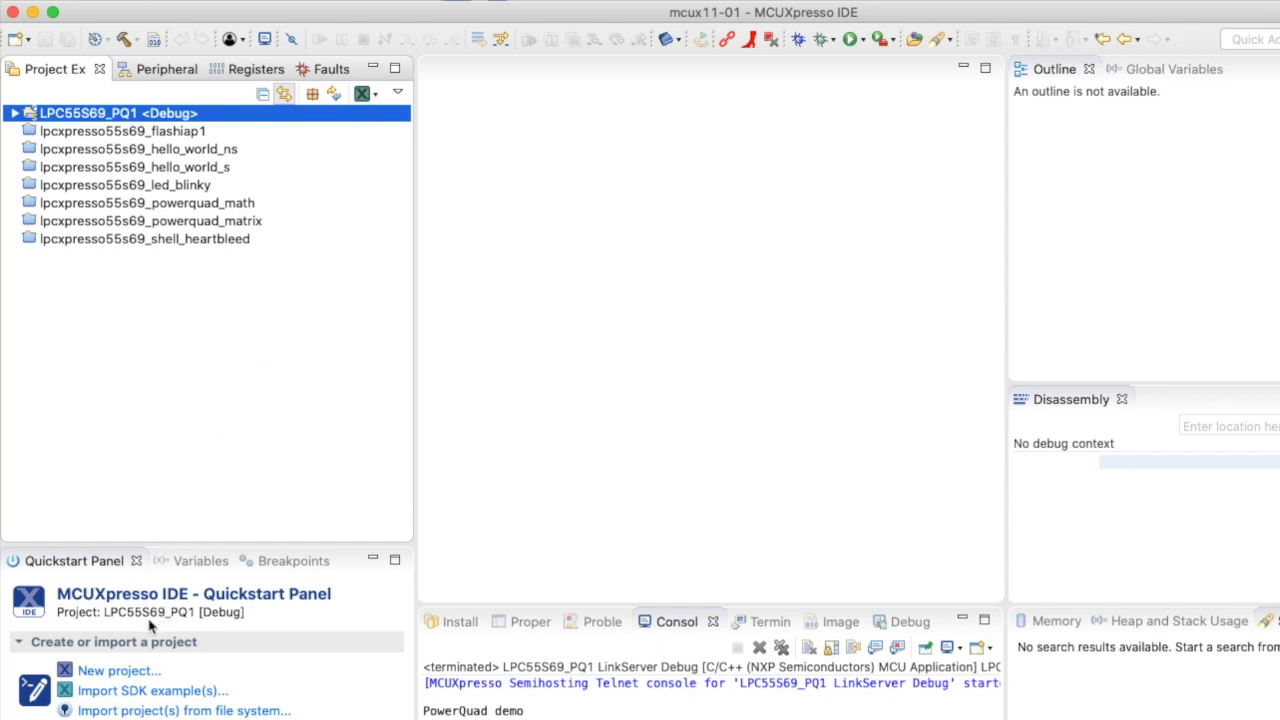
pyautogui.moveTo(168, 424)
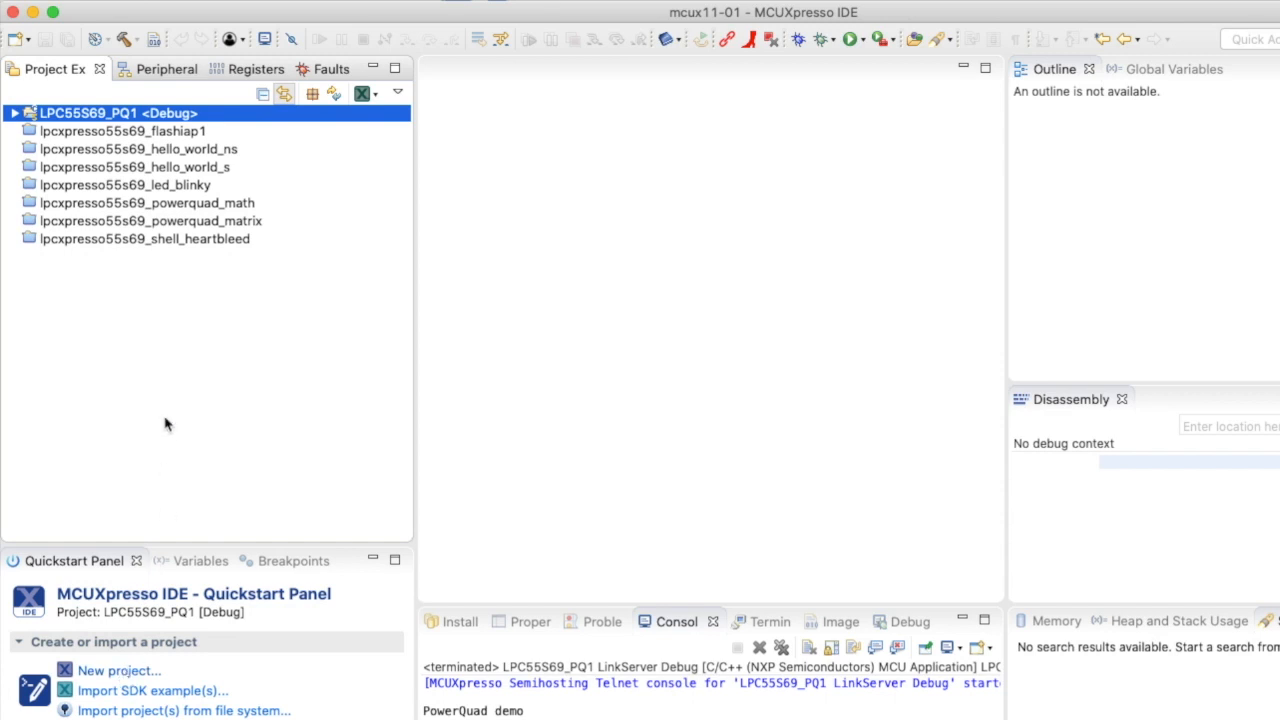
pyautogui.moveTo(128, 132)
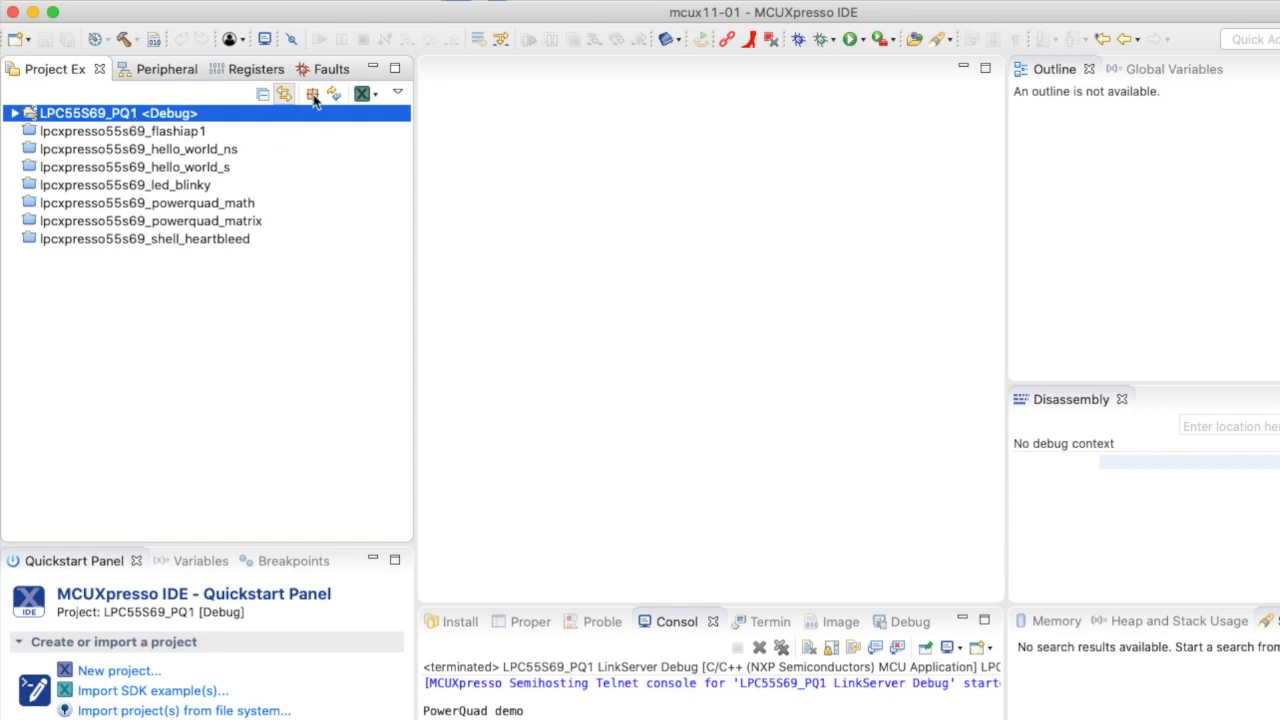
# Step: Review the available SDK drivers in the project's SDK component manager
pyautogui.click(312, 94)
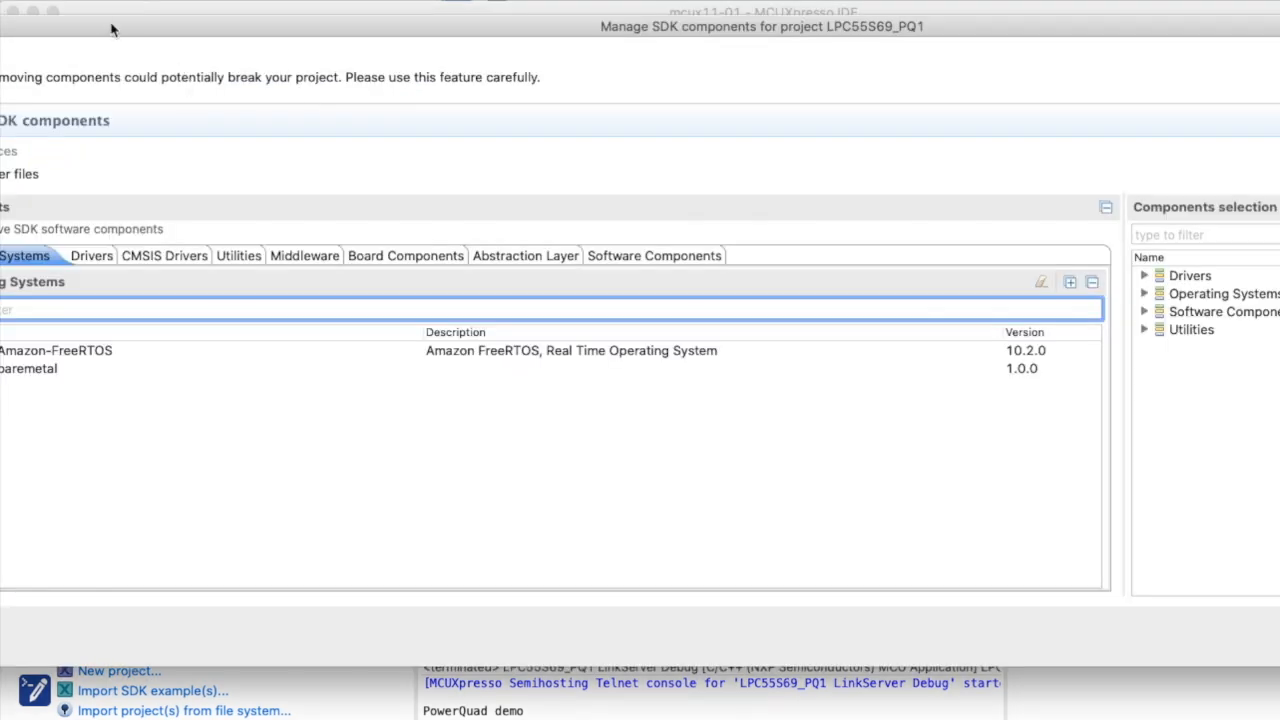
pyautogui.click(226, 266)
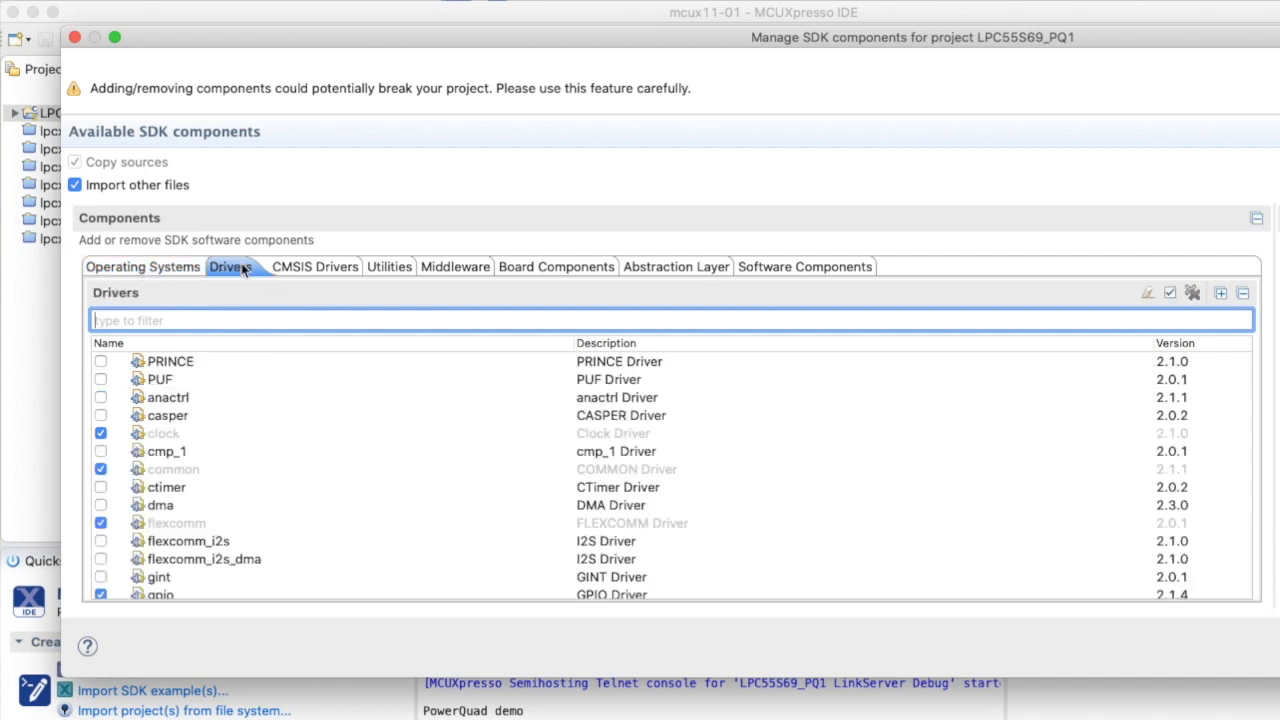
pyautogui.scroll(-3)
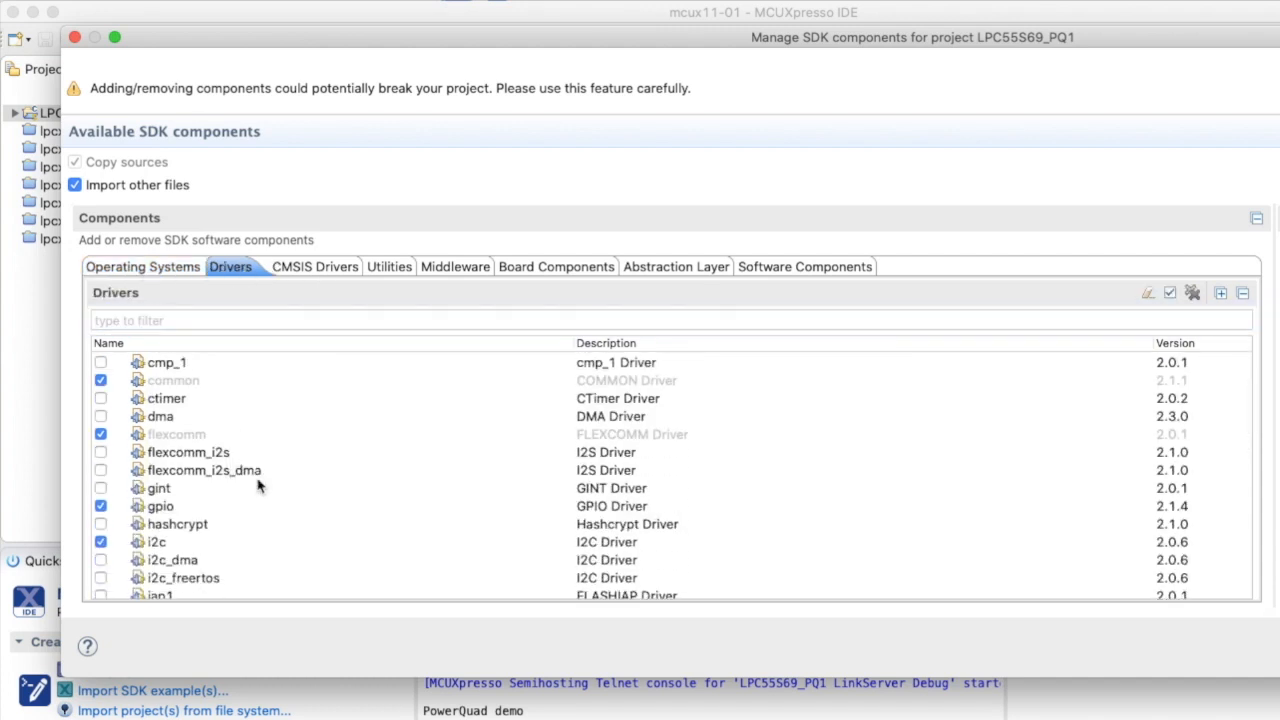
pyautogui.scroll(-3)
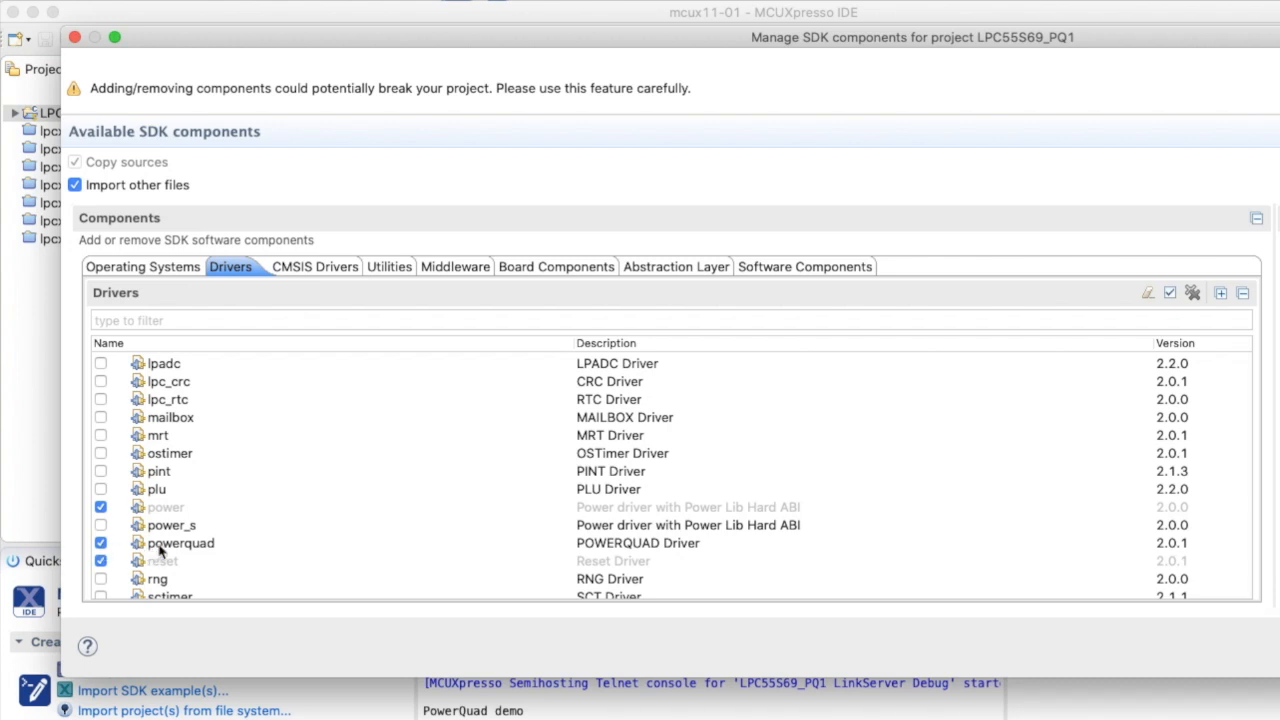
pyautogui.moveTo(368, 398)
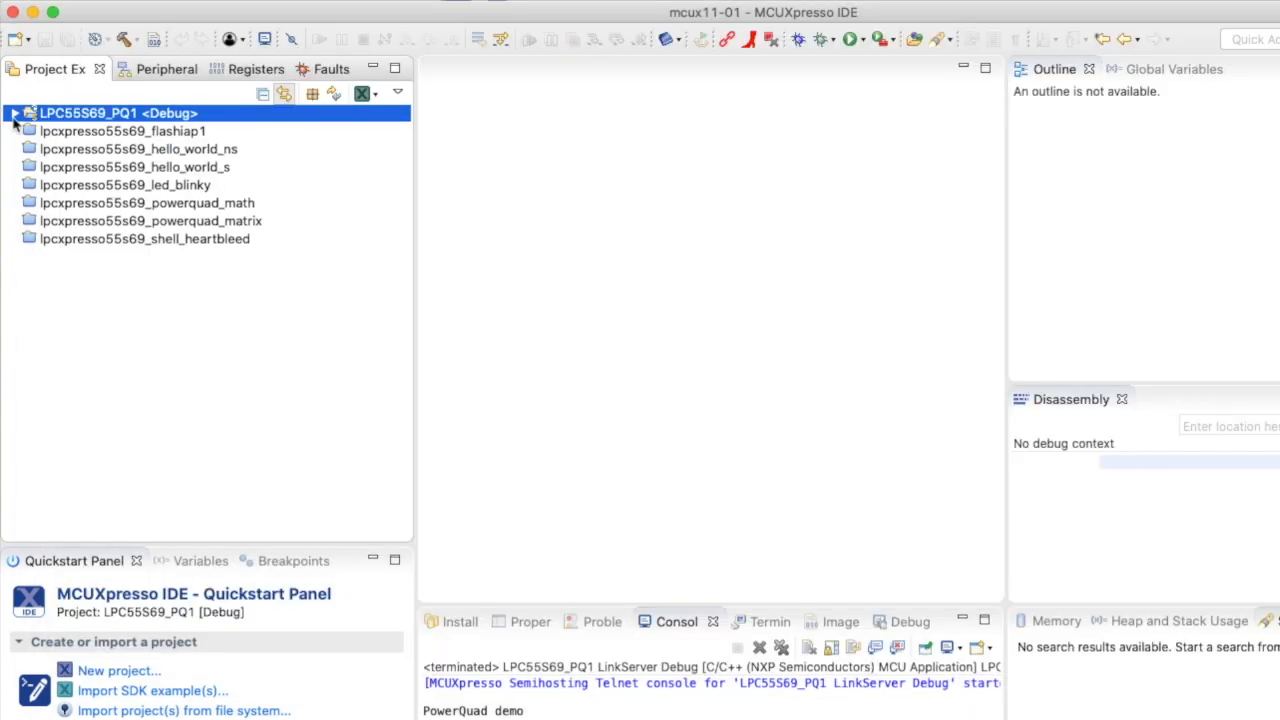
# Step: Expand the LPC55S69_PQ1 project and its drivers folder showing the fsl_powerquad files
pyautogui.click(16, 112)
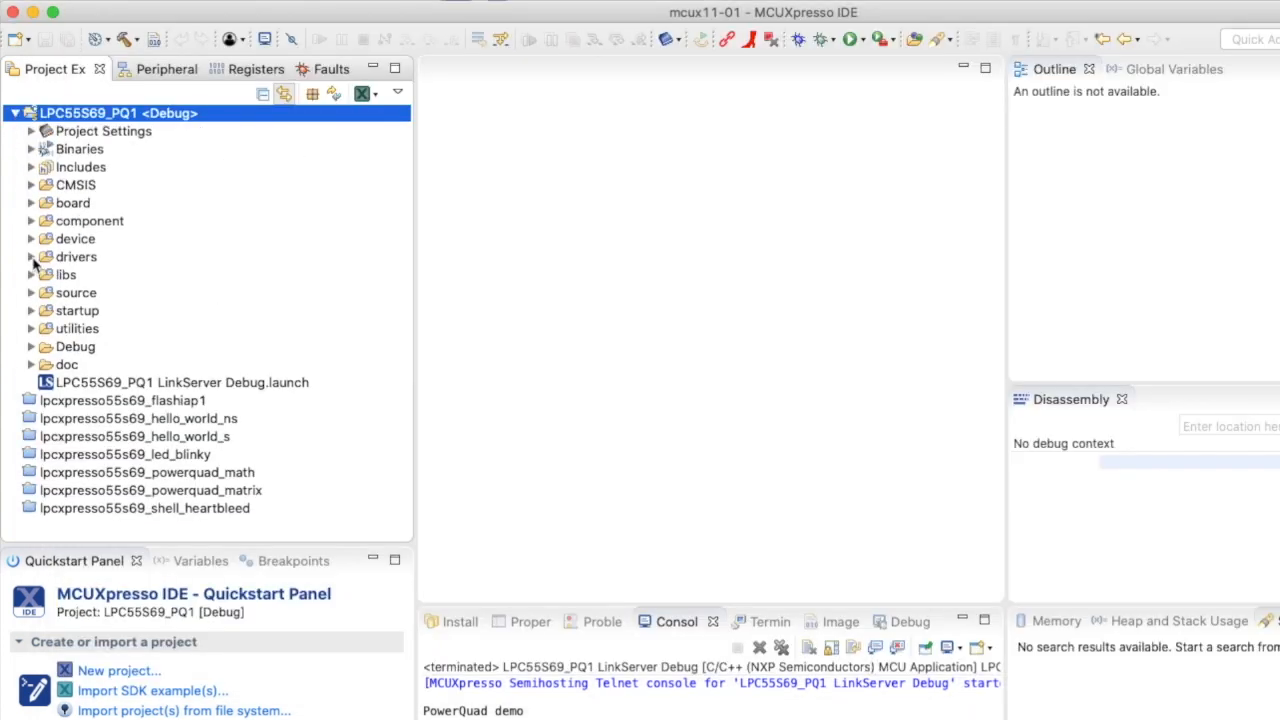
pyautogui.click(32, 256)
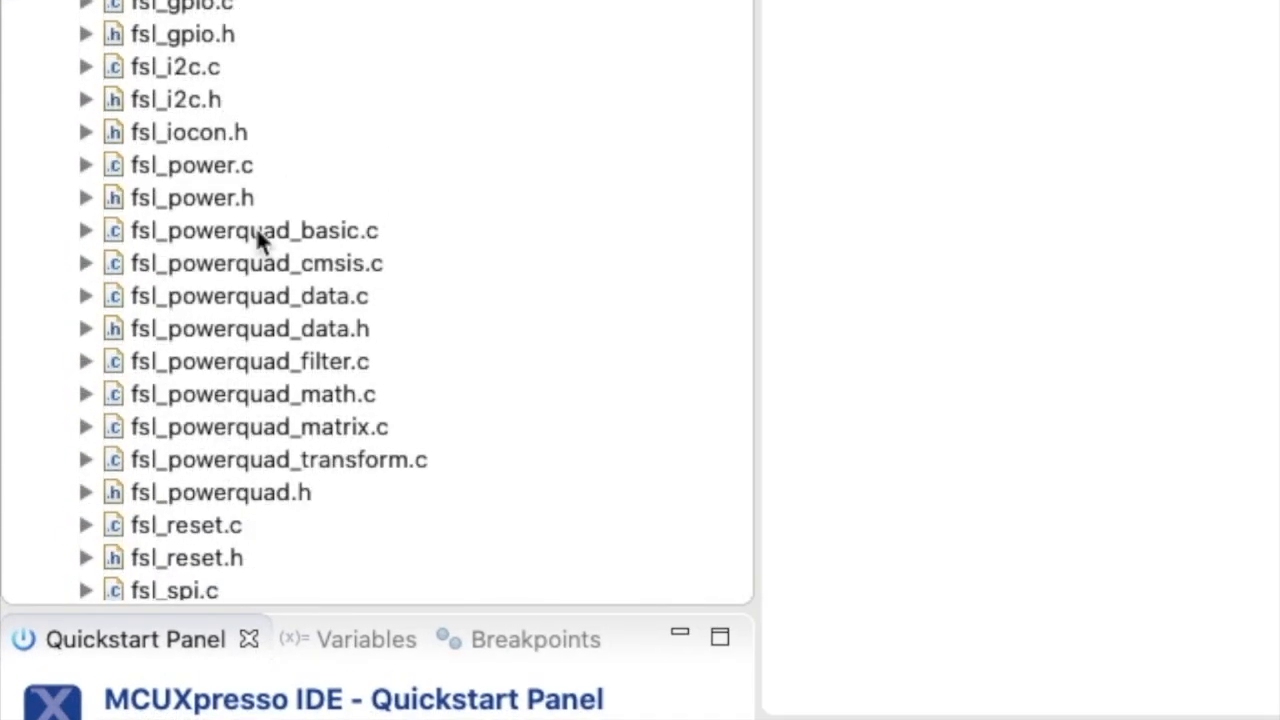
pyautogui.moveTo(262, 256)
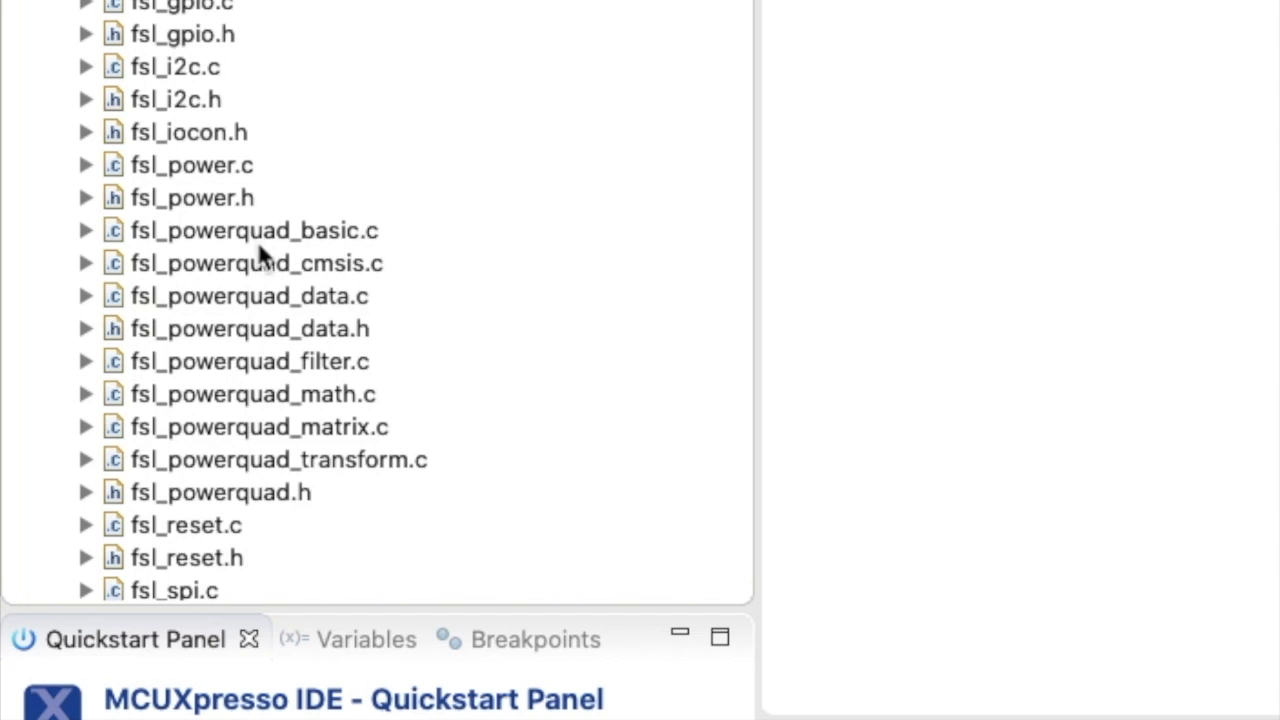
pyautogui.moveTo(250, 504)
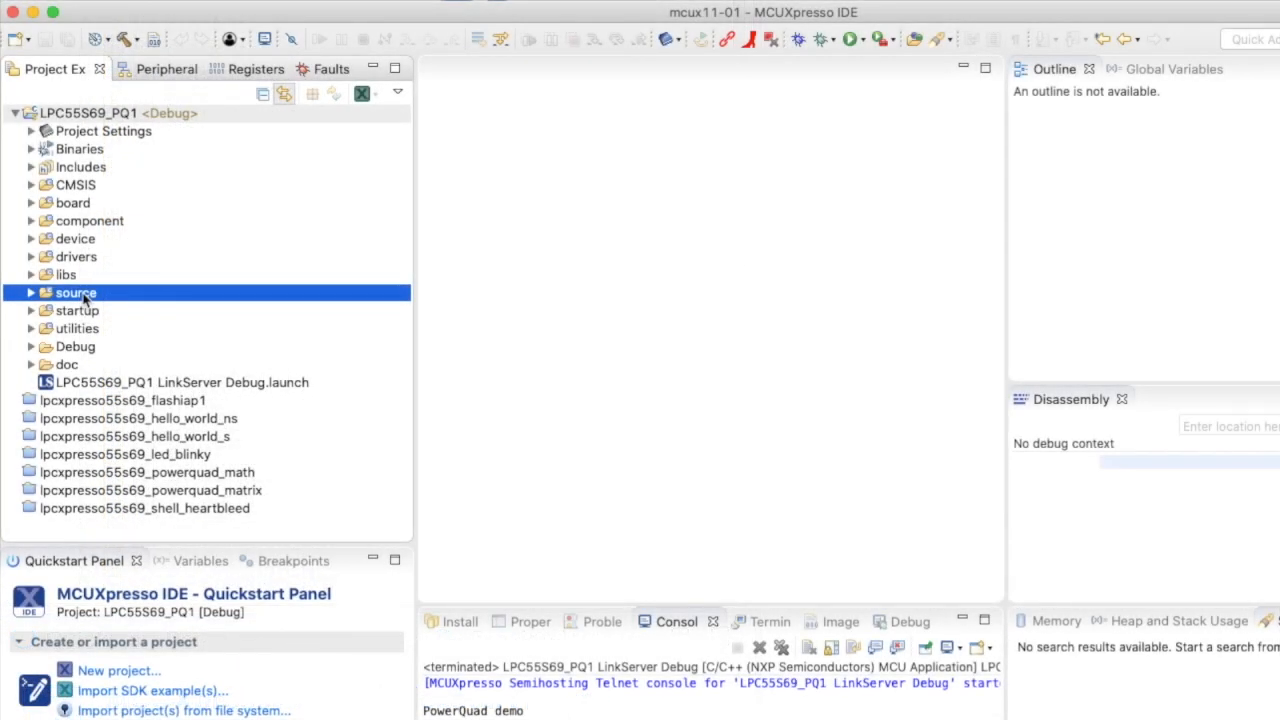
# Step: Expand the source folder and open LPC55S69_PQ1.c in the editor
pyautogui.click(32, 292)
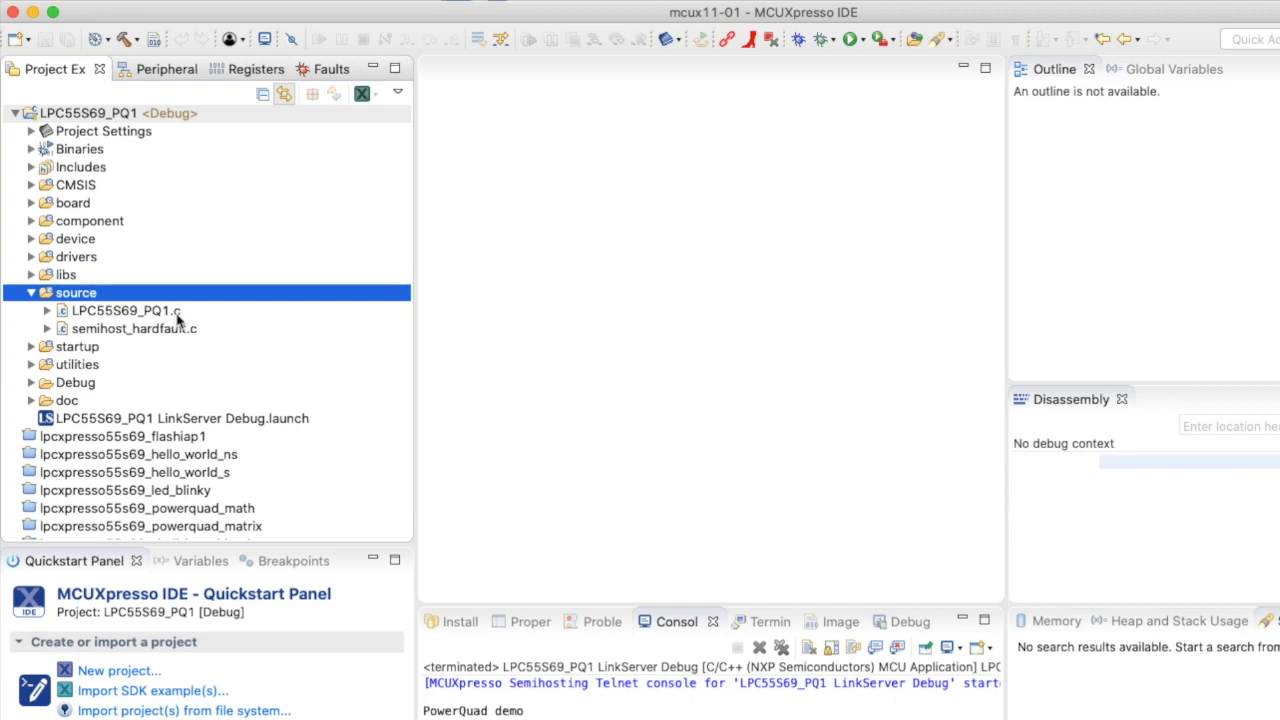
pyautogui.doubleClick(124, 310)
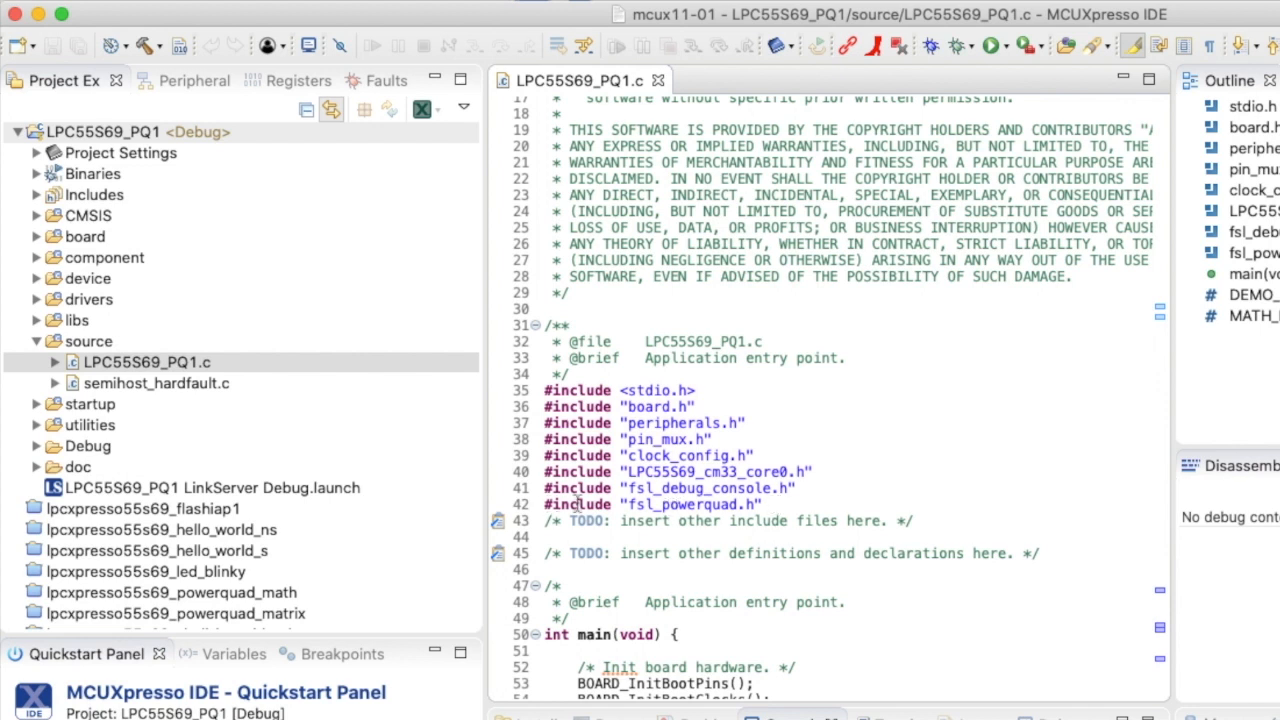
pyautogui.scroll(-3)
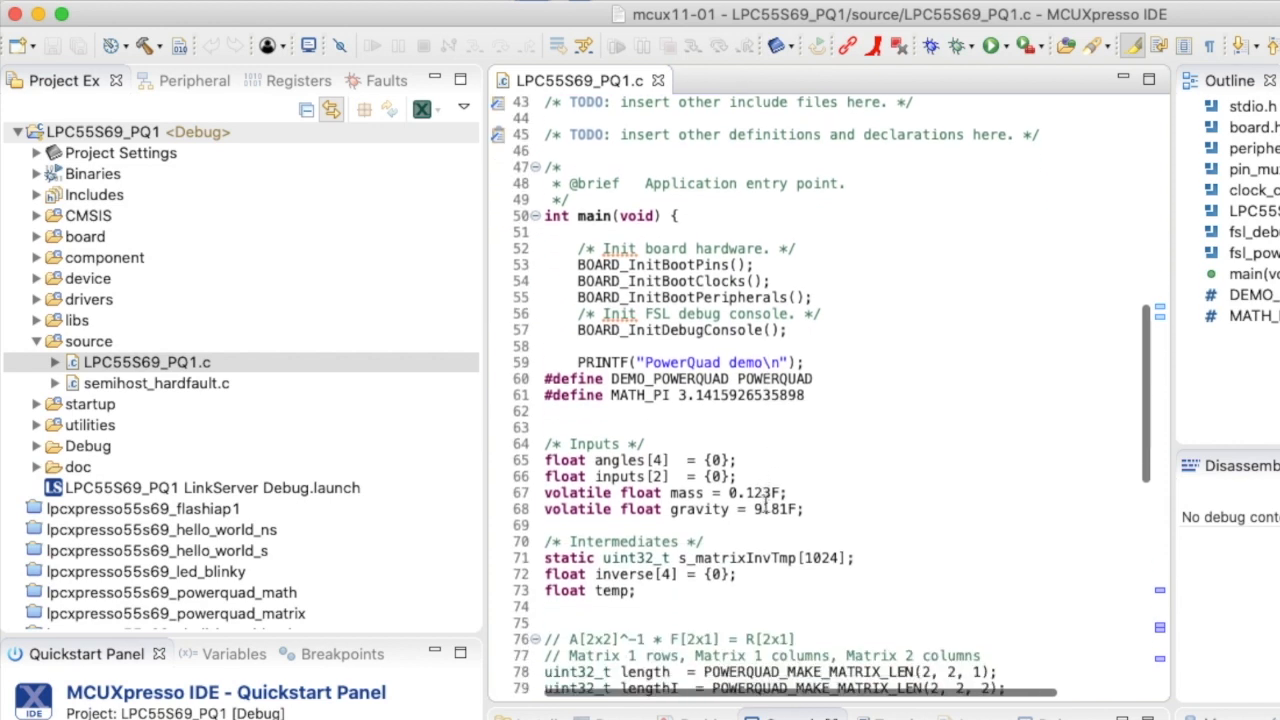
pyautogui.scroll(-3)
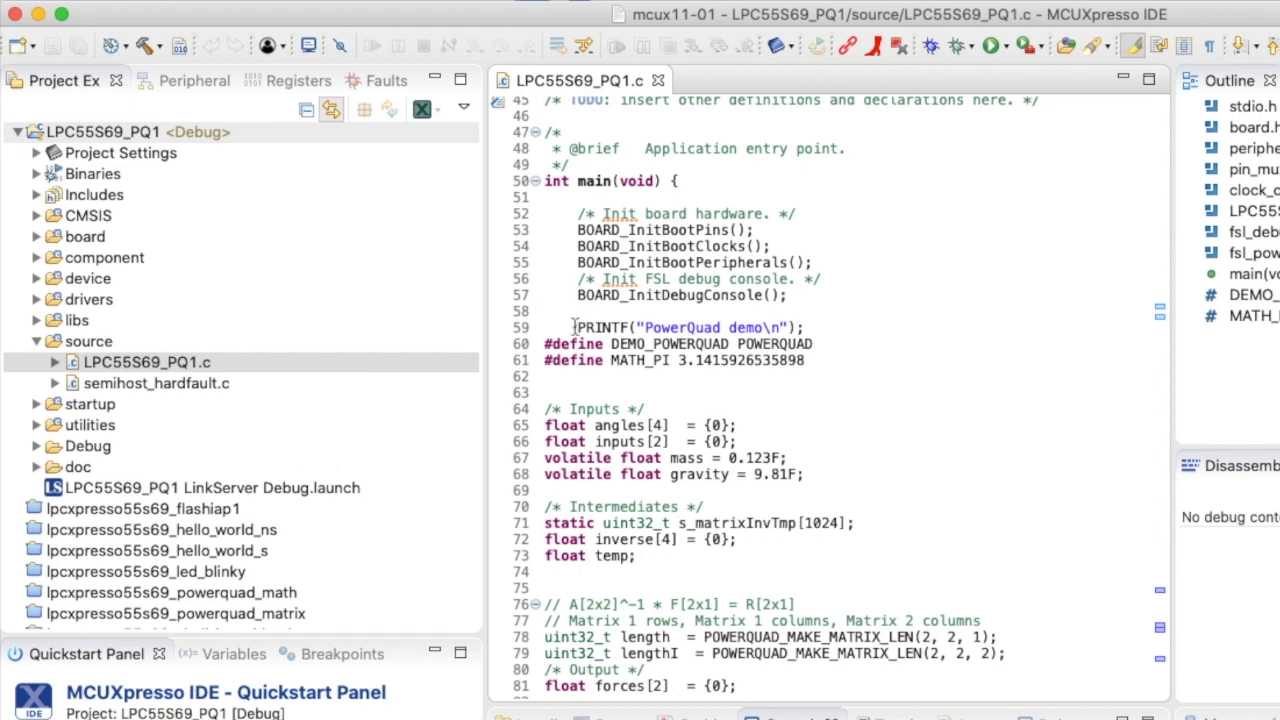
pyautogui.moveTo(756, 328)
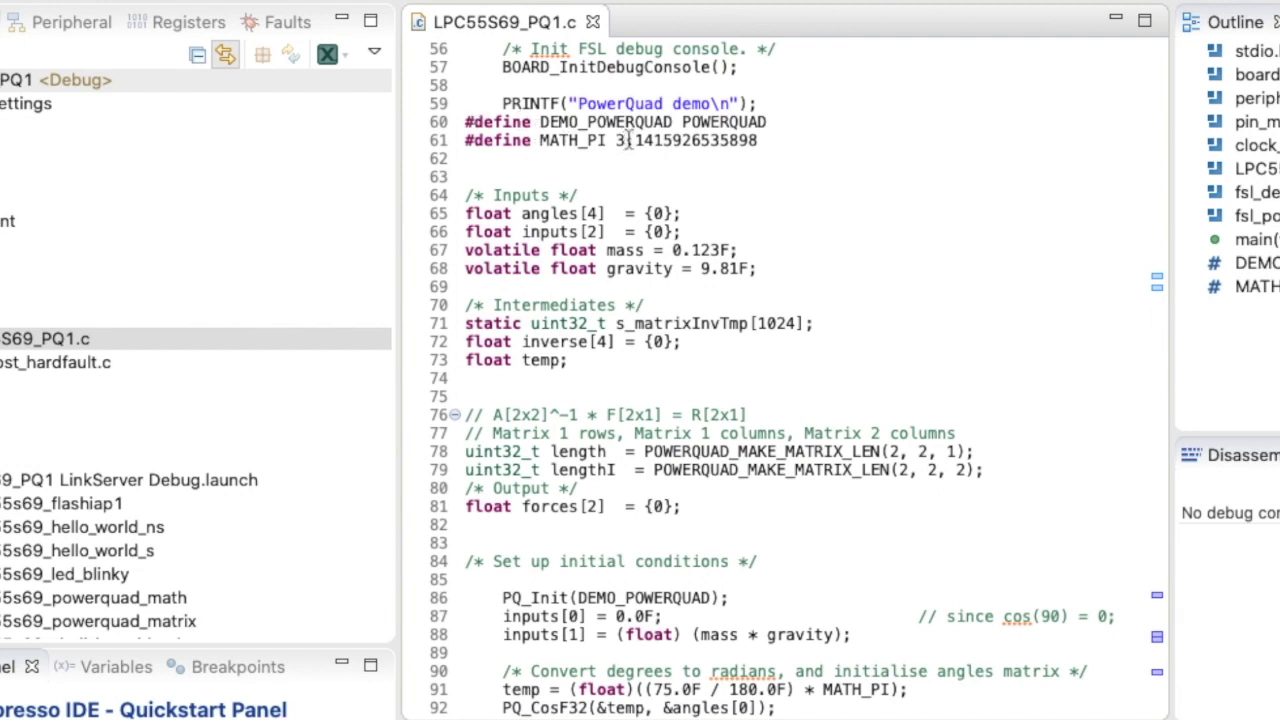
pyautogui.scroll(-3)
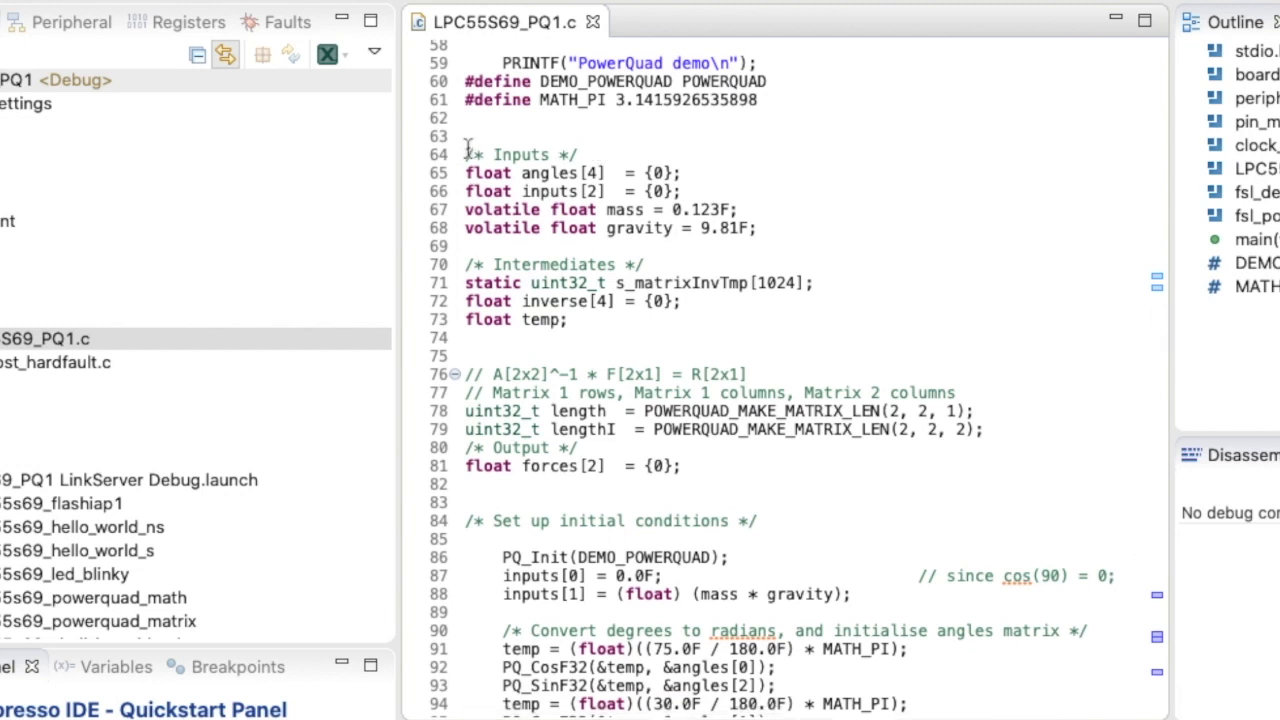
pyautogui.moveTo(544, 172)
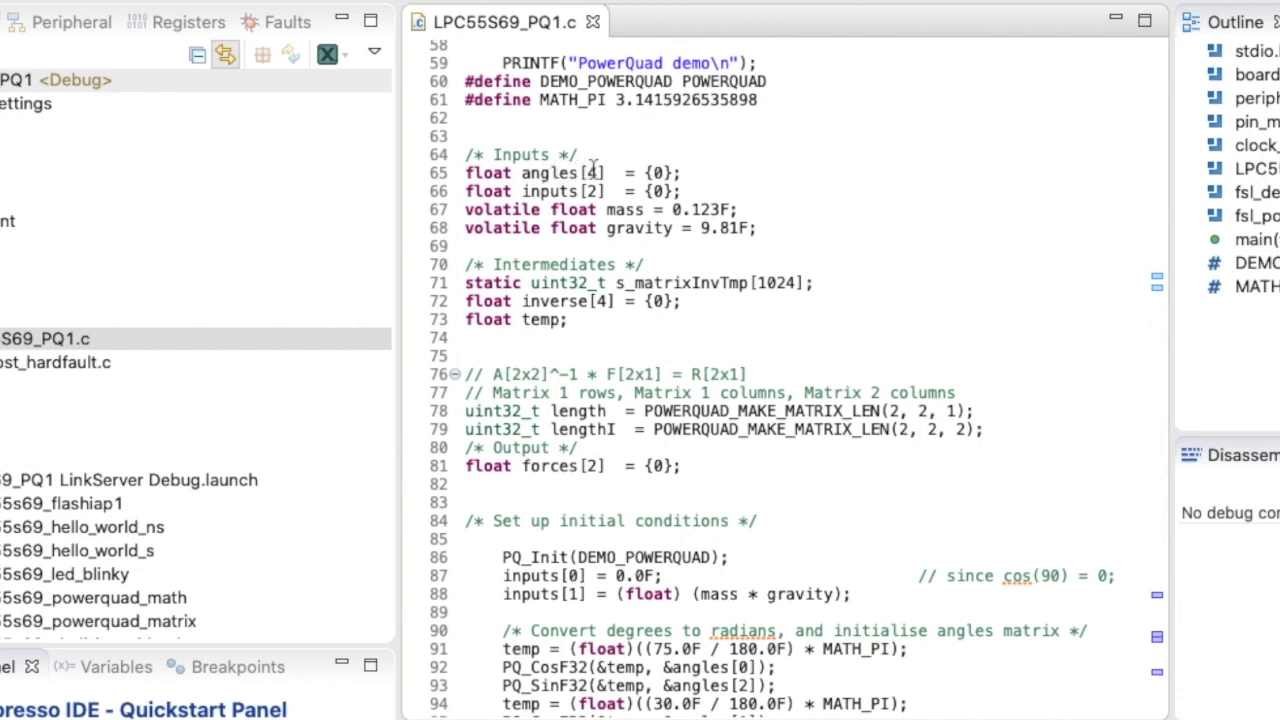
pyautogui.moveTo(476, 160)
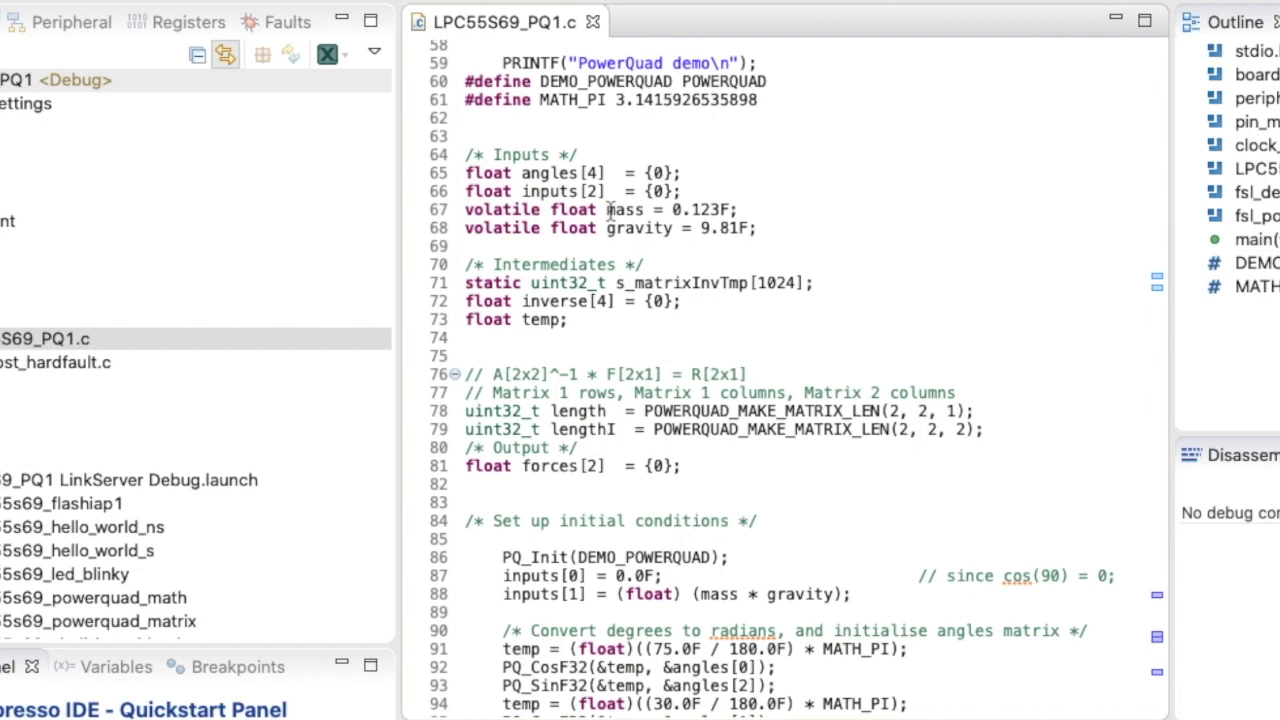
pyautogui.moveTo(610, 228)
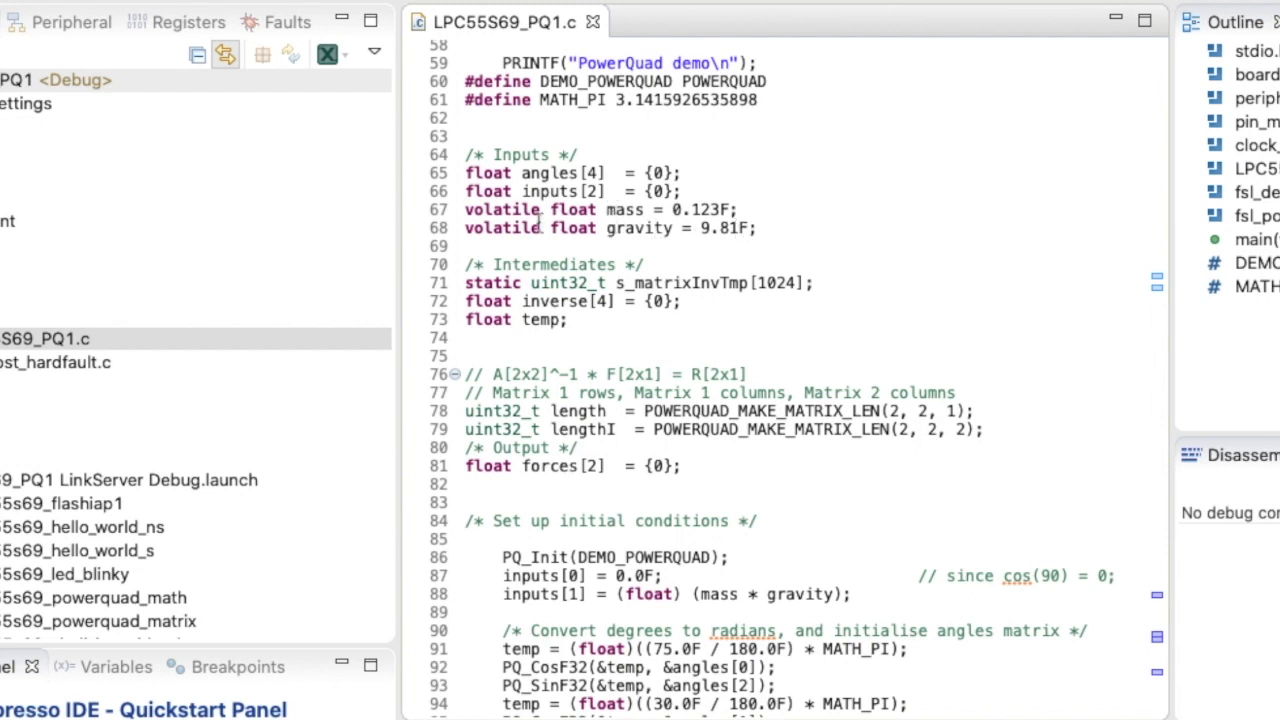
pyautogui.scroll(-3)
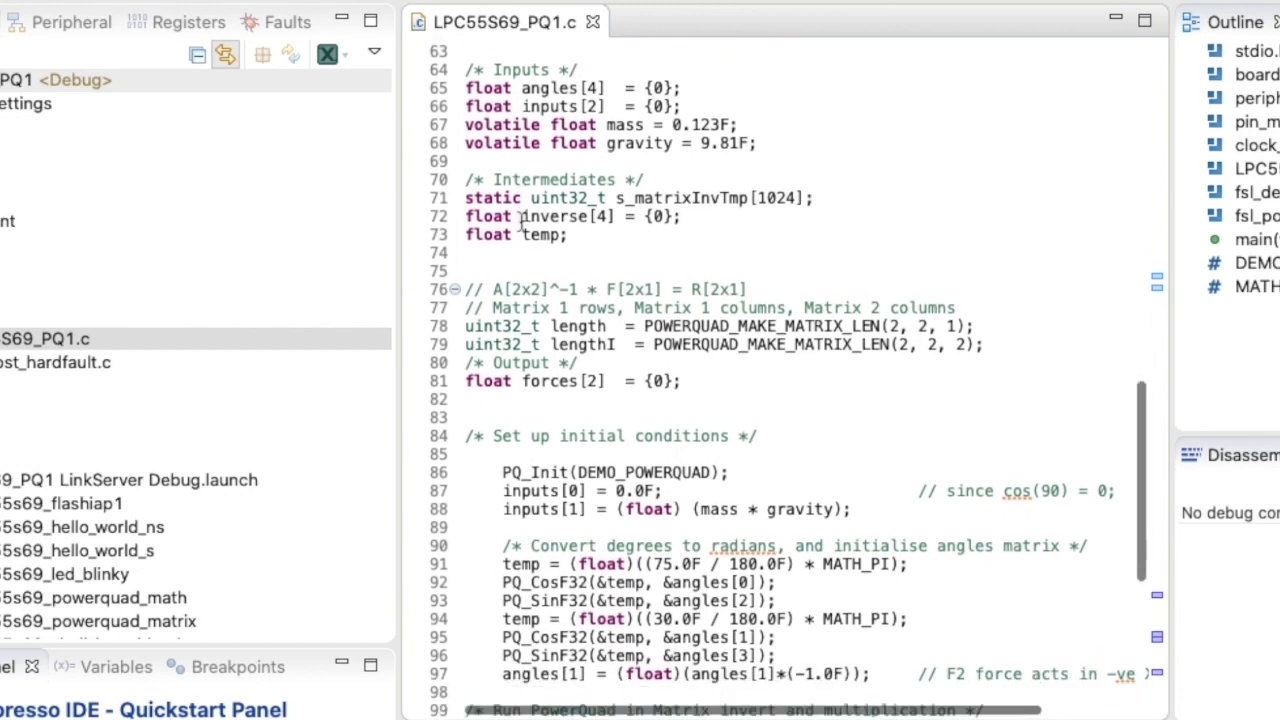
pyautogui.scroll(-3)
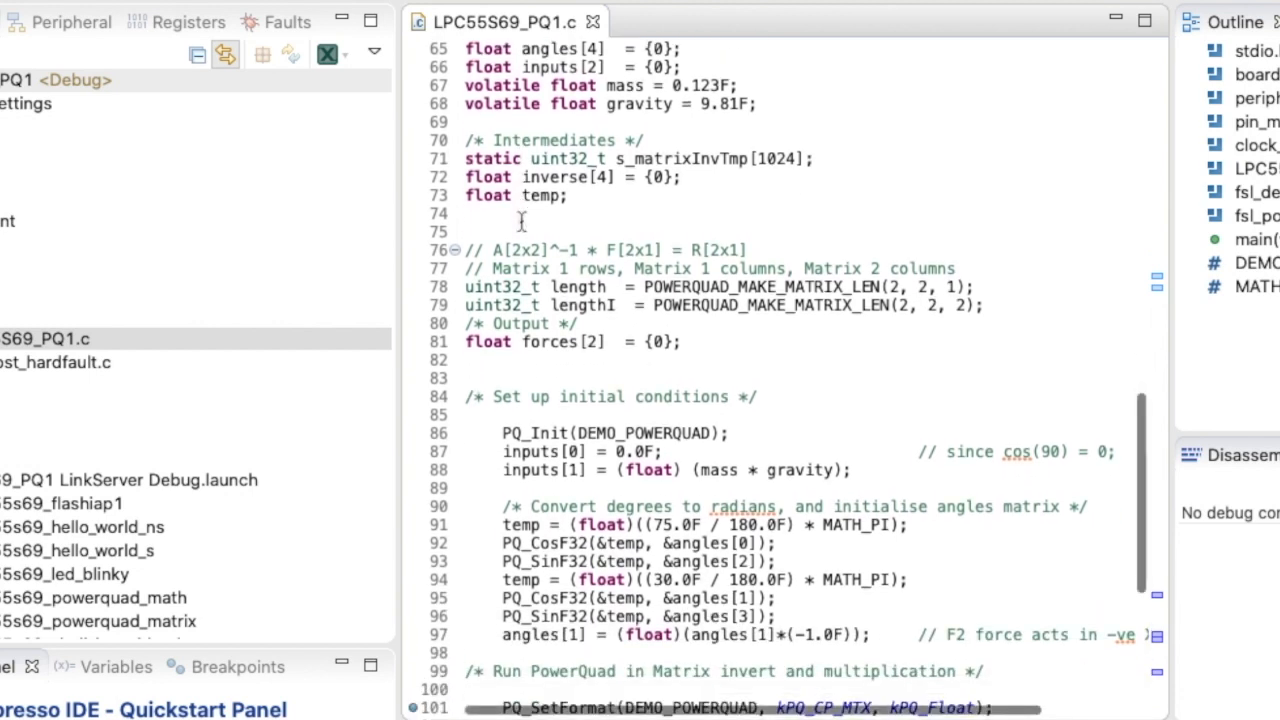
pyautogui.scroll(-3)
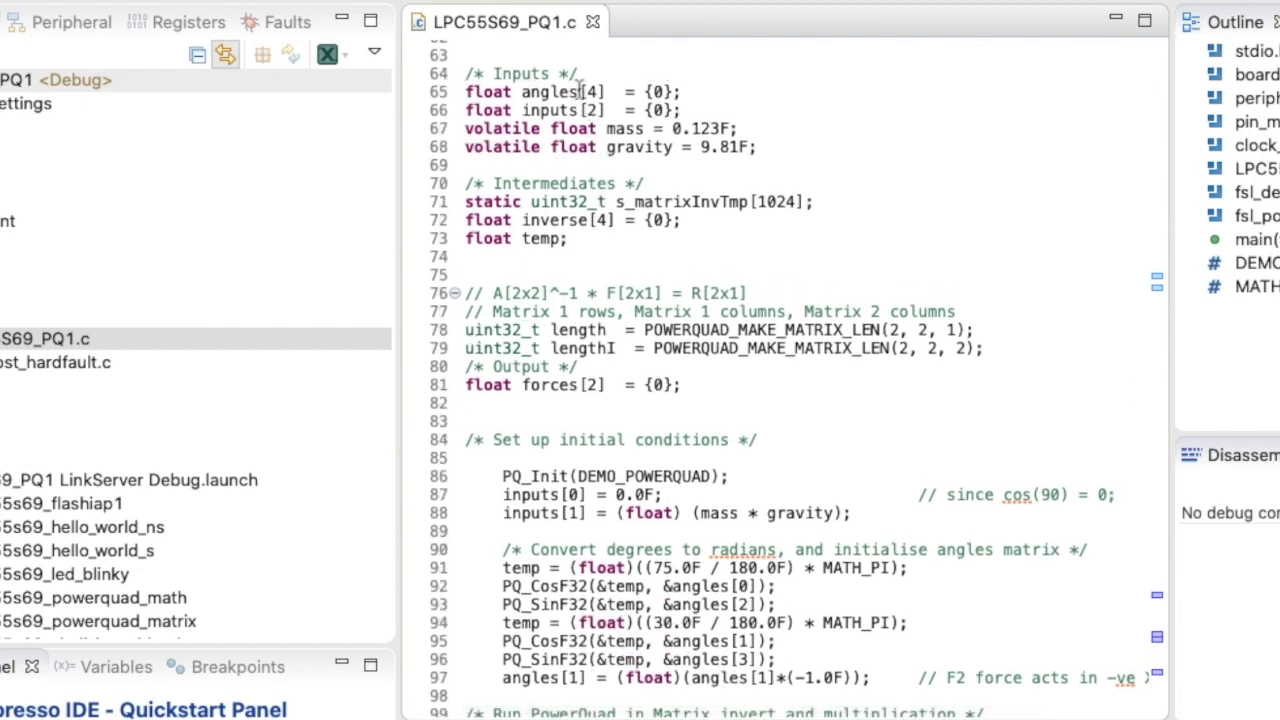
pyautogui.moveTo(564, 220)
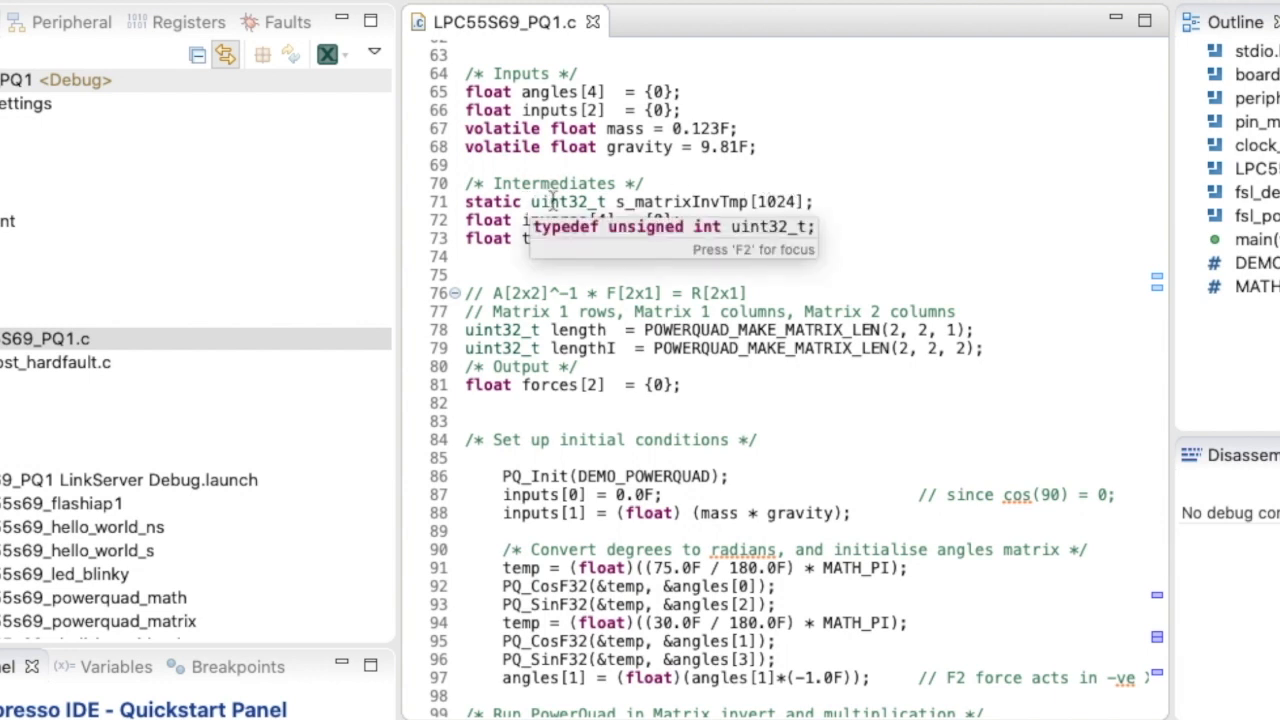
pyautogui.scroll(-3)
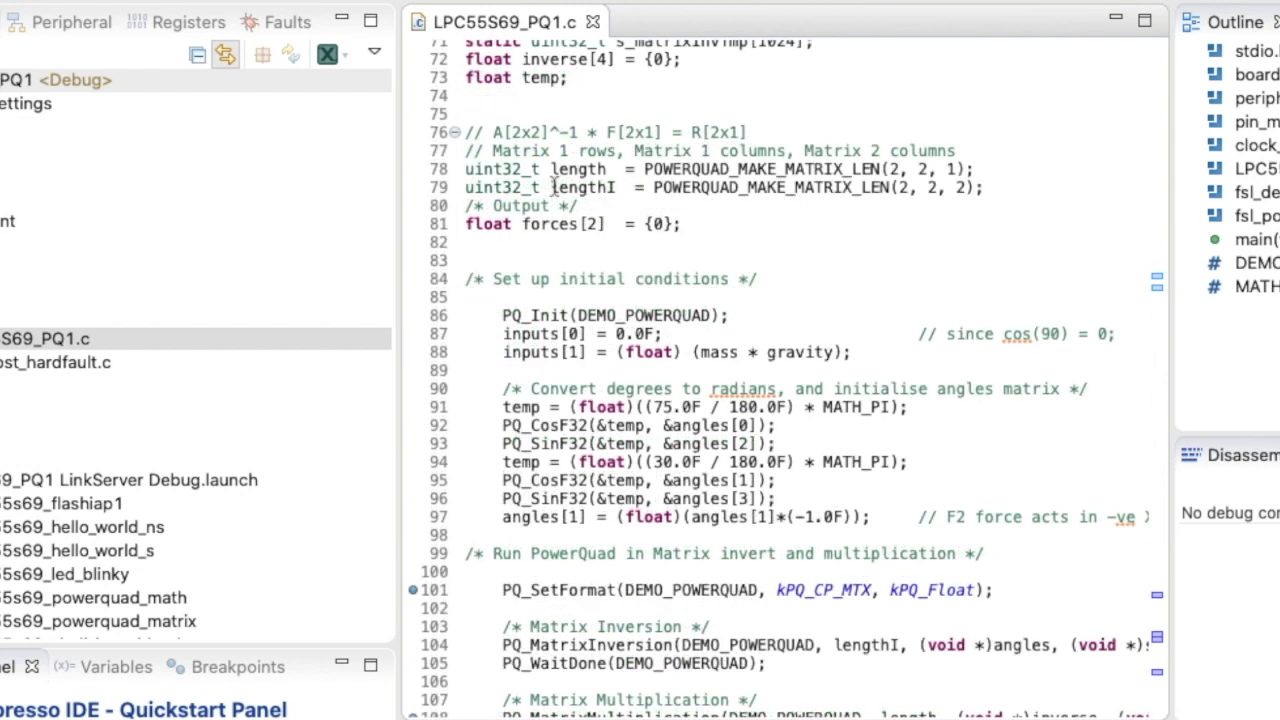
pyautogui.moveTo(868, 164)
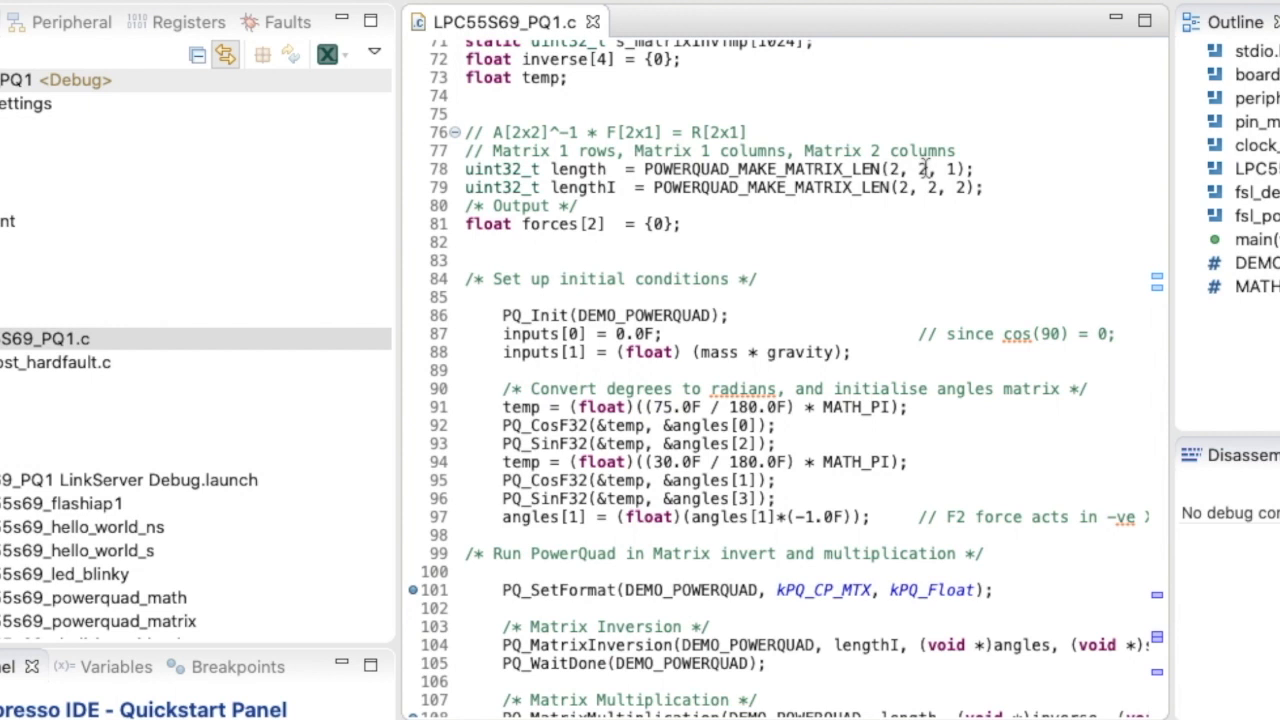
pyautogui.moveTo(924, 168)
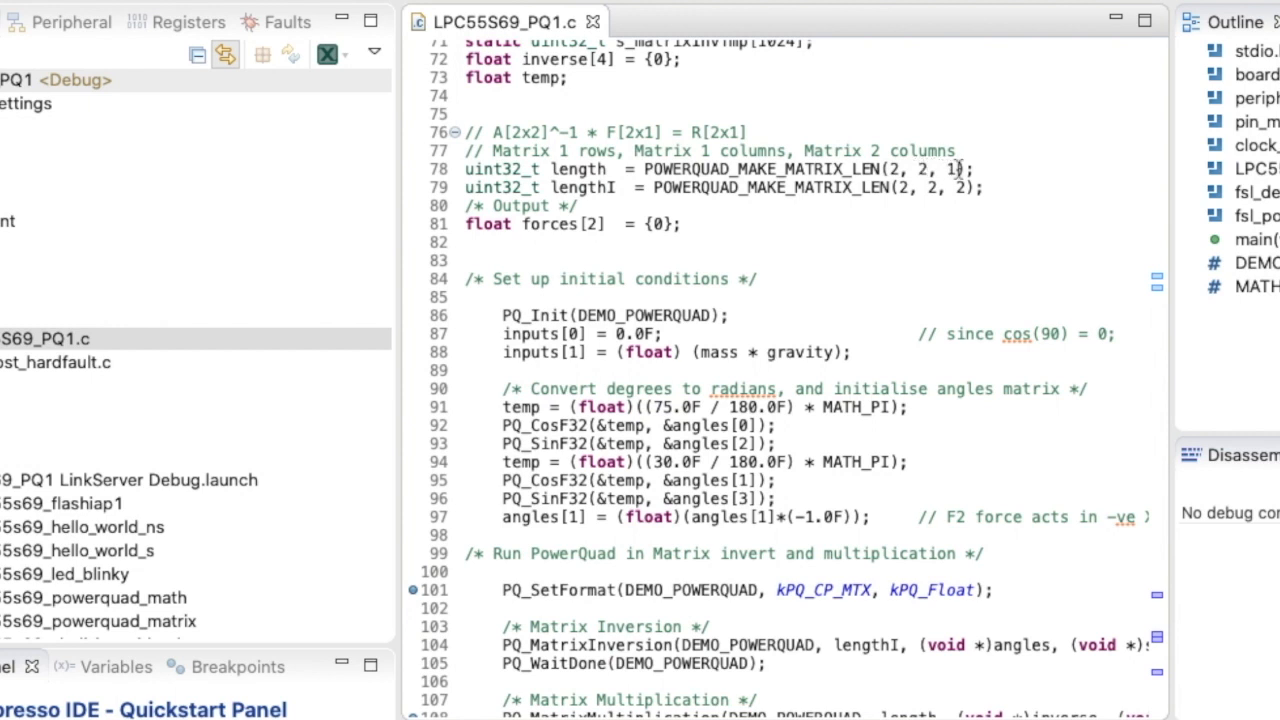
pyautogui.moveTo(556, 188)
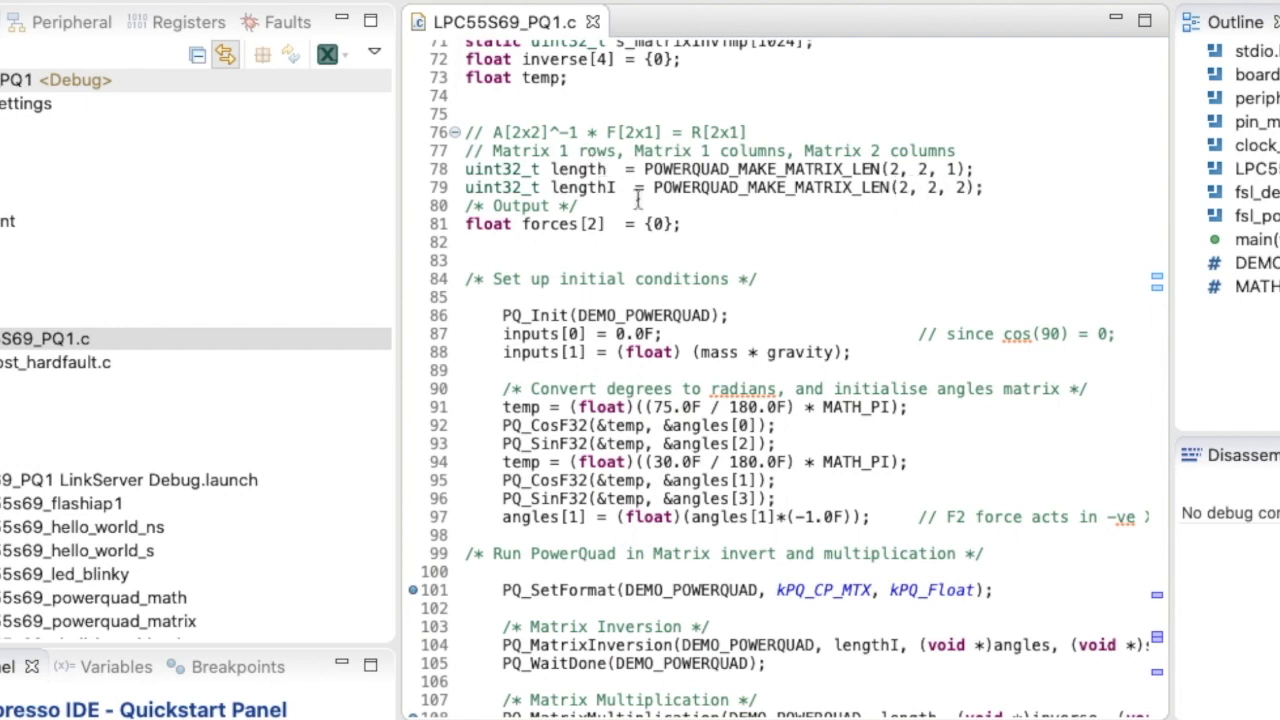
pyautogui.moveTo(812, 232)
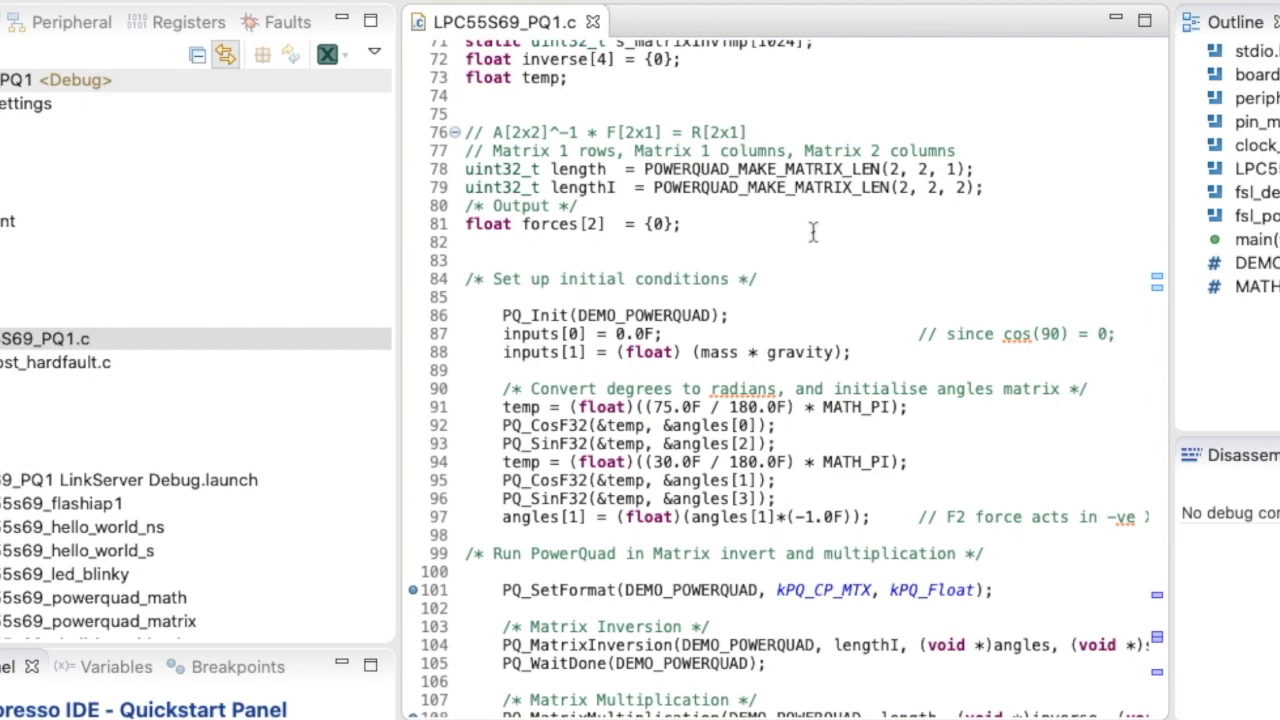
pyautogui.moveTo(532, 248)
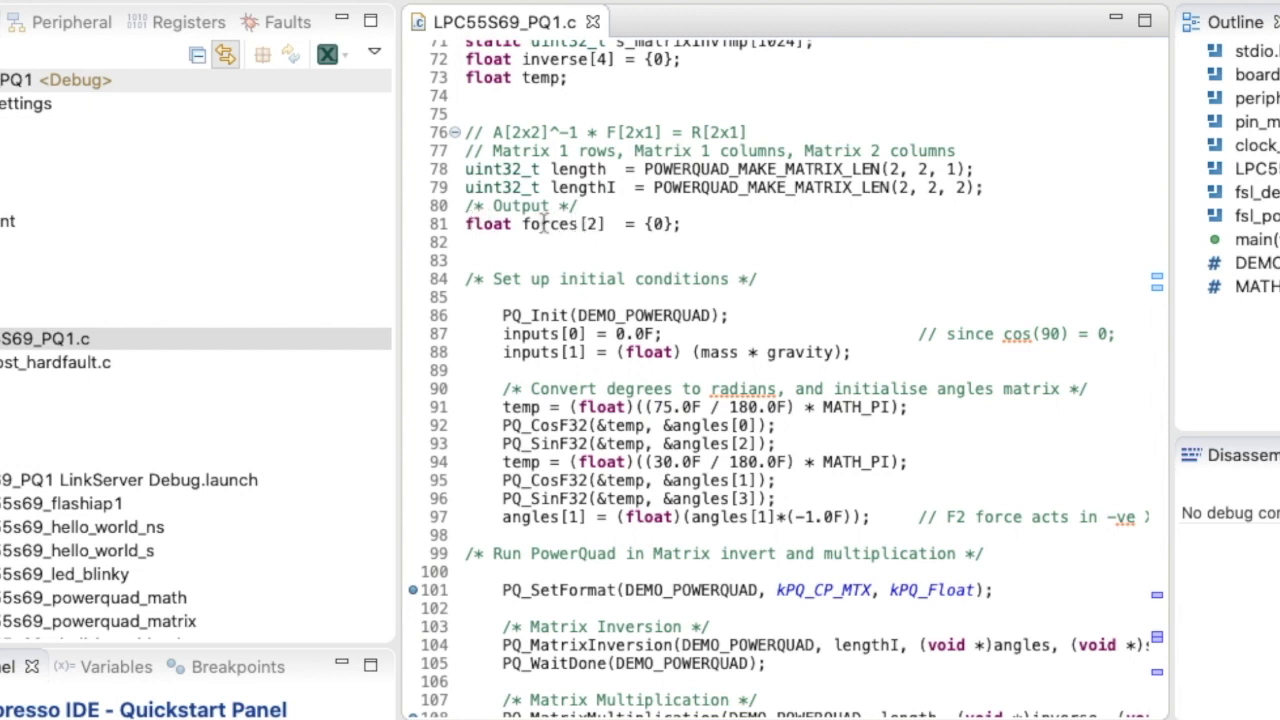
pyautogui.scroll(-3)
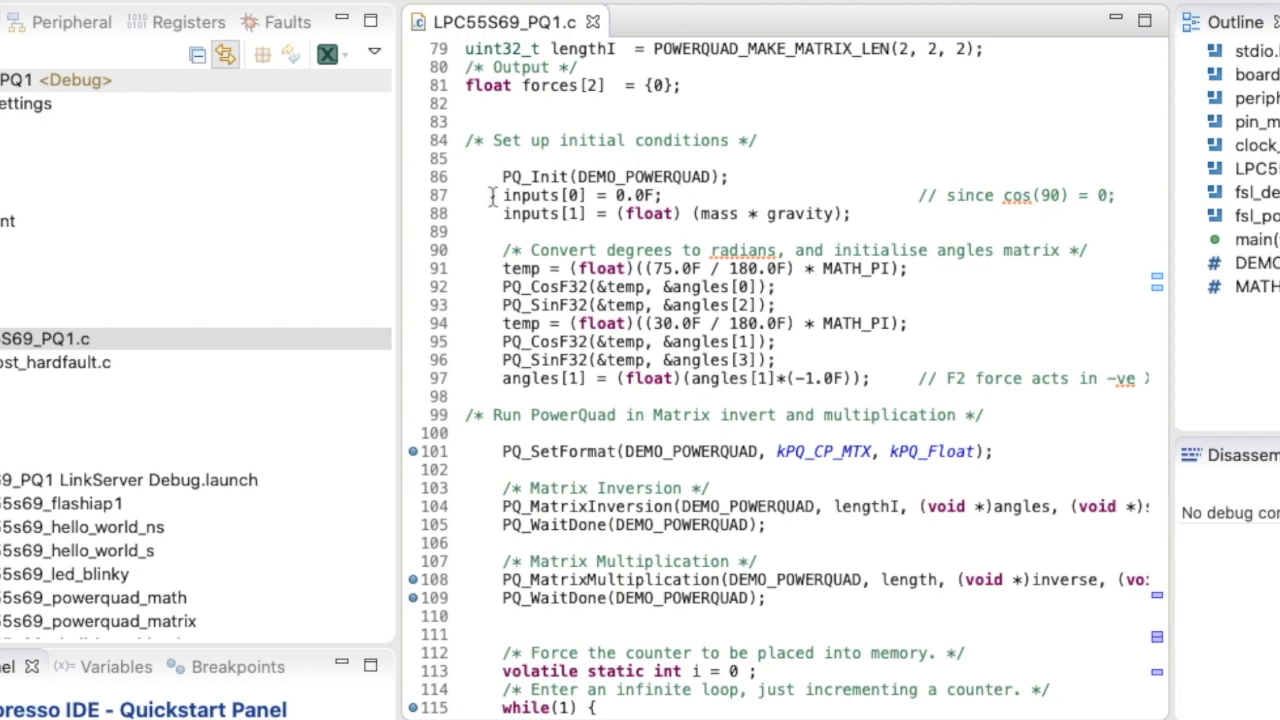
pyautogui.moveTo(492, 214)
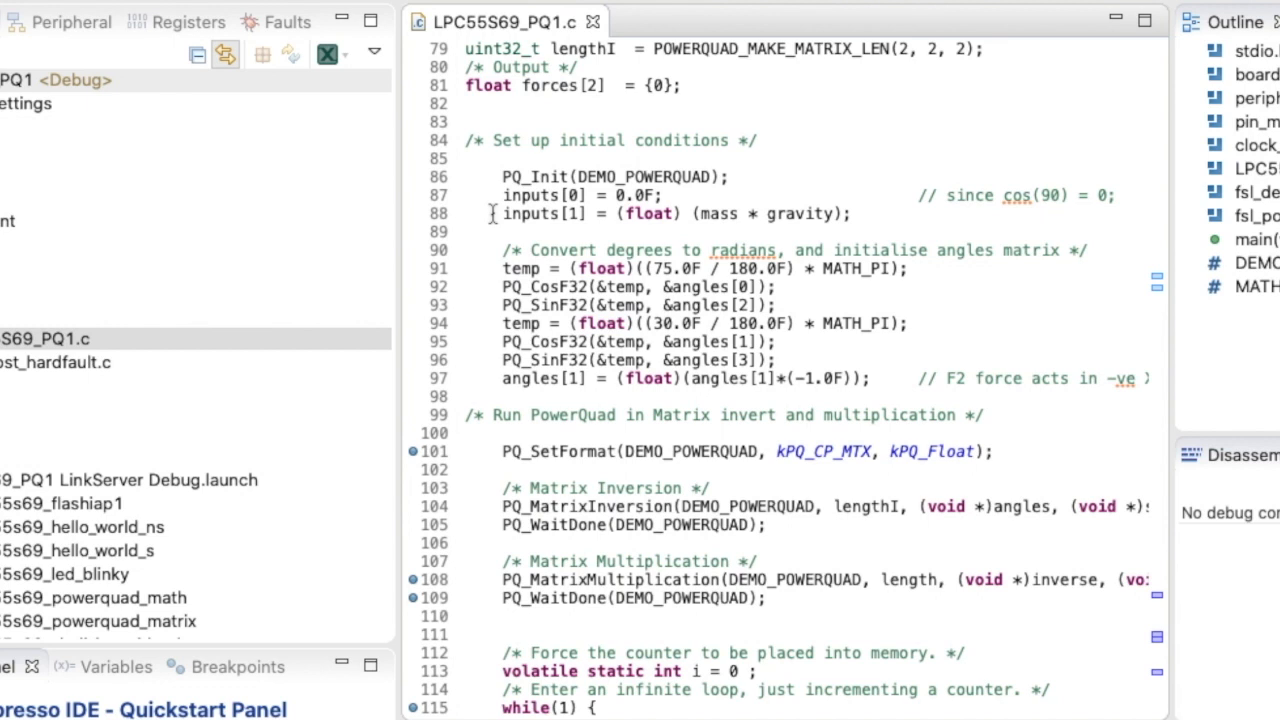
pyautogui.scroll(-3)
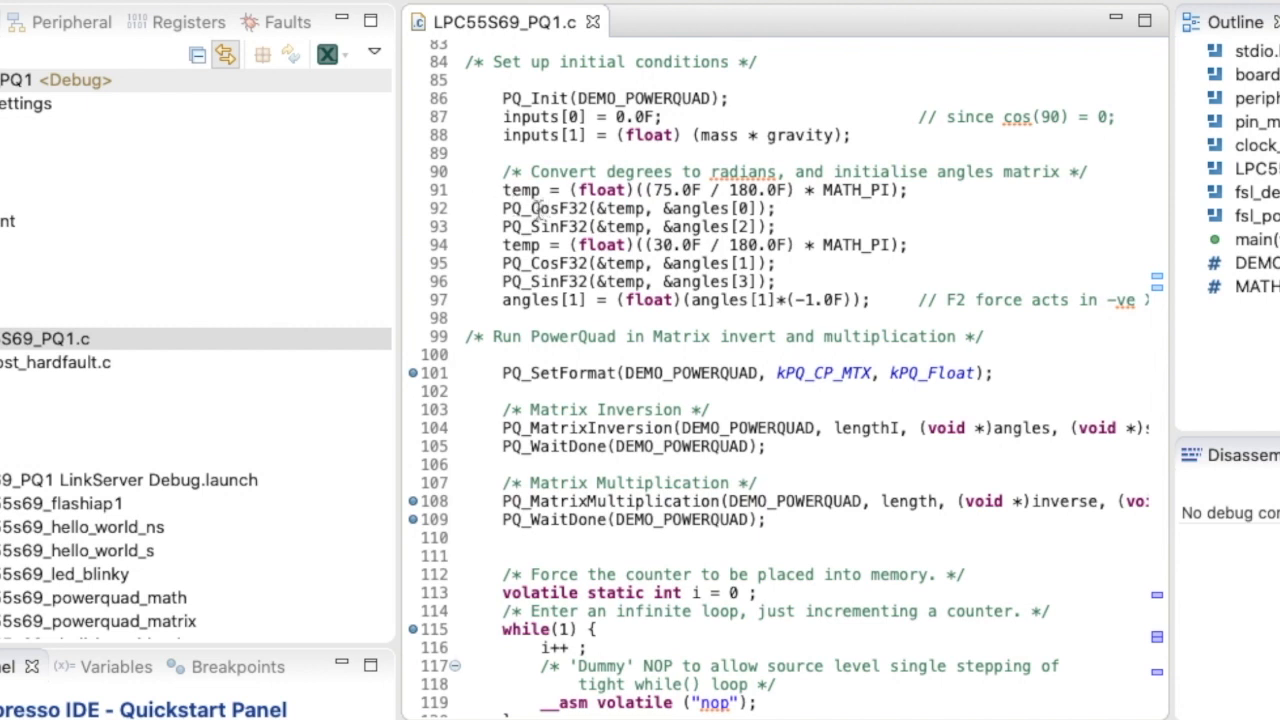
pyautogui.moveTo(462, 228)
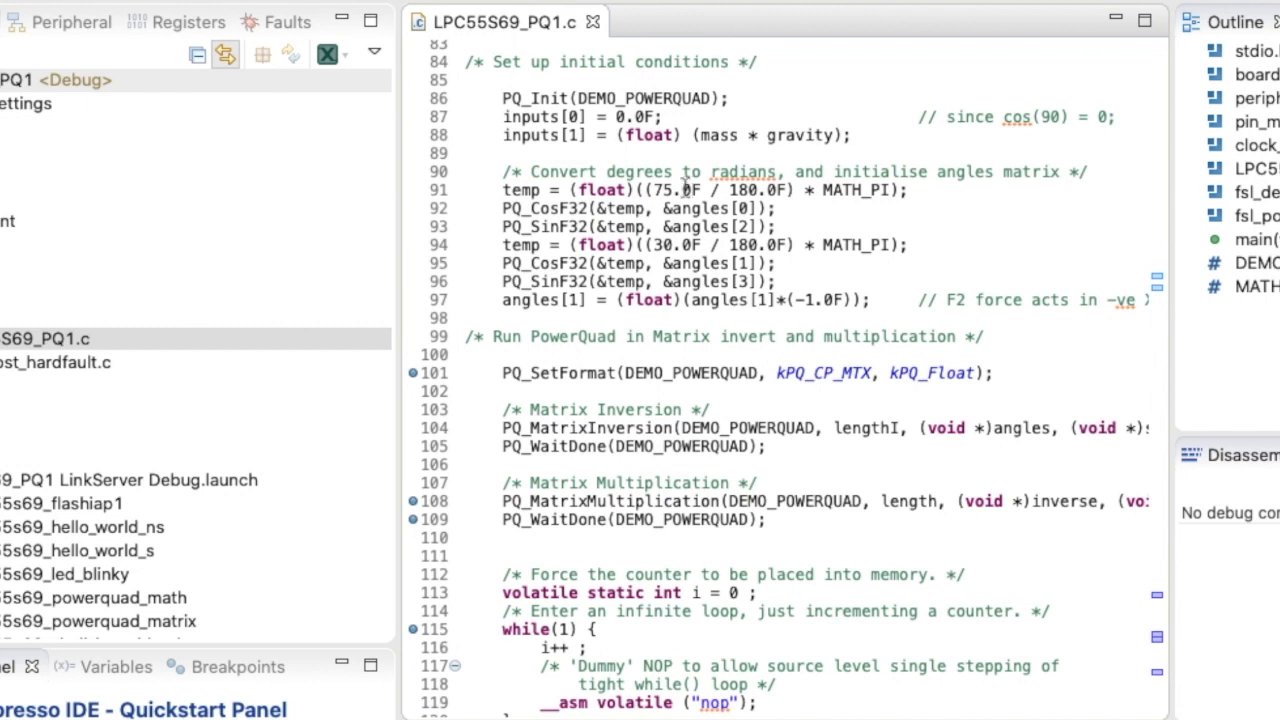
pyautogui.moveTo(480, 208)
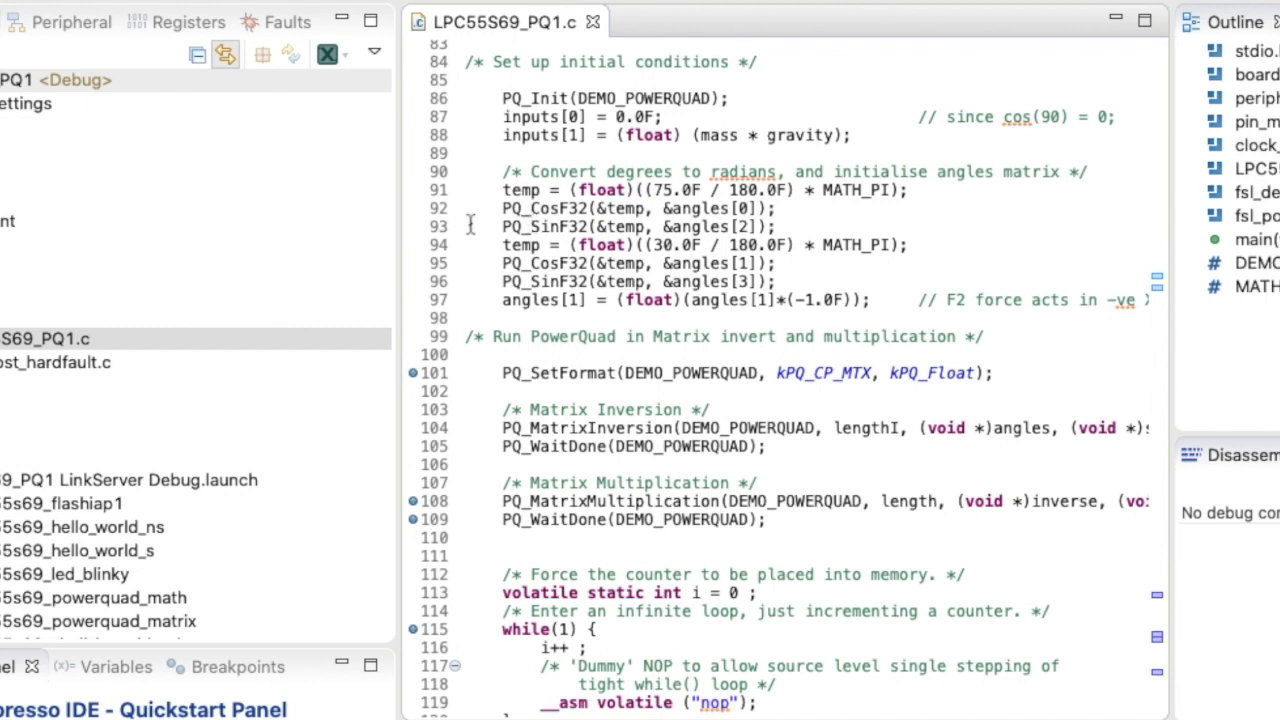
pyautogui.moveTo(470, 244)
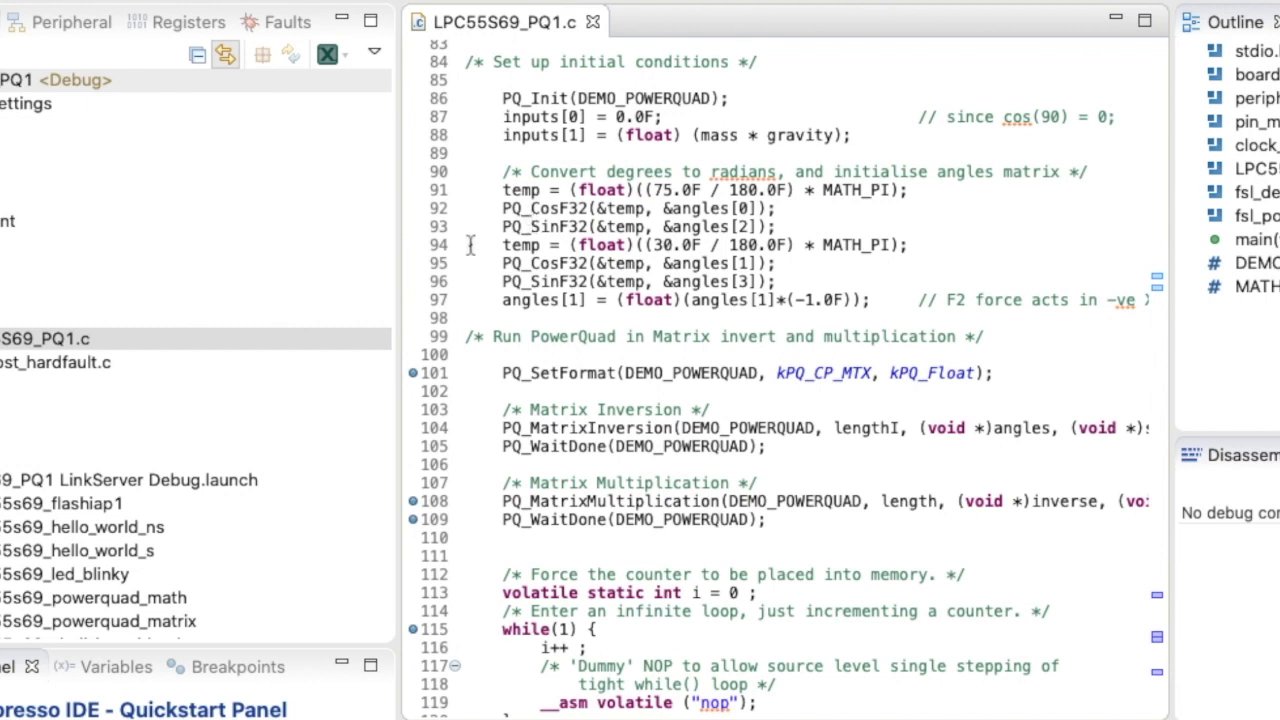
pyautogui.moveTo(650, 244)
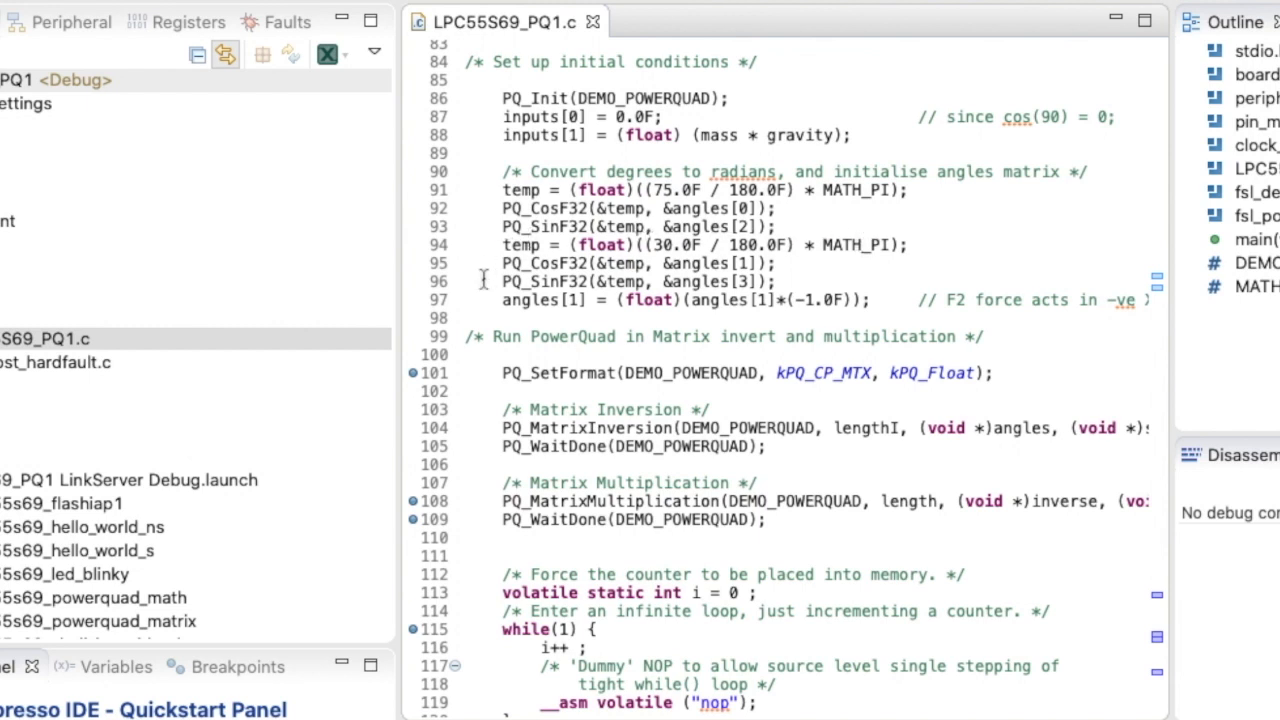
pyautogui.moveTo(476, 264)
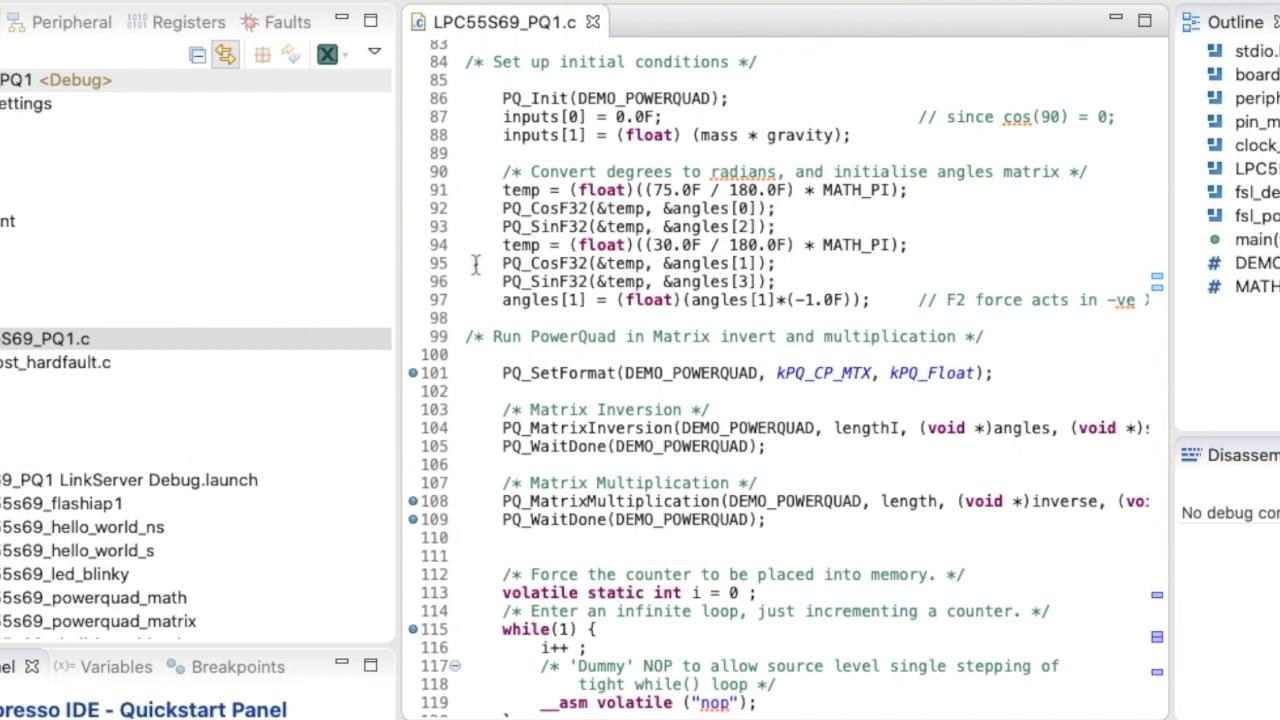
pyautogui.moveTo(484, 280)
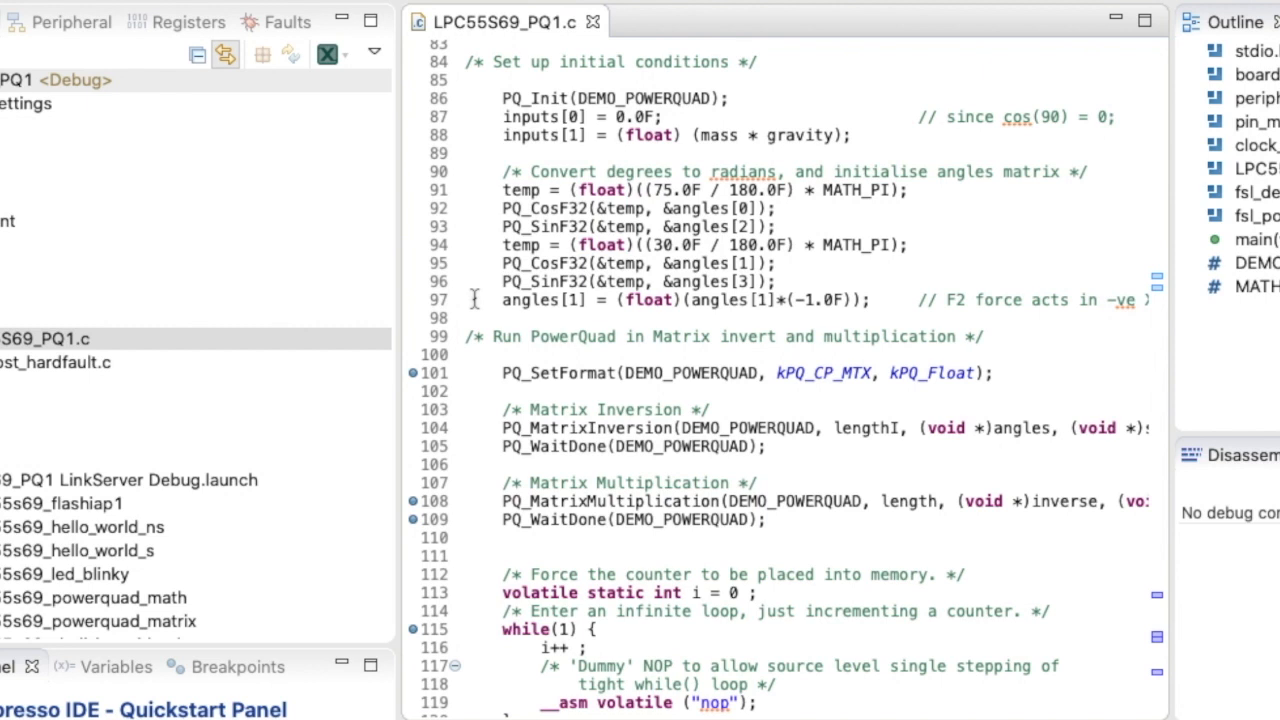
pyautogui.moveTo(710, 300)
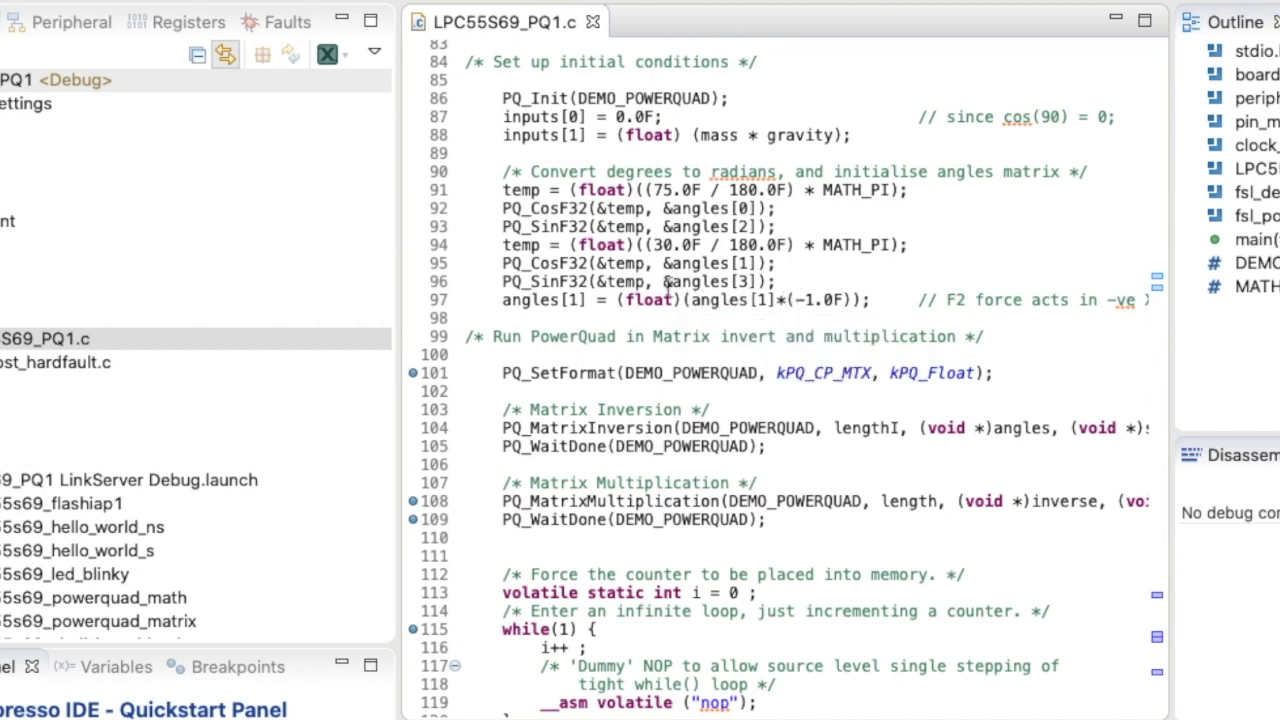
pyautogui.moveTo(474, 292)
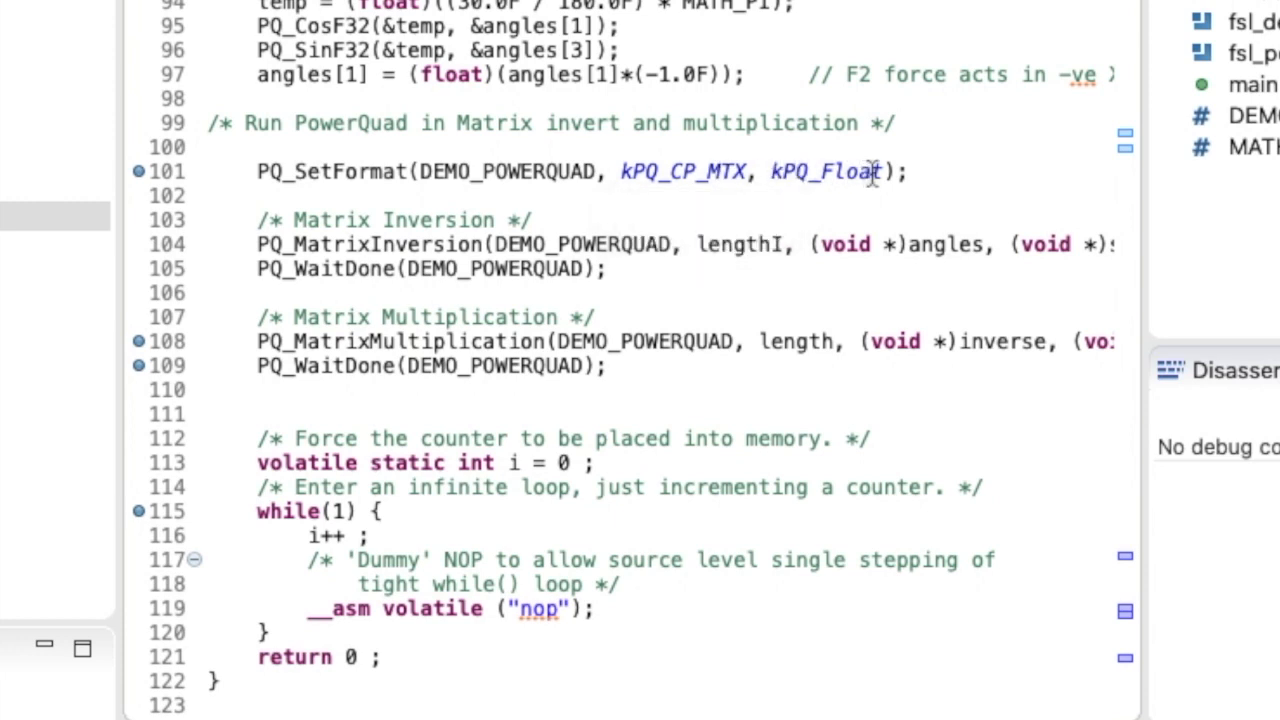
pyautogui.moveTo(930, 170)
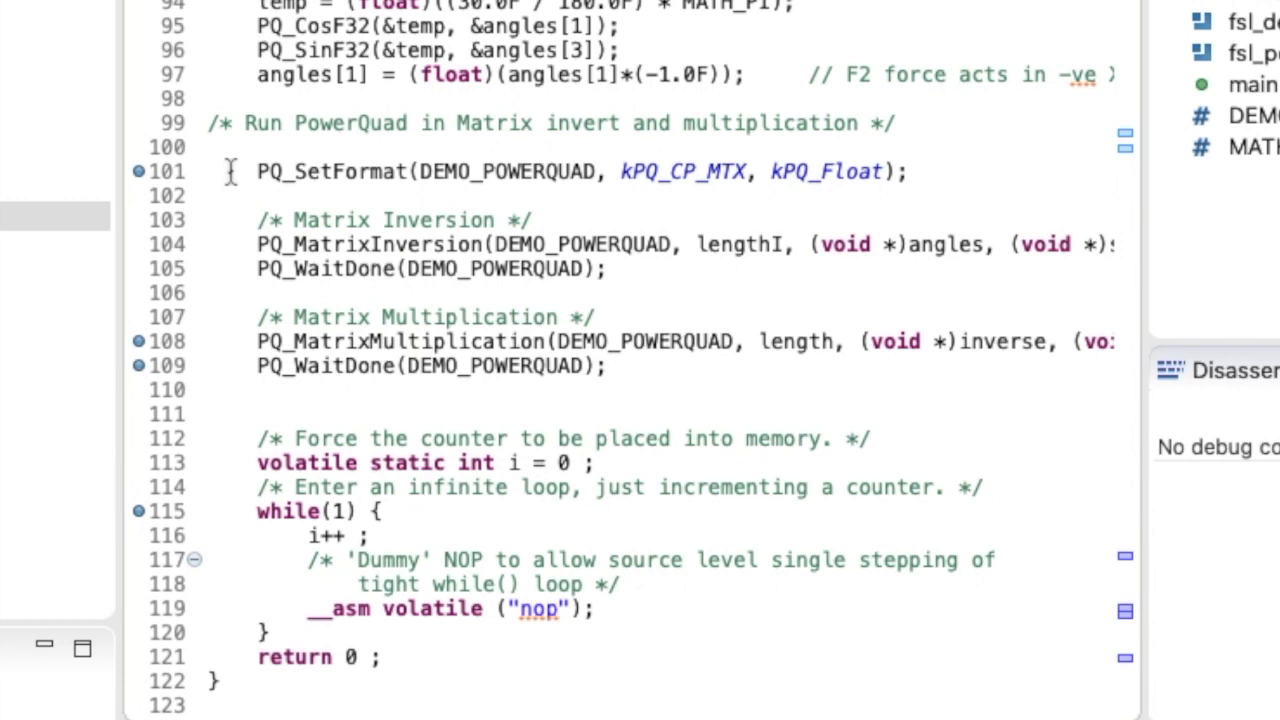
pyautogui.moveTo(300, 170)
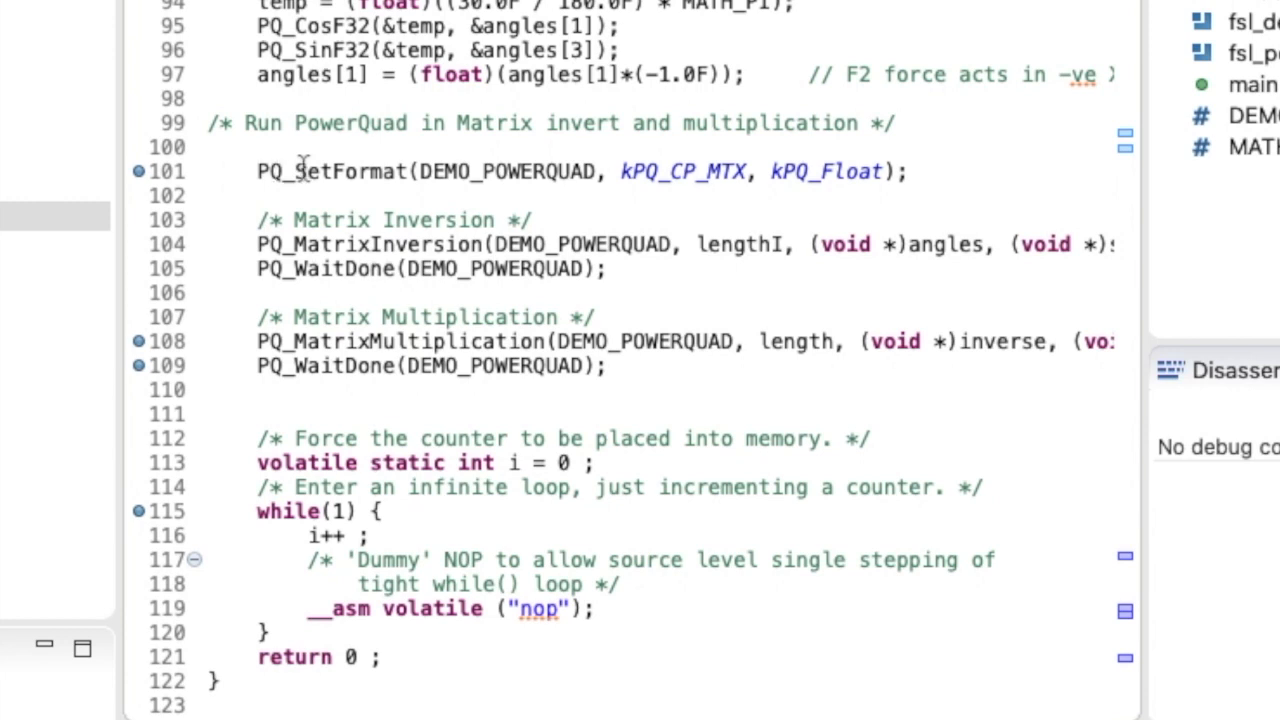
pyautogui.moveTo(228, 188)
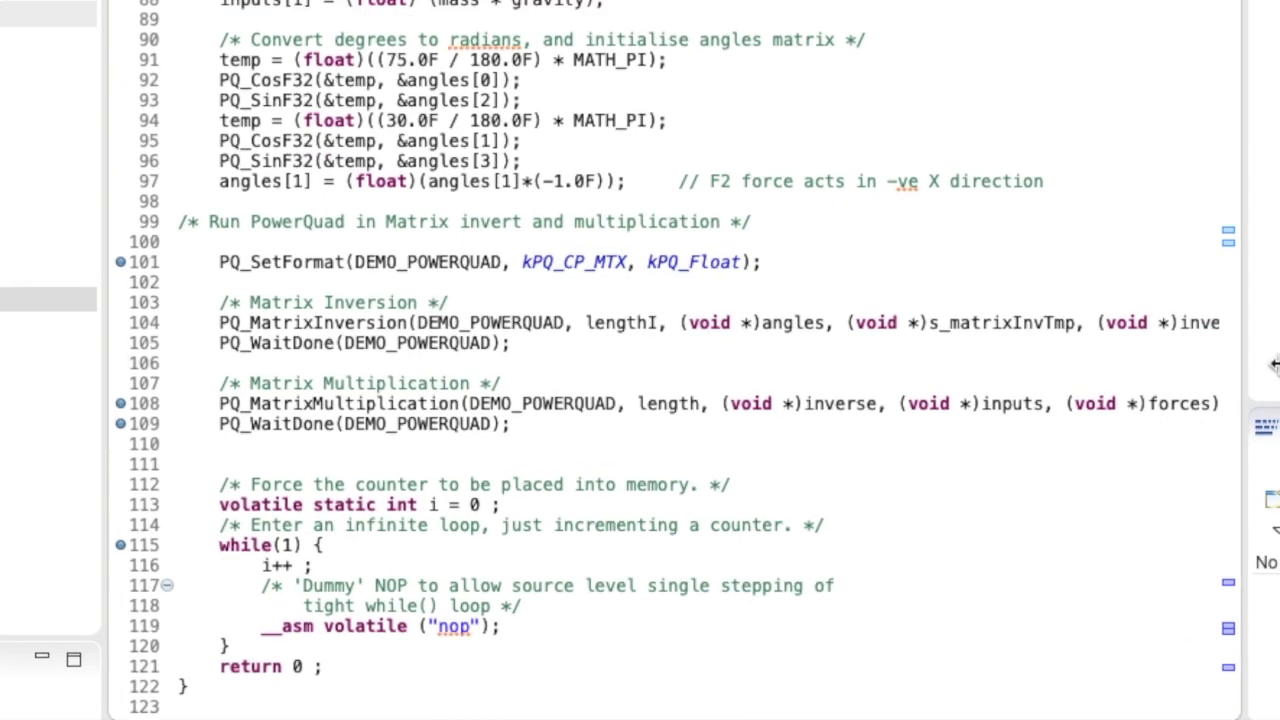
# Step: Scroll to the PowerQuad calls and bring up navigation actions for PQ_MatrixInversion
pyautogui.scroll(-3)
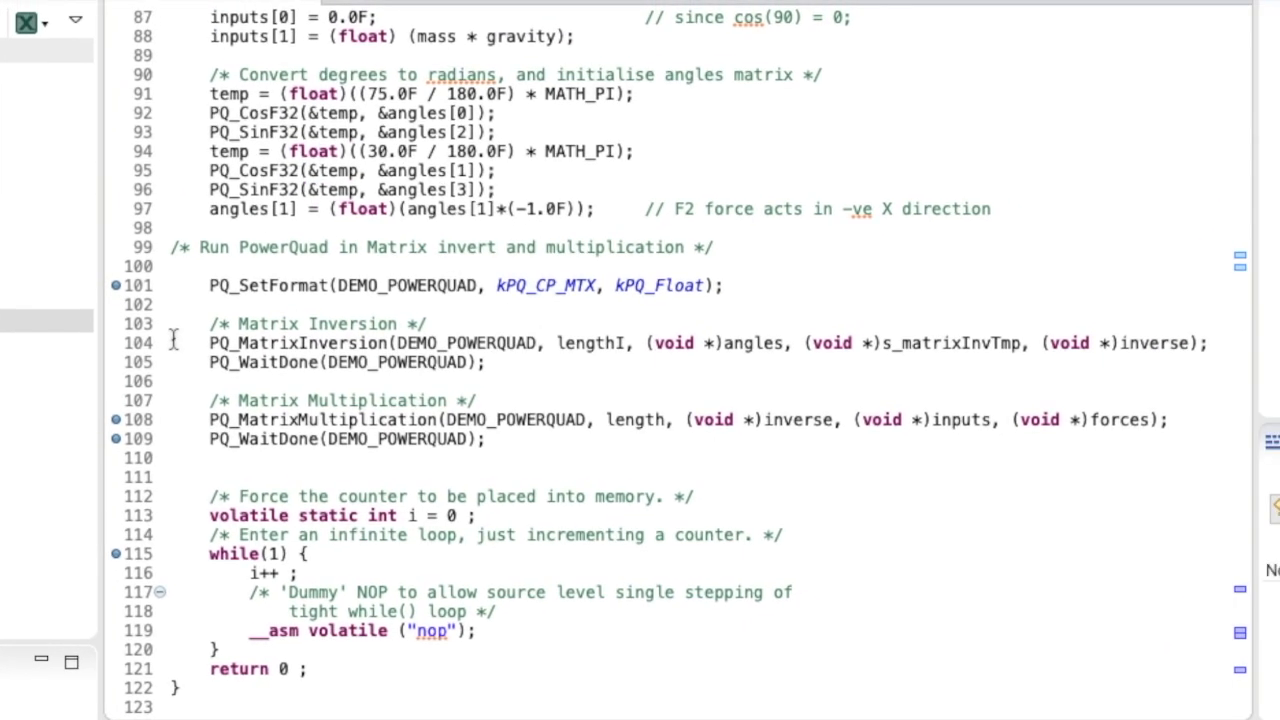
pyautogui.moveTo(308, 344)
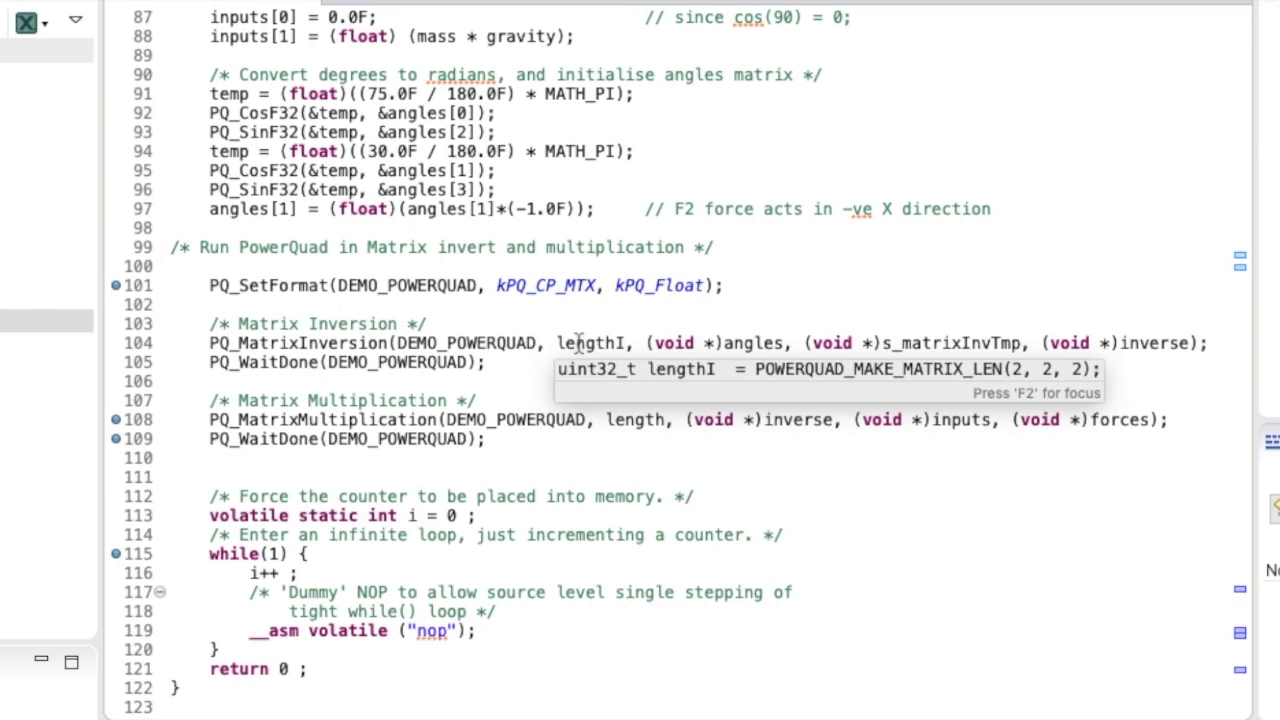
pyautogui.moveTo(728, 372)
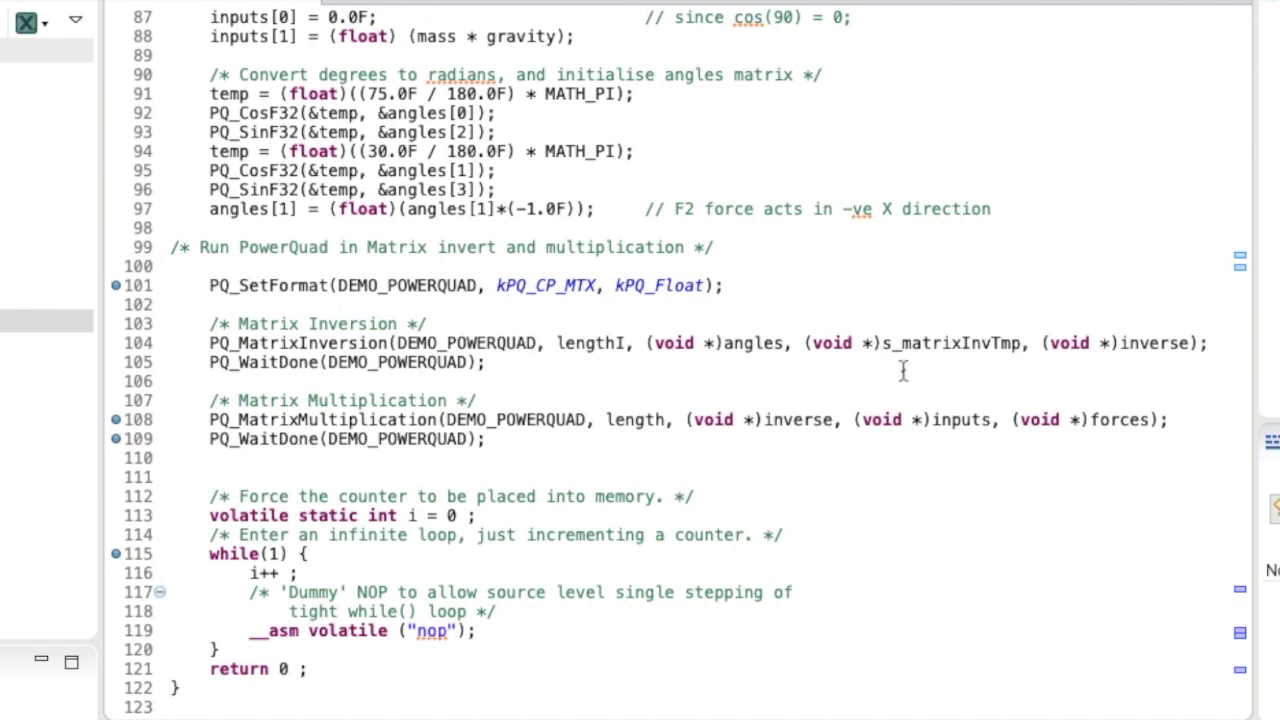
pyautogui.moveTo(1076, 370)
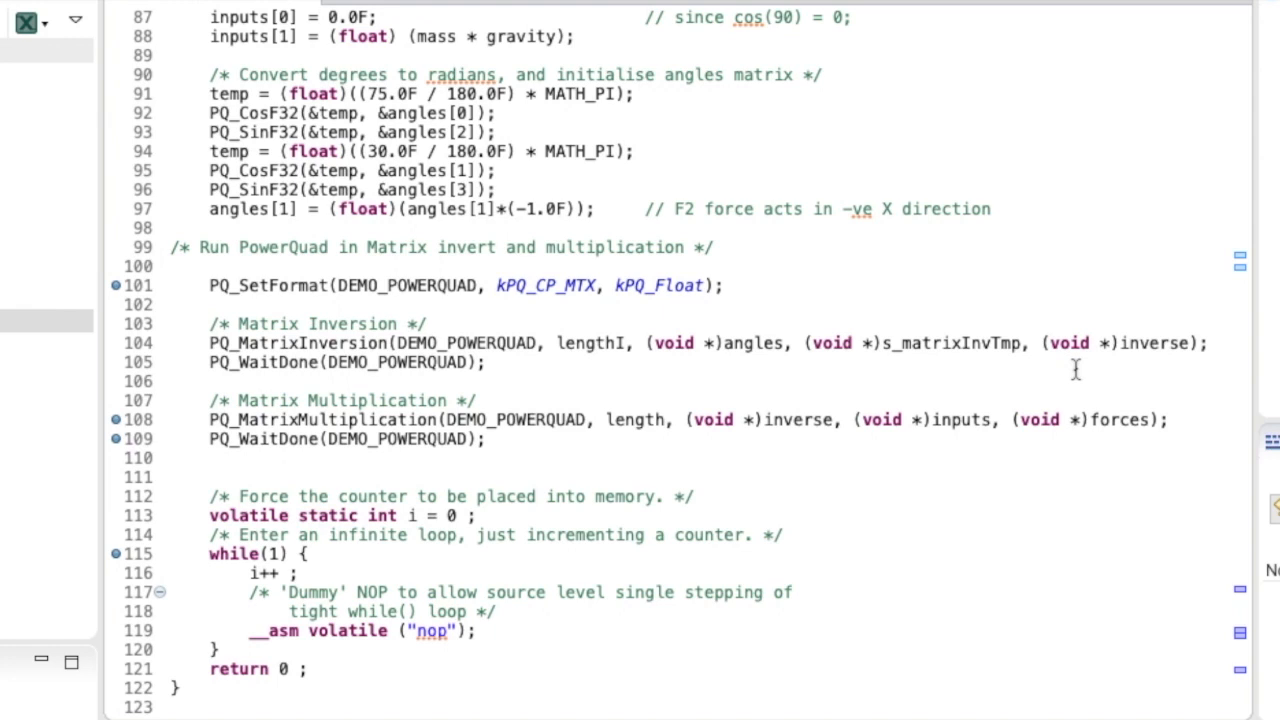
pyautogui.moveTo(616, 366)
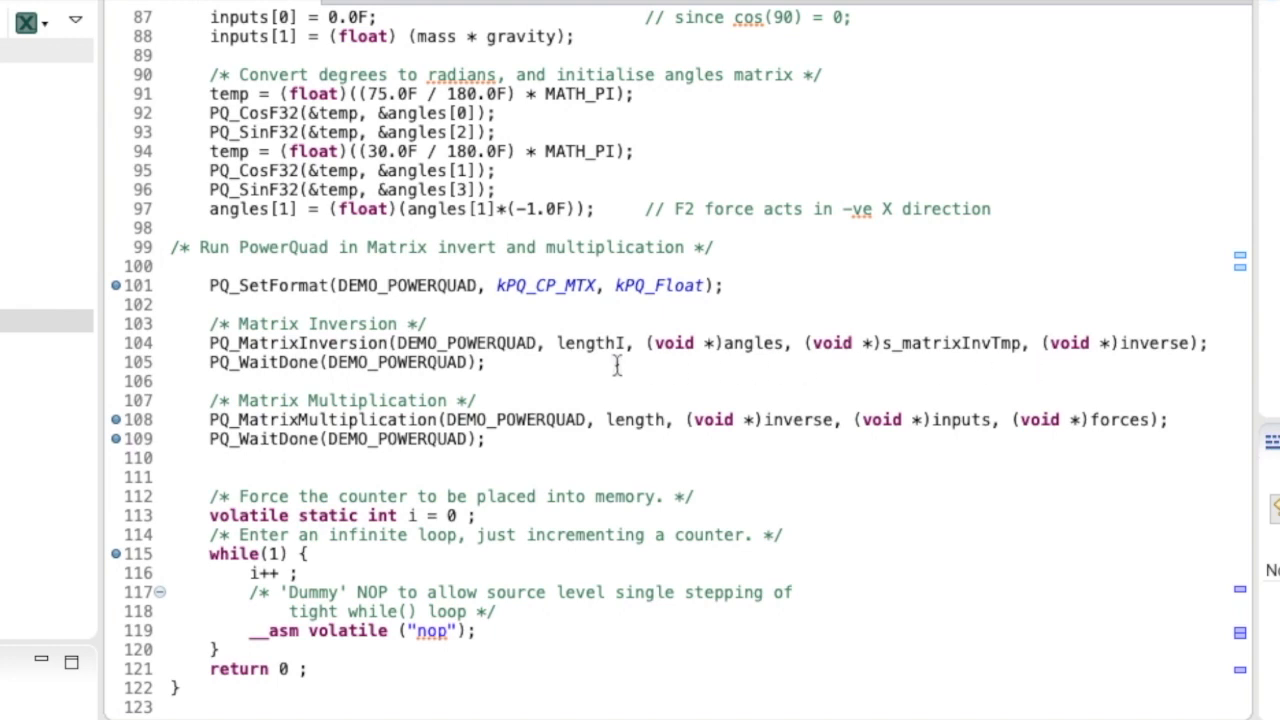
pyautogui.rightClick(300, 344)
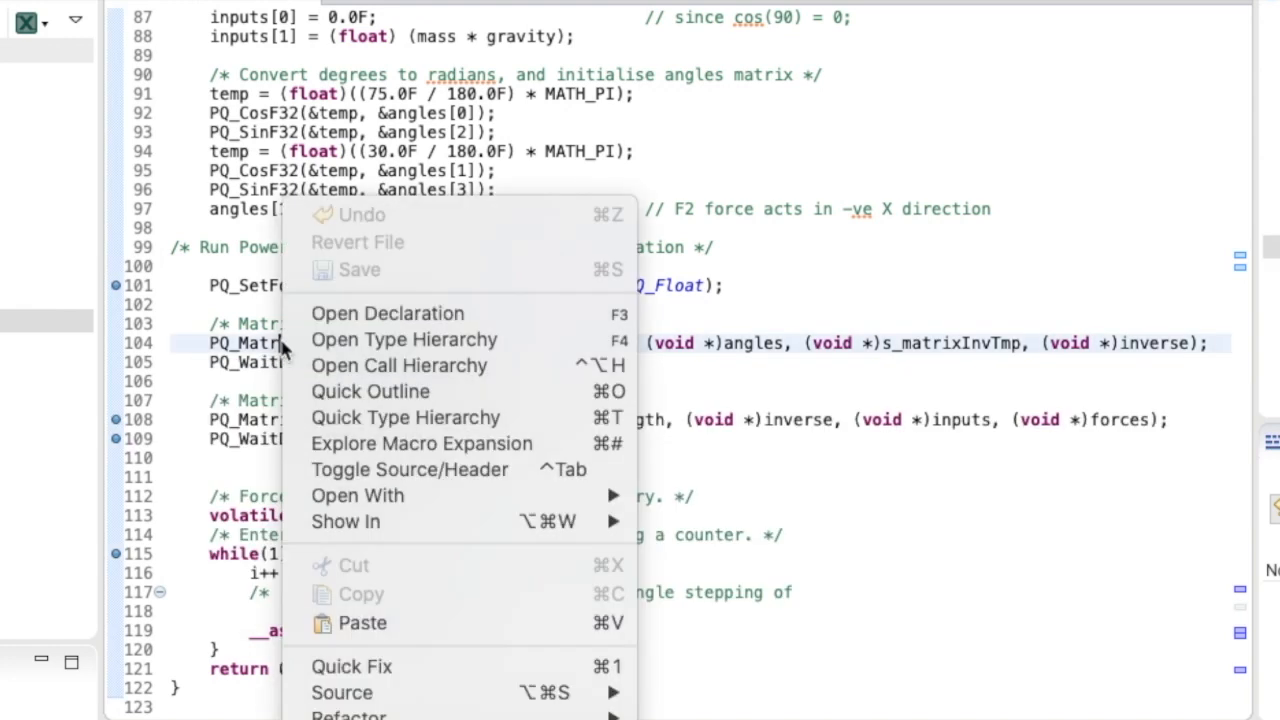
# Step: Jump to the PQ_MatrixInversion definition in the PowerQuad driver via Open Declaration
pyautogui.click(388, 312)
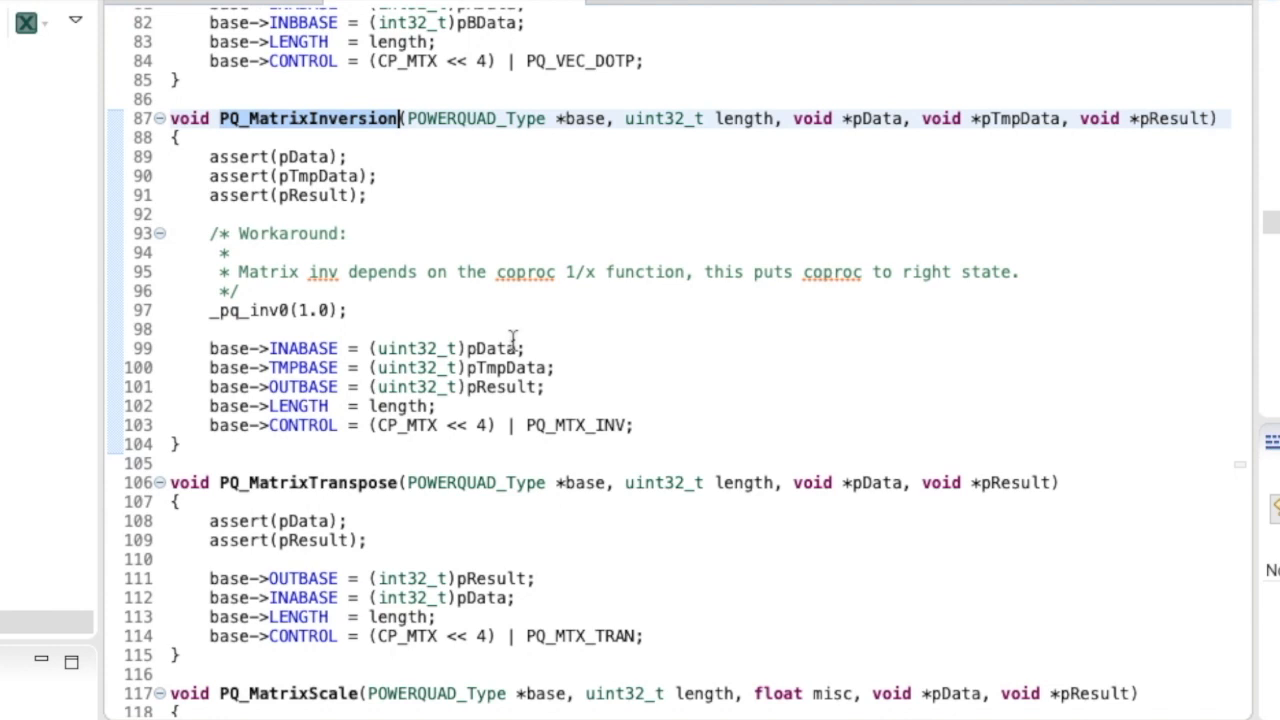
pyautogui.moveTo(510, 336)
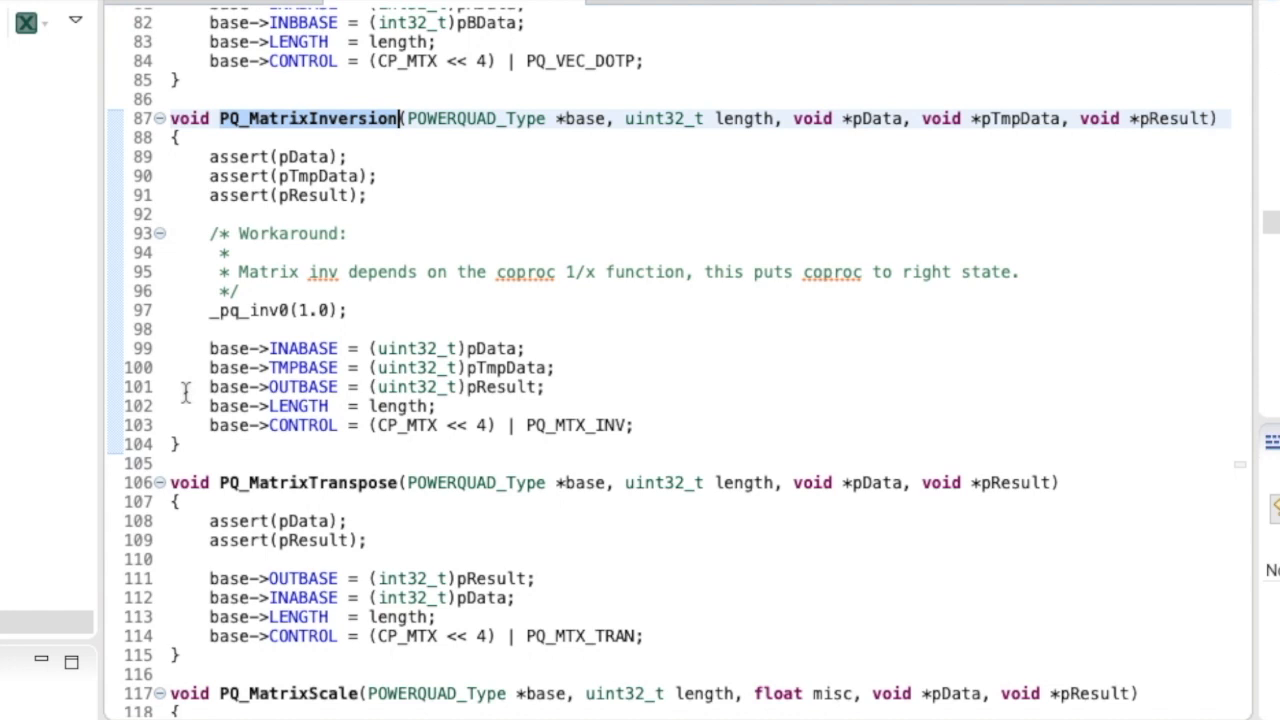
pyautogui.moveTo(582, 348)
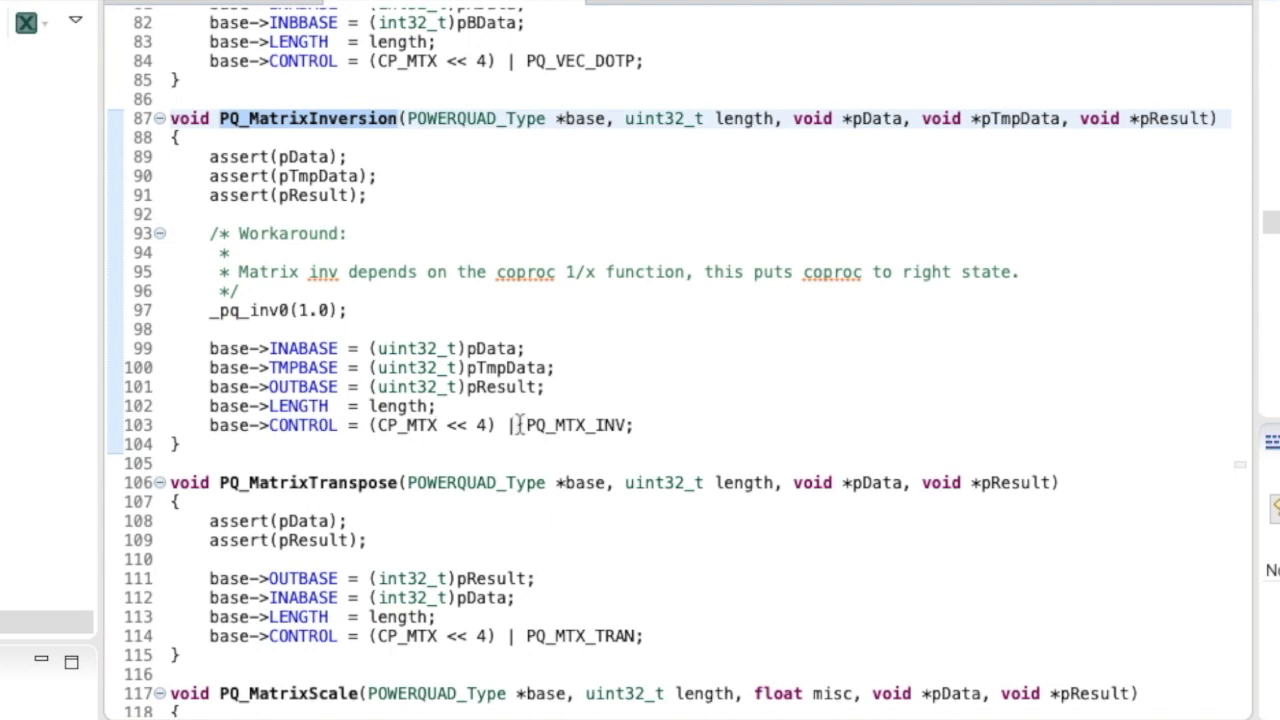
pyautogui.moveTo(596, 424)
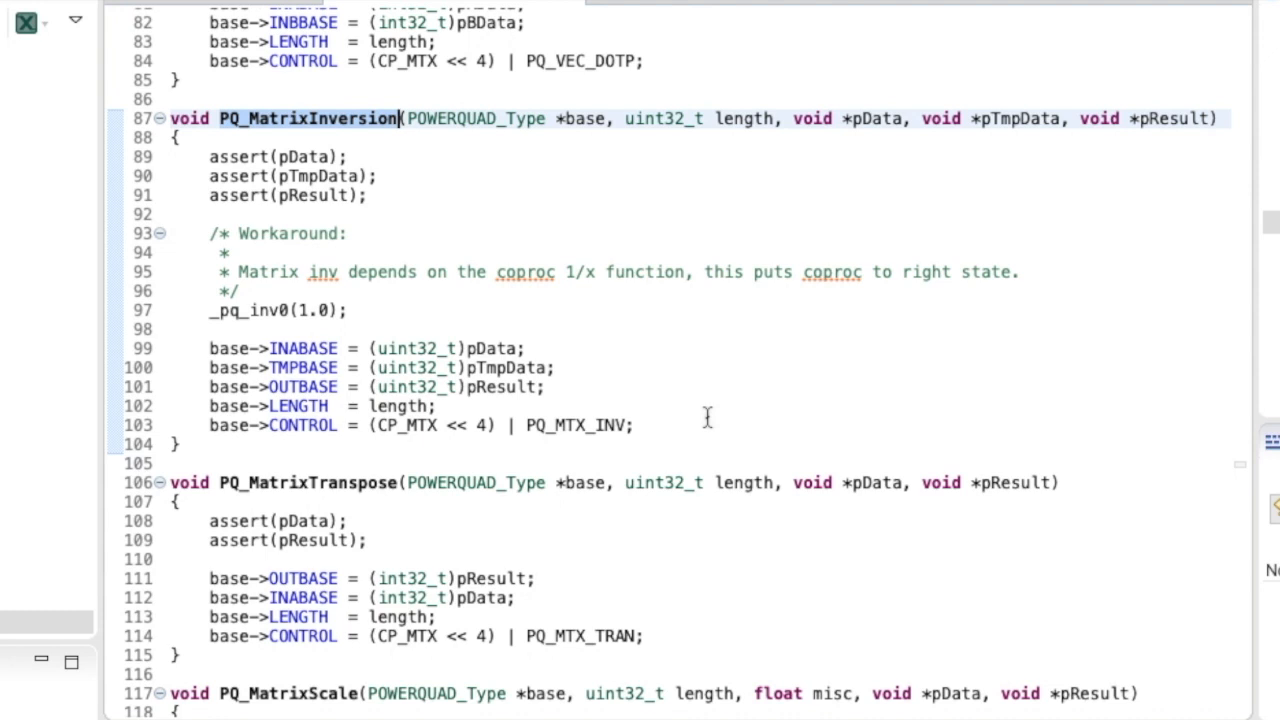
pyautogui.moveTo(230, 4)
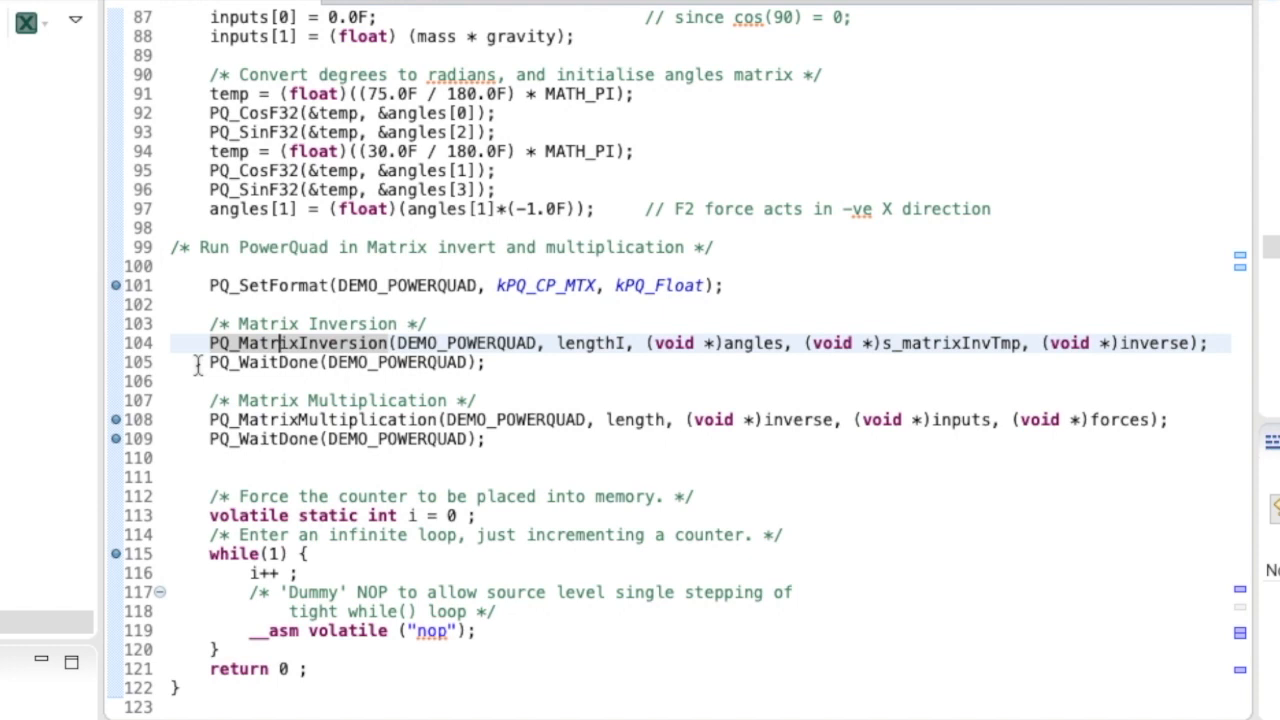
pyautogui.moveTo(280, 342)
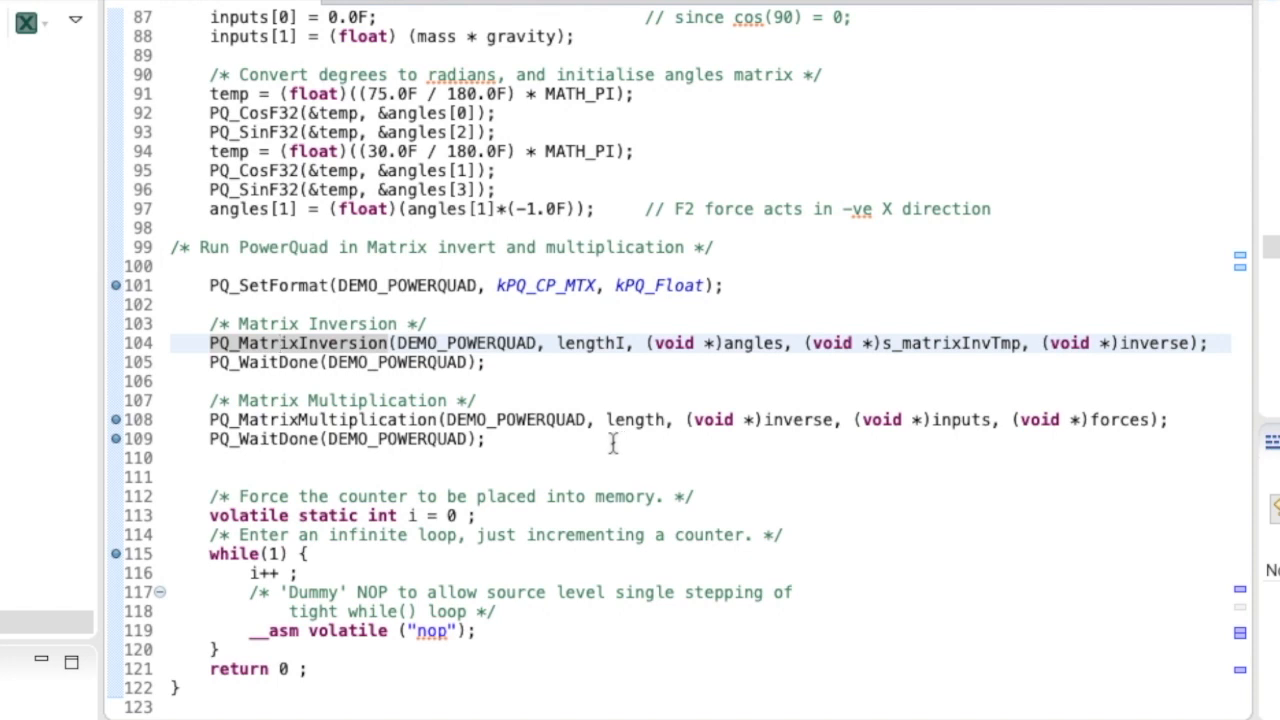
pyautogui.moveTo(792, 440)
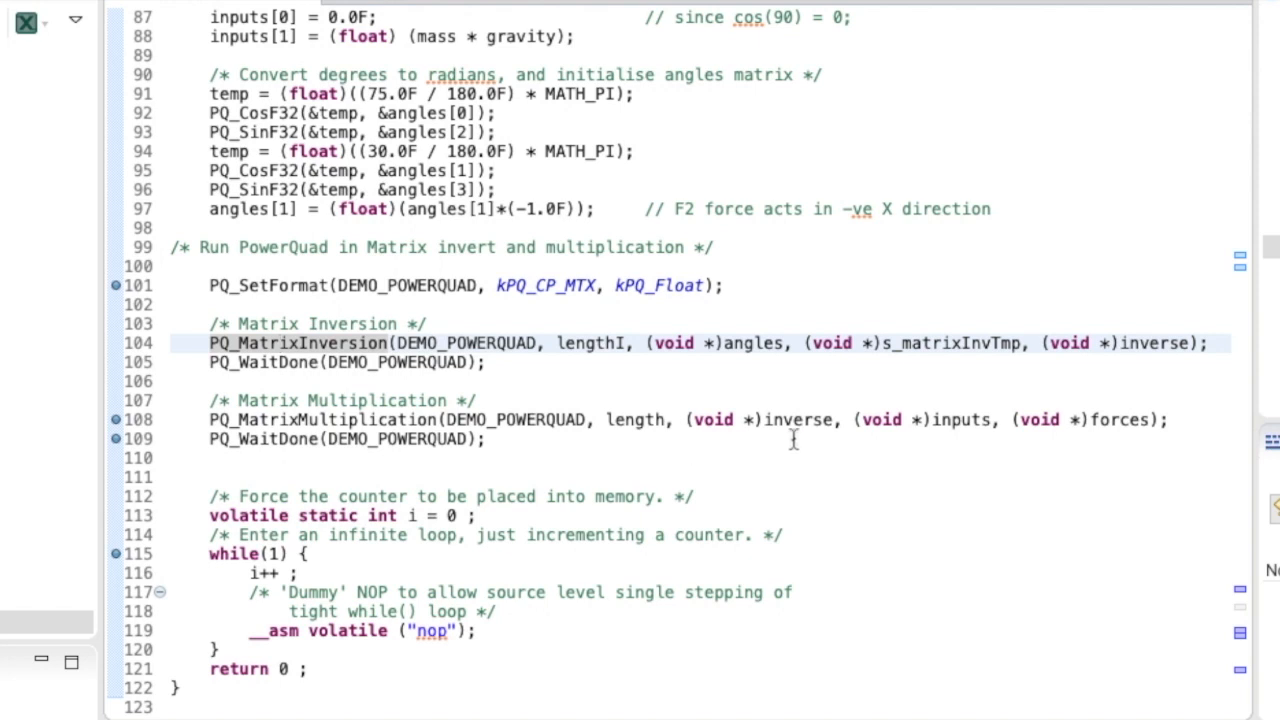
pyautogui.moveTo(792, 440)
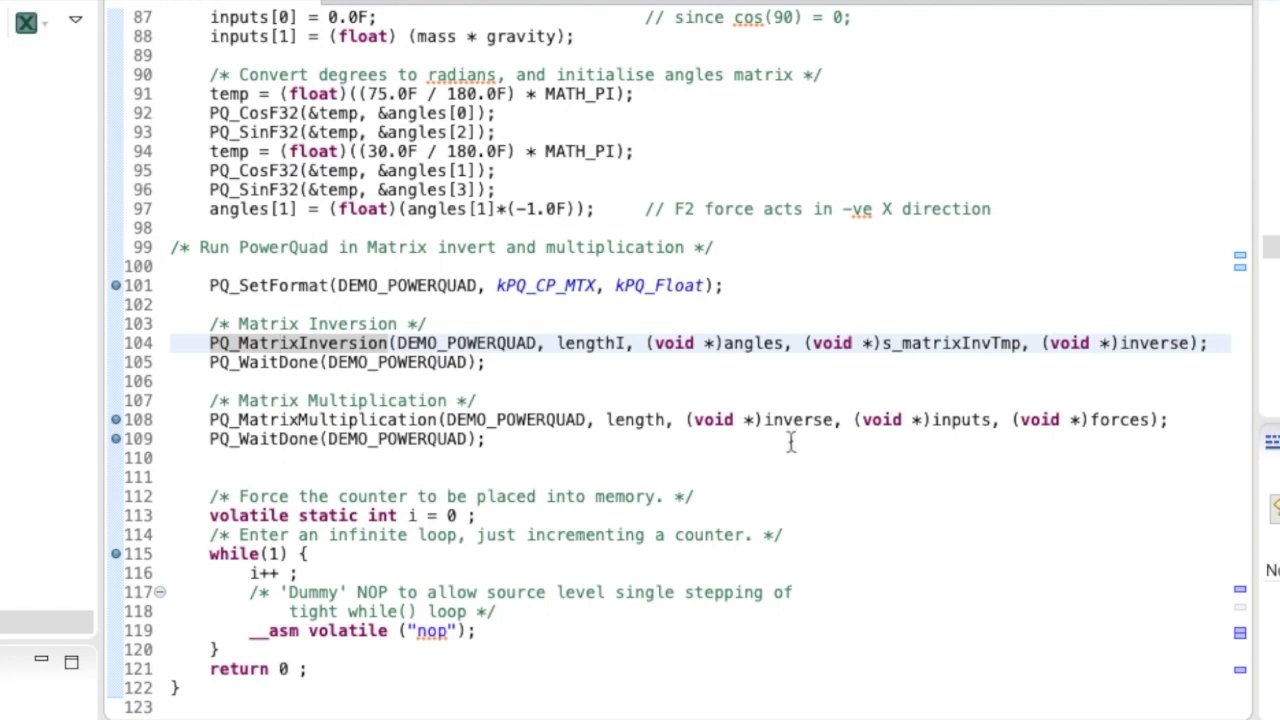
pyautogui.moveTo(936, 452)
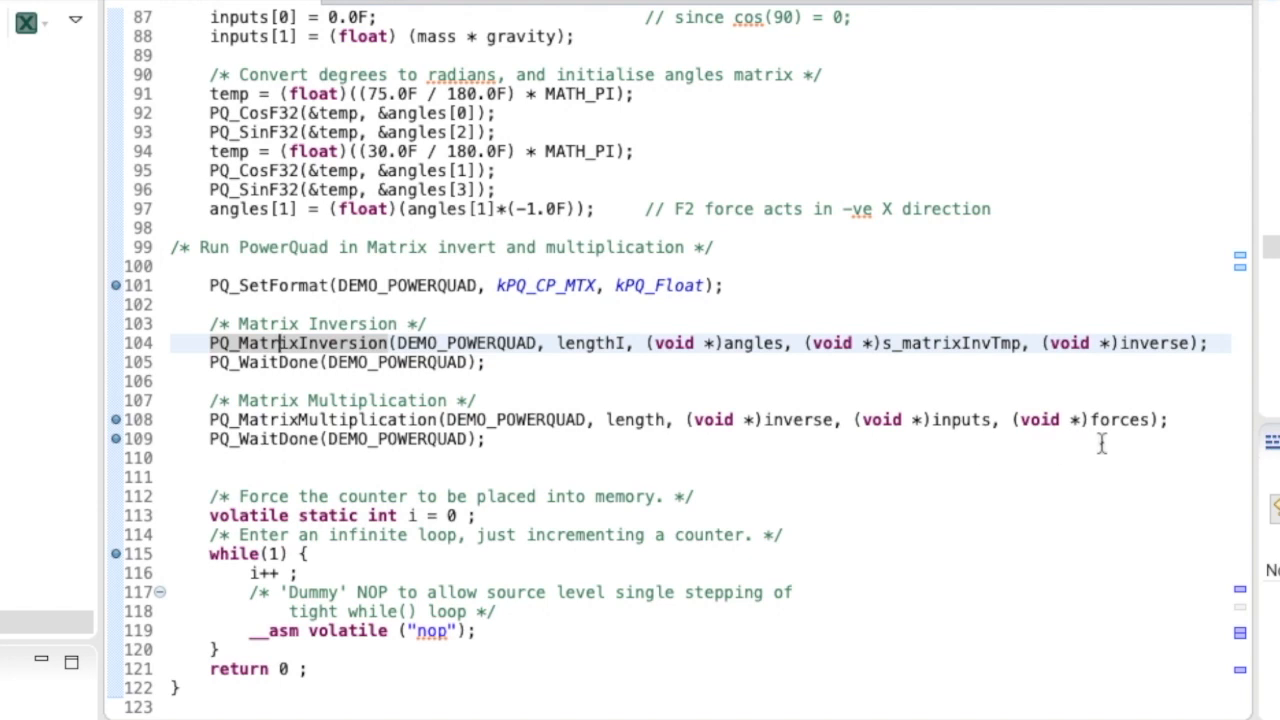
pyautogui.moveTo(1050, 450)
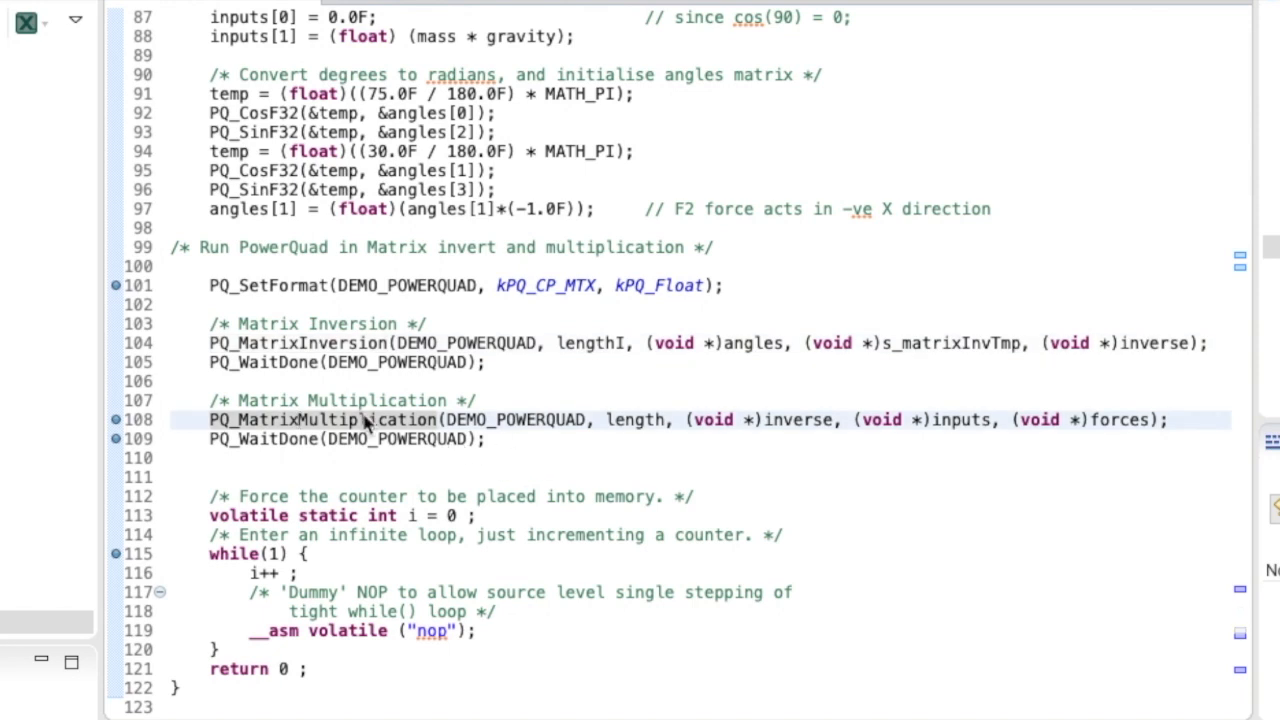
# Step: Bring up code actions for the PQ_MatrixMultiplication call on line 108
pyautogui.rightClick(364, 420)
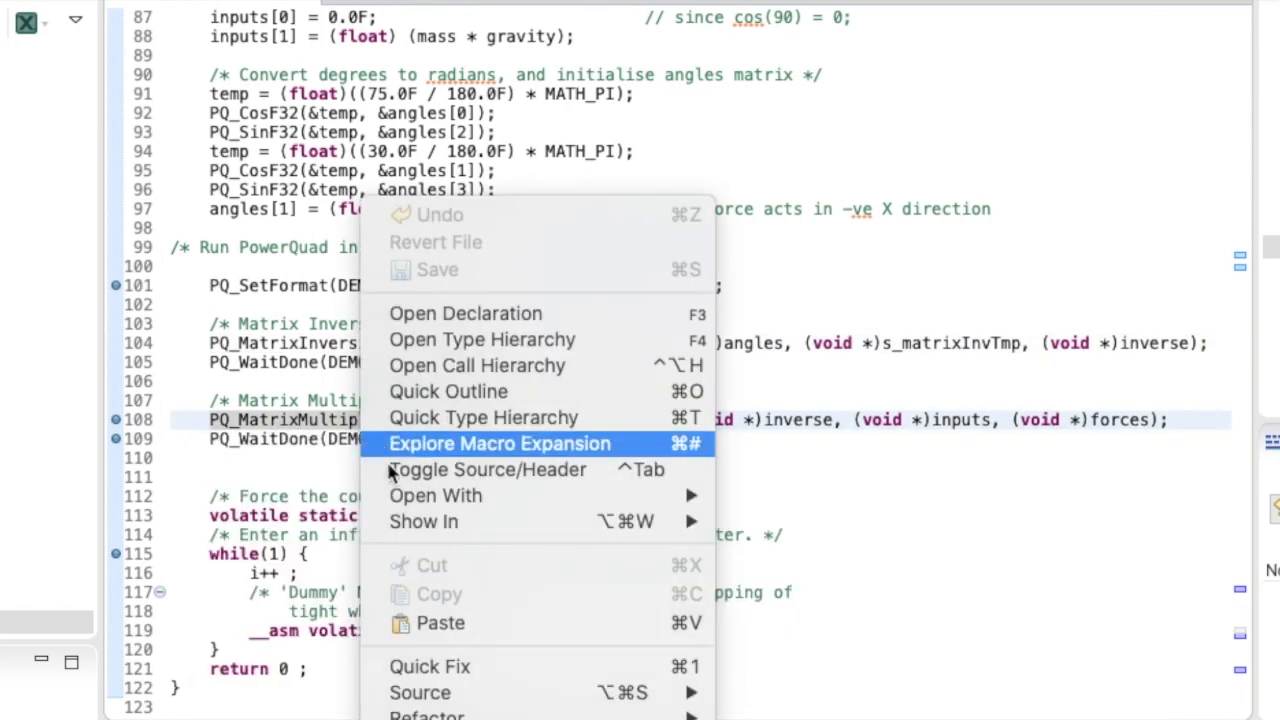
pyautogui.click(464, 312)
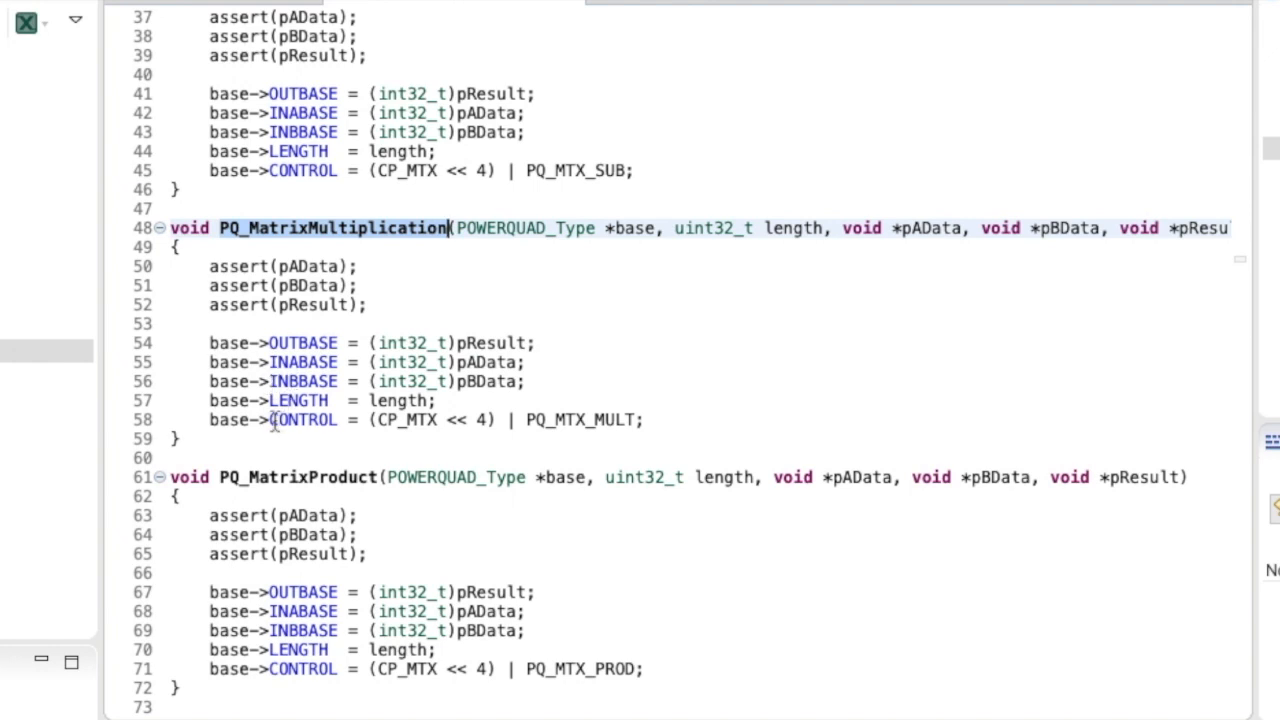
pyautogui.moveTo(568, 418)
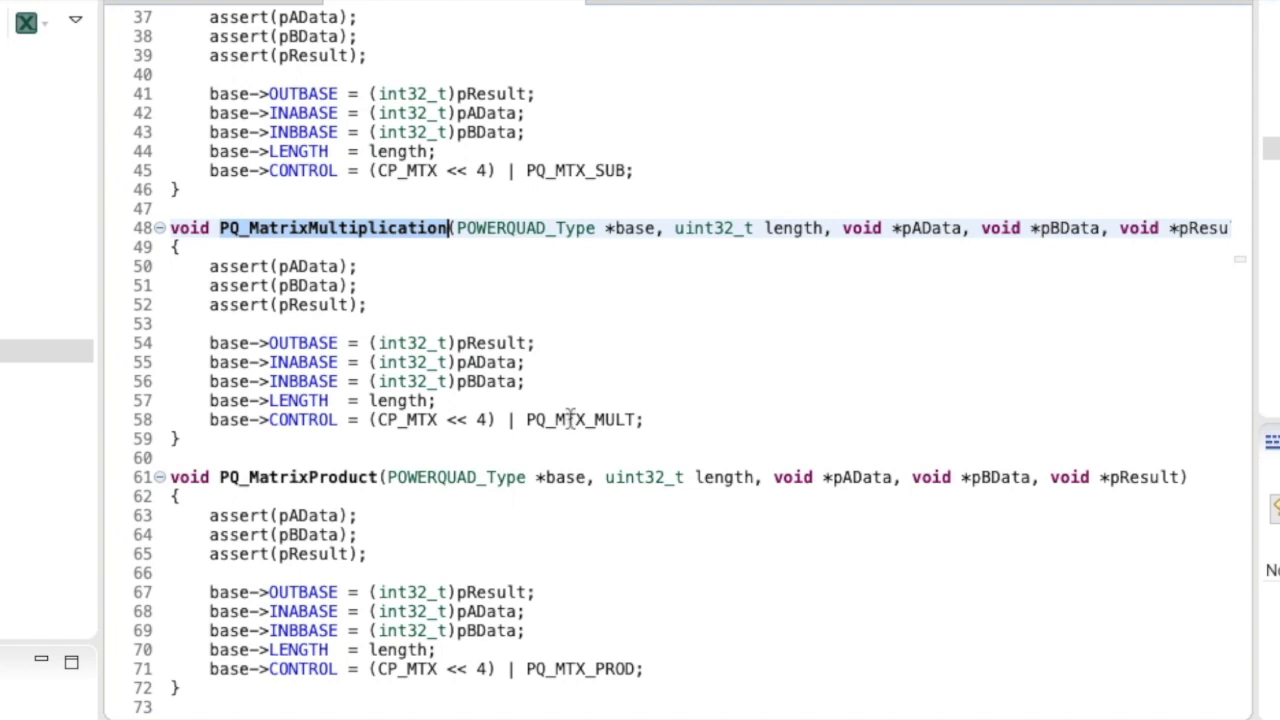
pyautogui.moveTo(576, 420)
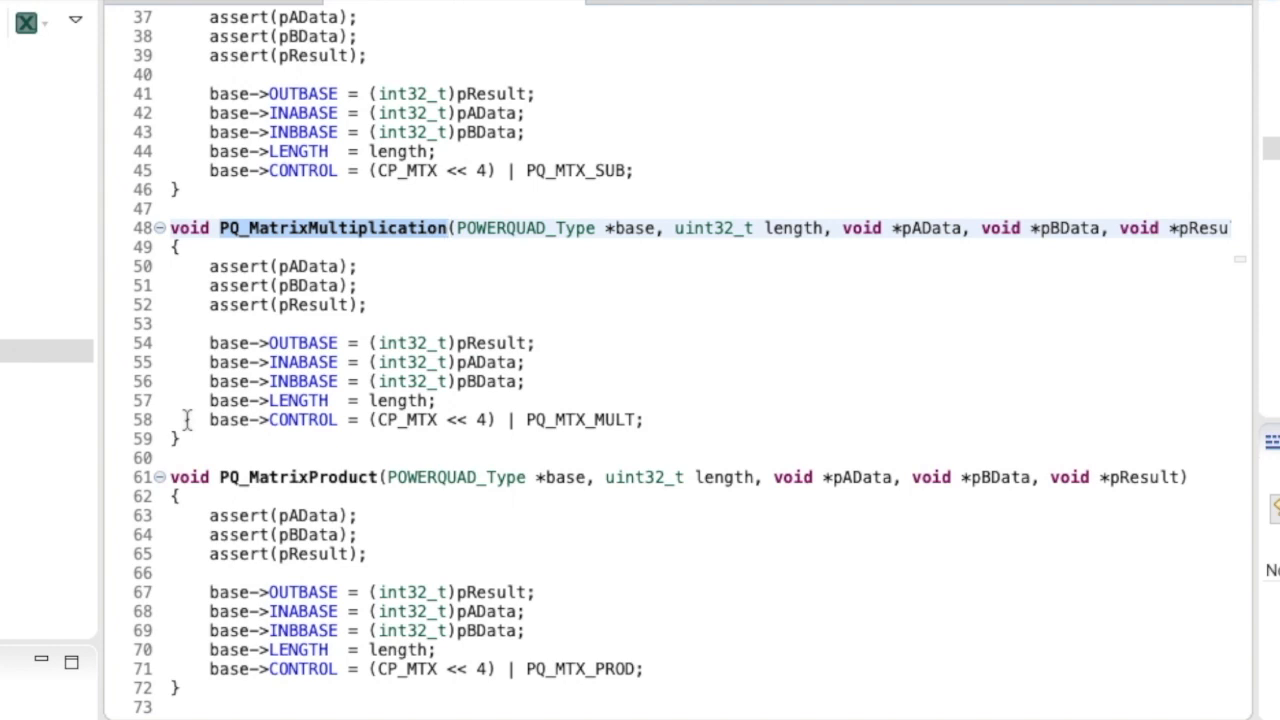
pyautogui.click(448, 228)
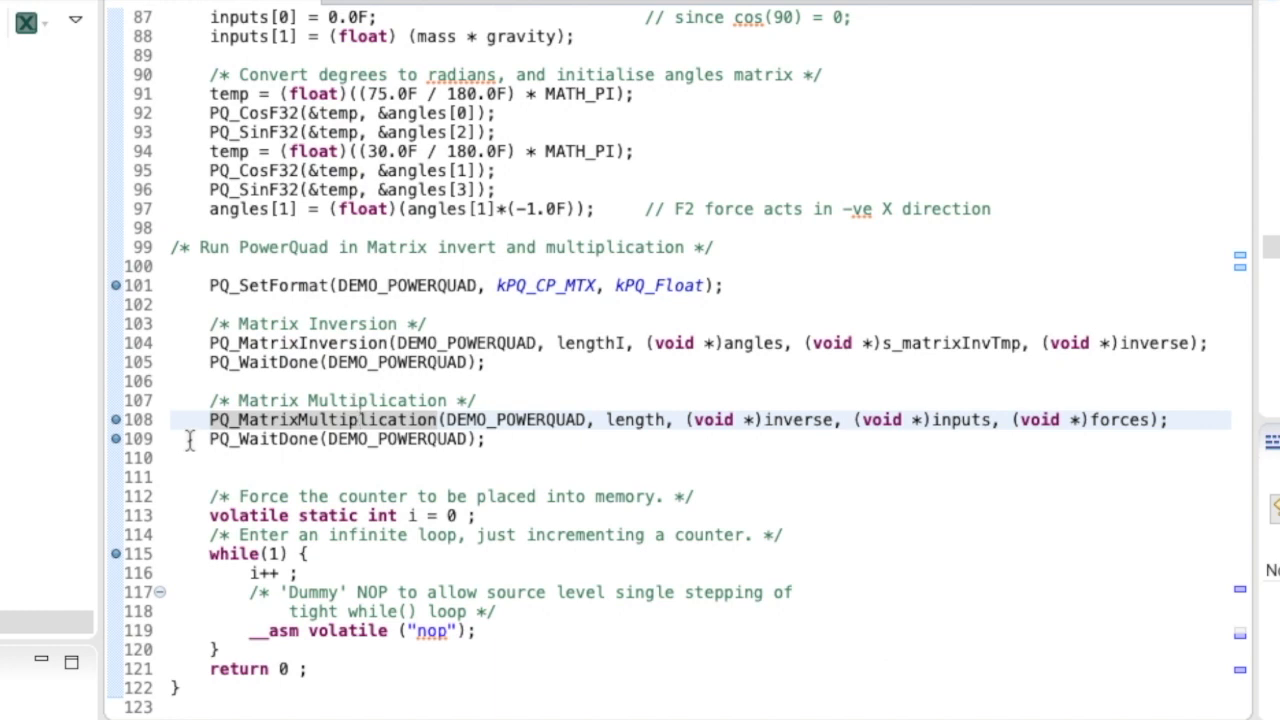
# Step: Start a LinkServer debug session of LPC55S69_PQ1, halted at the start of main
pyautogui.click(356, 420)
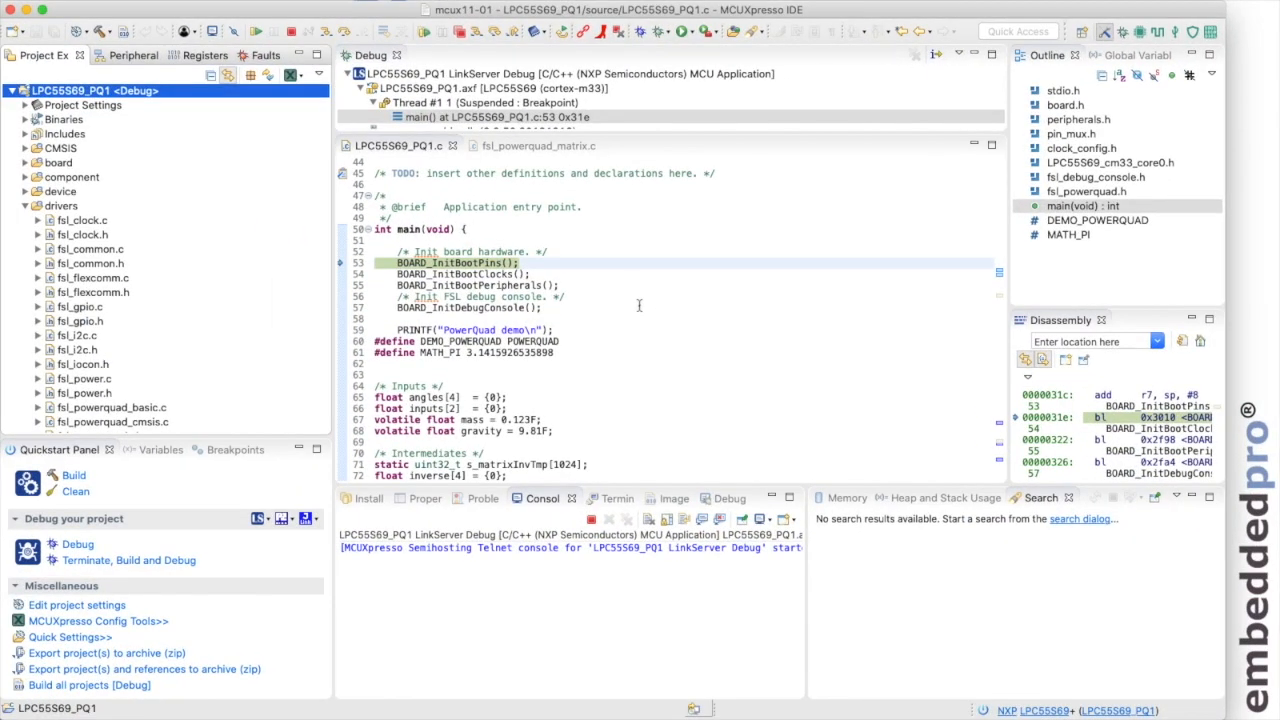
# Step: Resume through the breakpoints at lines 101 and 108, then step over the matrix multiplication call
pyautogui.scroll(-3)
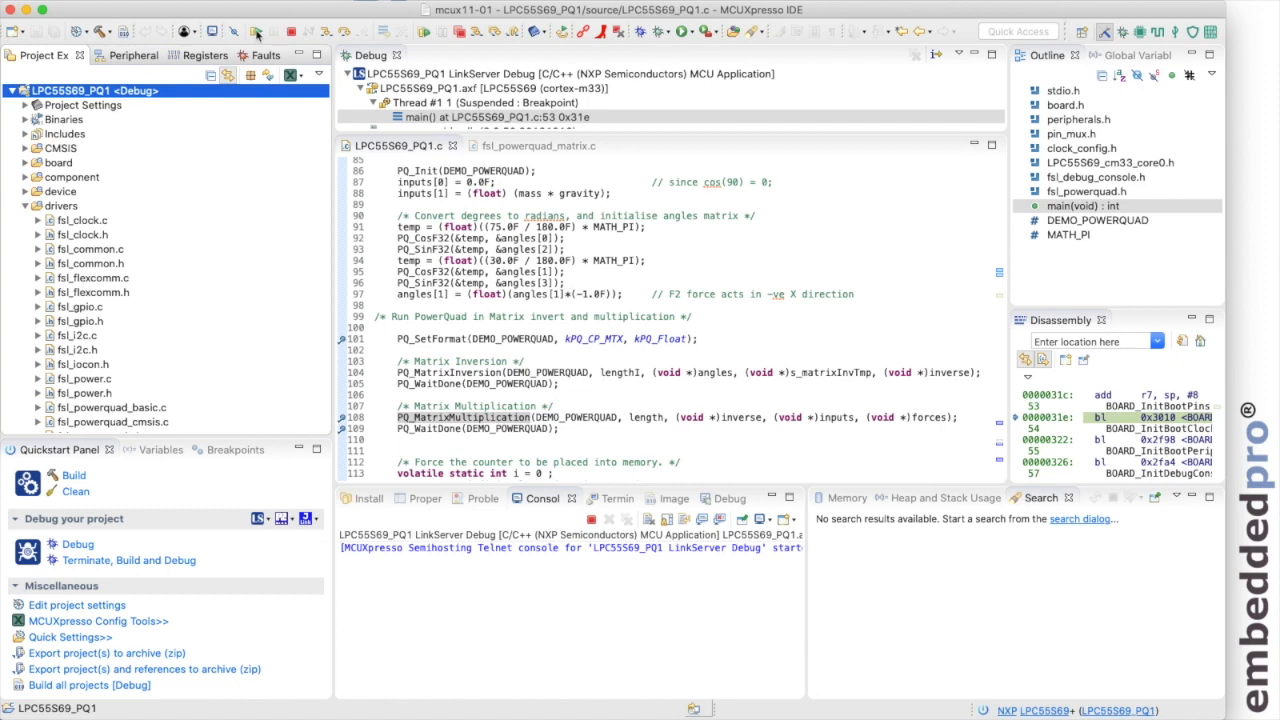
pyautogui.click(256, 30)
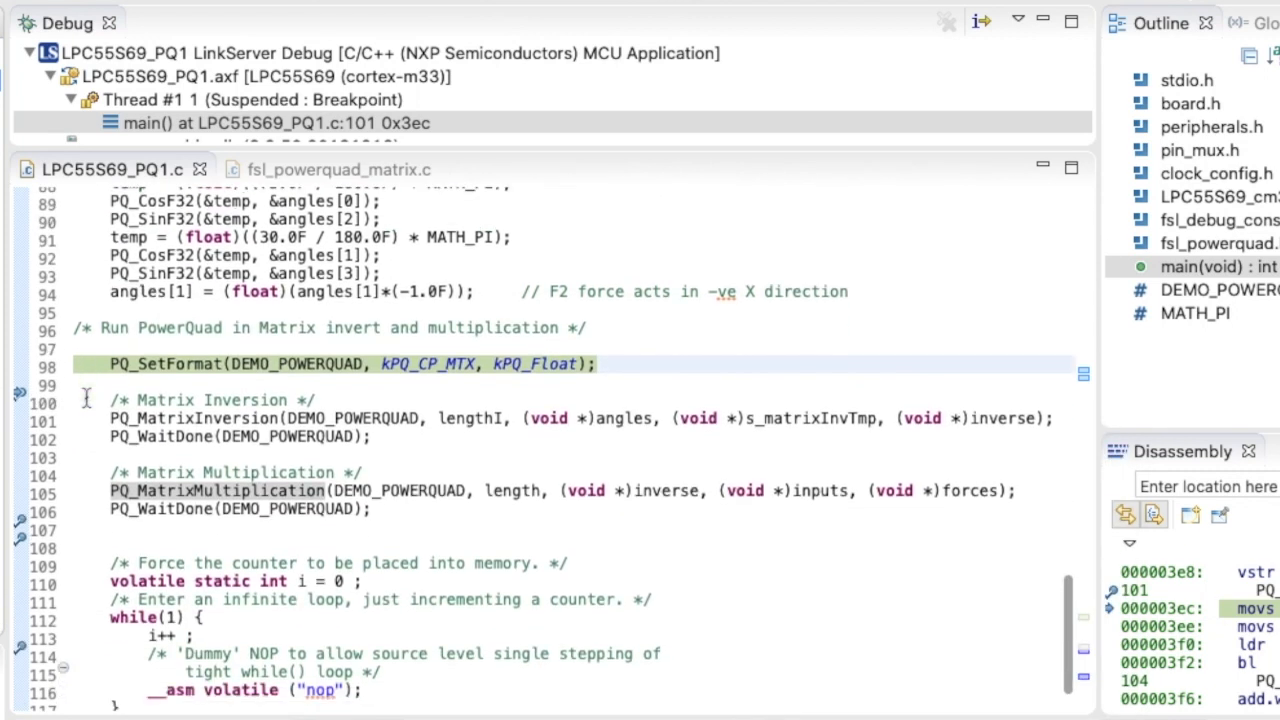
pyautogui.scroll(-3)
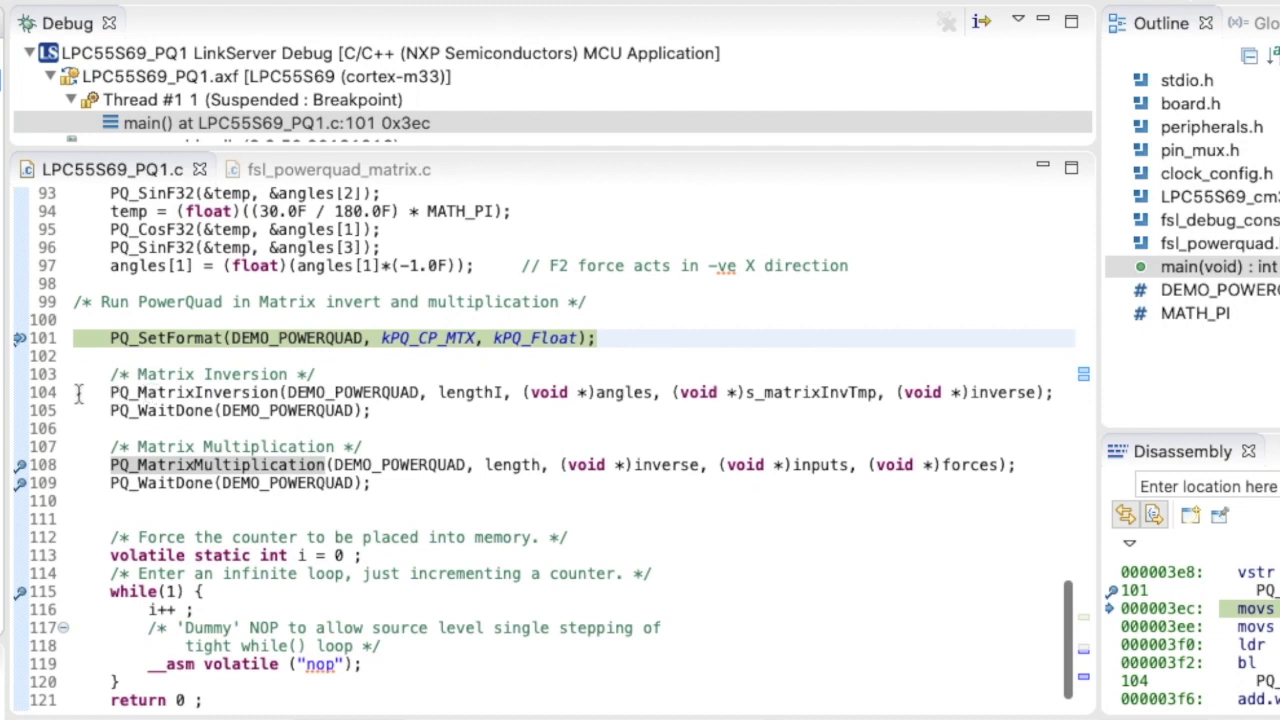
pyautogui.moveTo(70, 422)
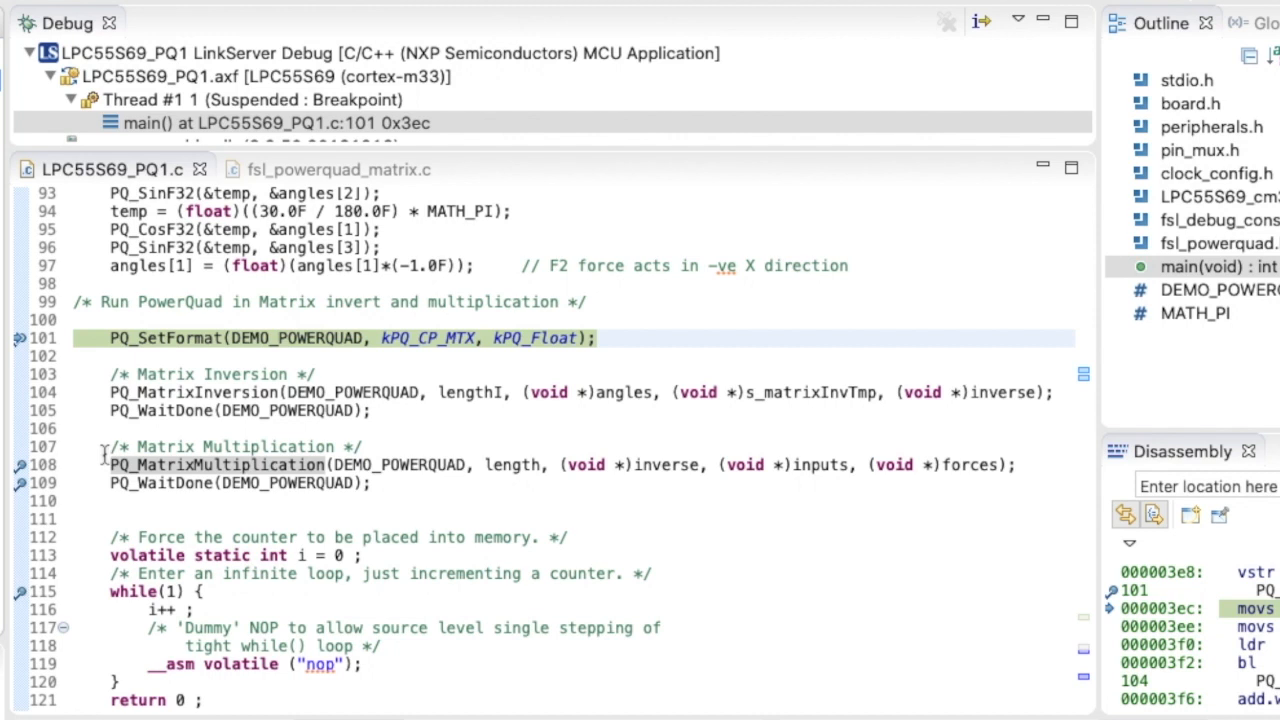
pyautogui.moveTo(78, 456)
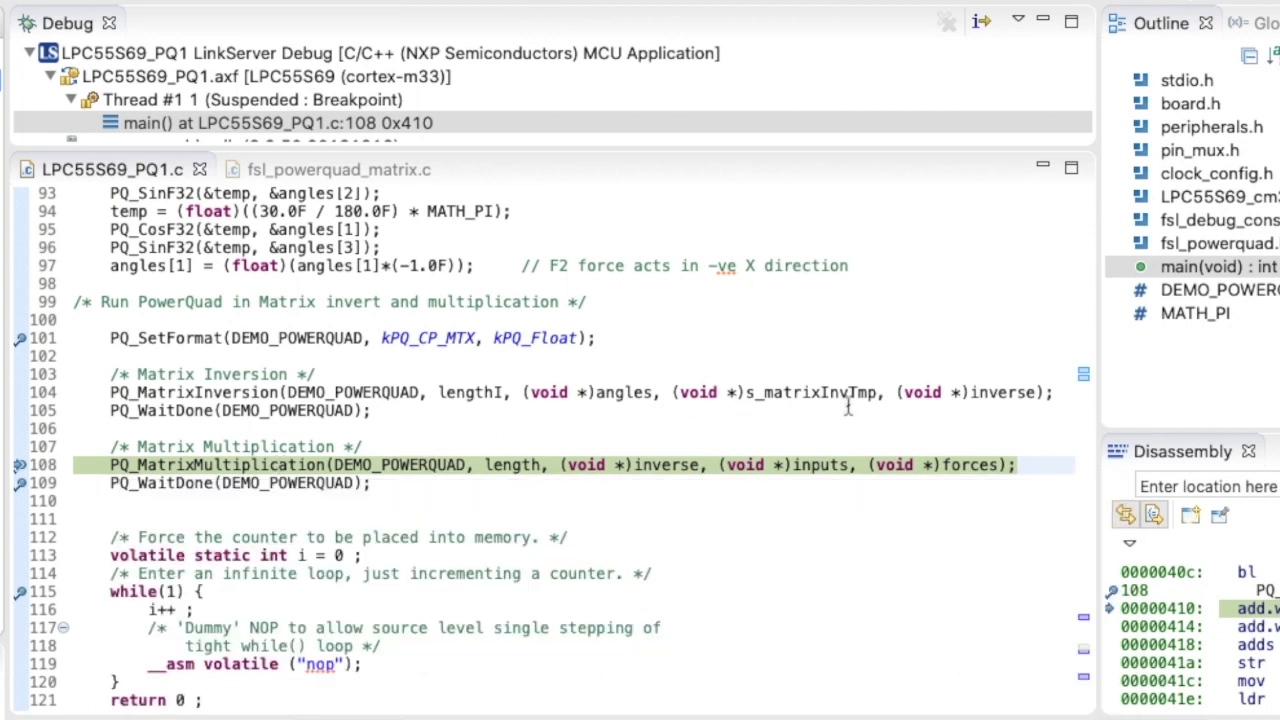
pyautogui.moveTo(892, 420)
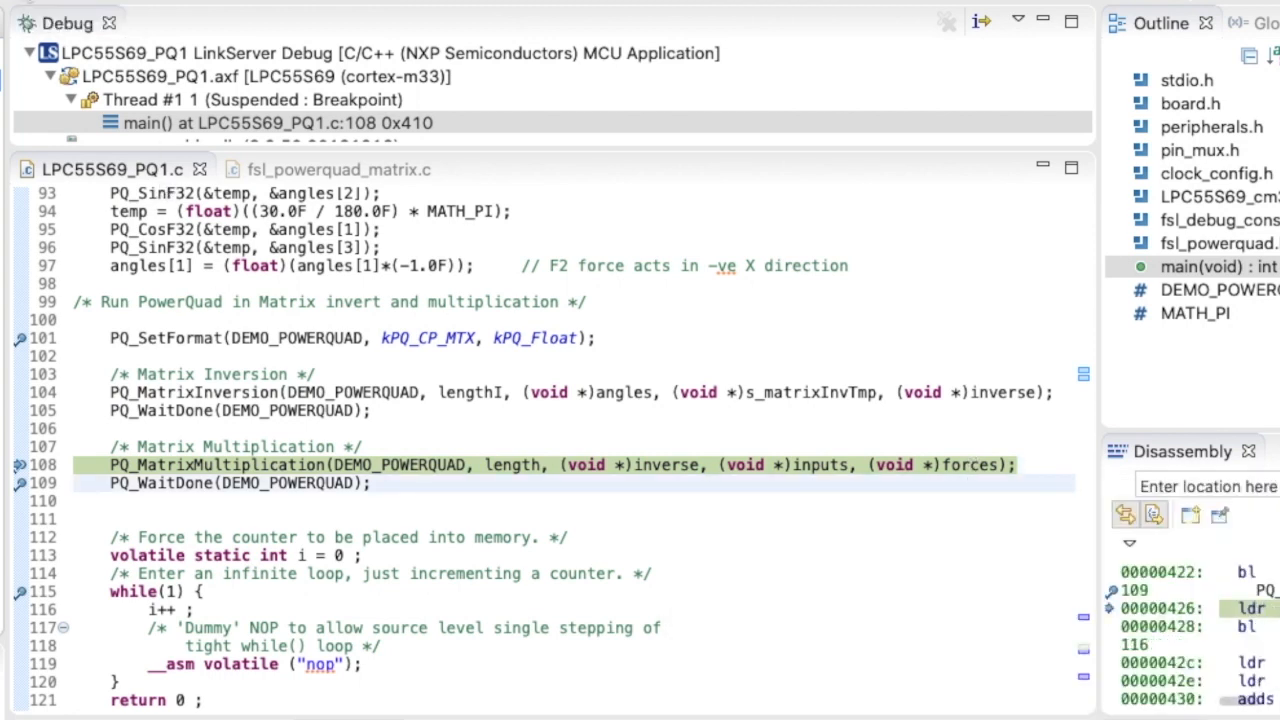
pyautogui.press('F6')
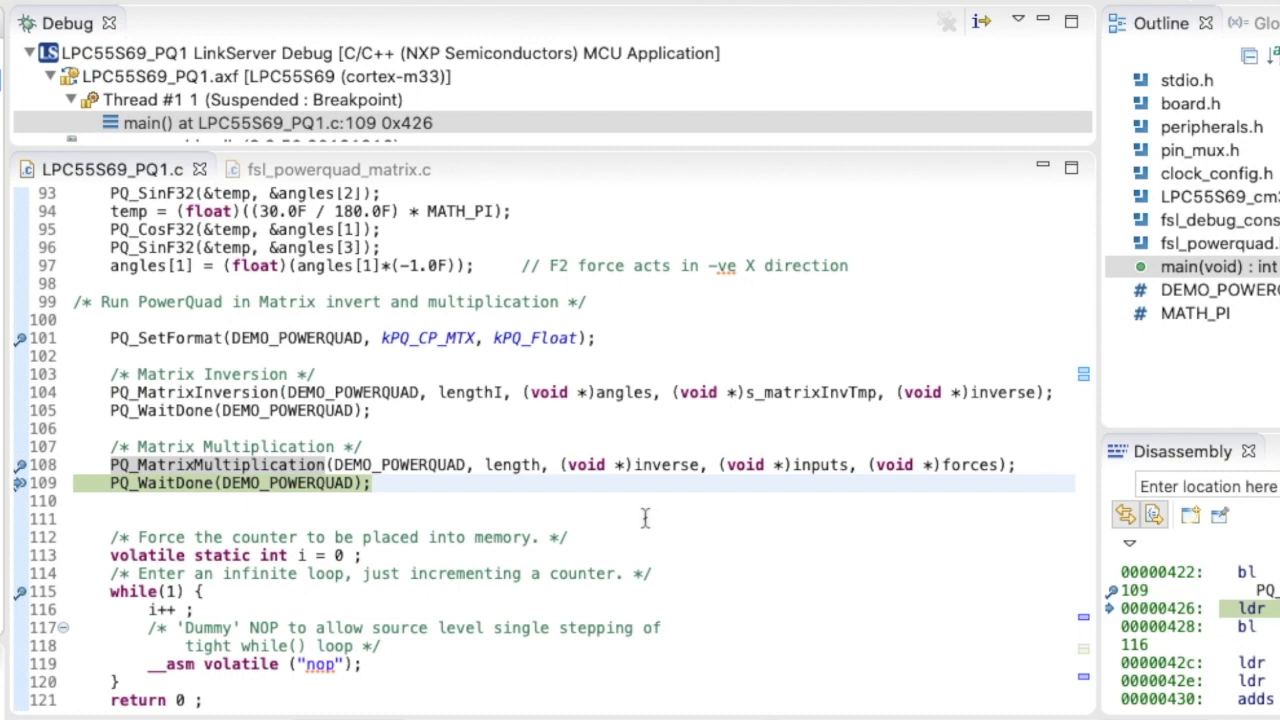
pyautogui.moveTo(924, 464)
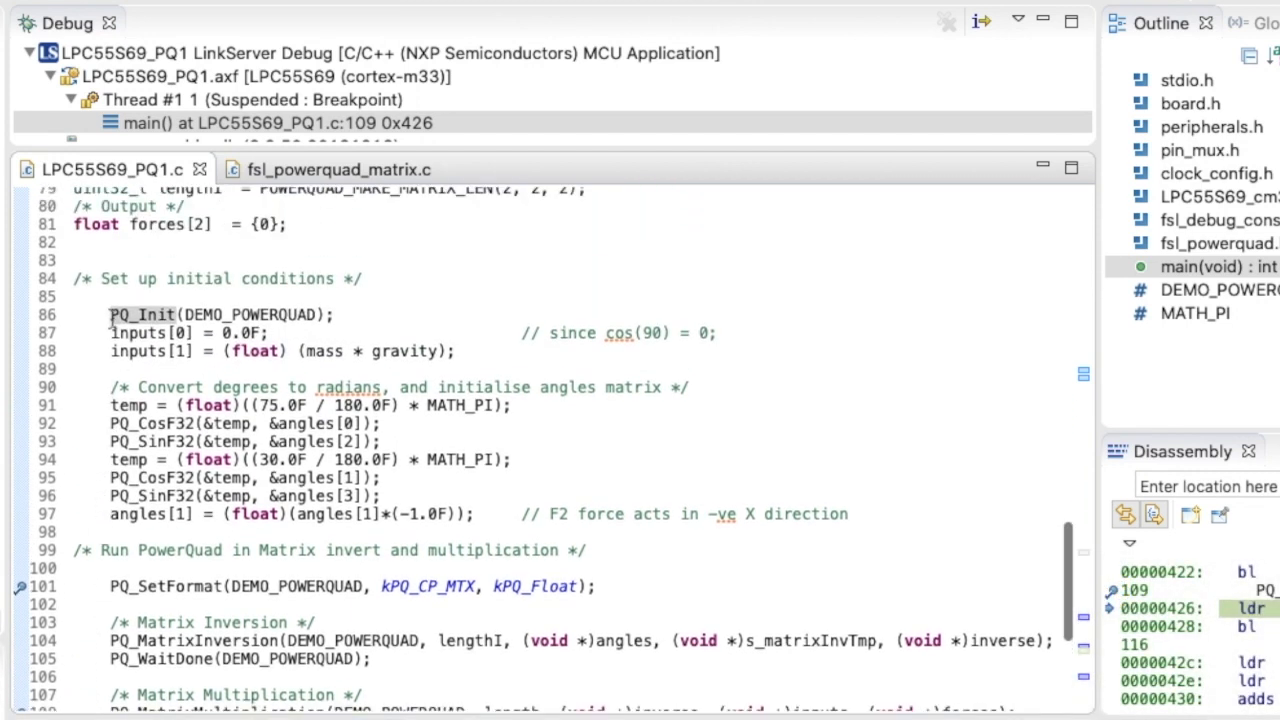
# Step: Halt again at the PQ_MatrixInversion call on line 104 and show the processor registers with the DWT cycle counter
pyautogui.rightClick(142, 314)
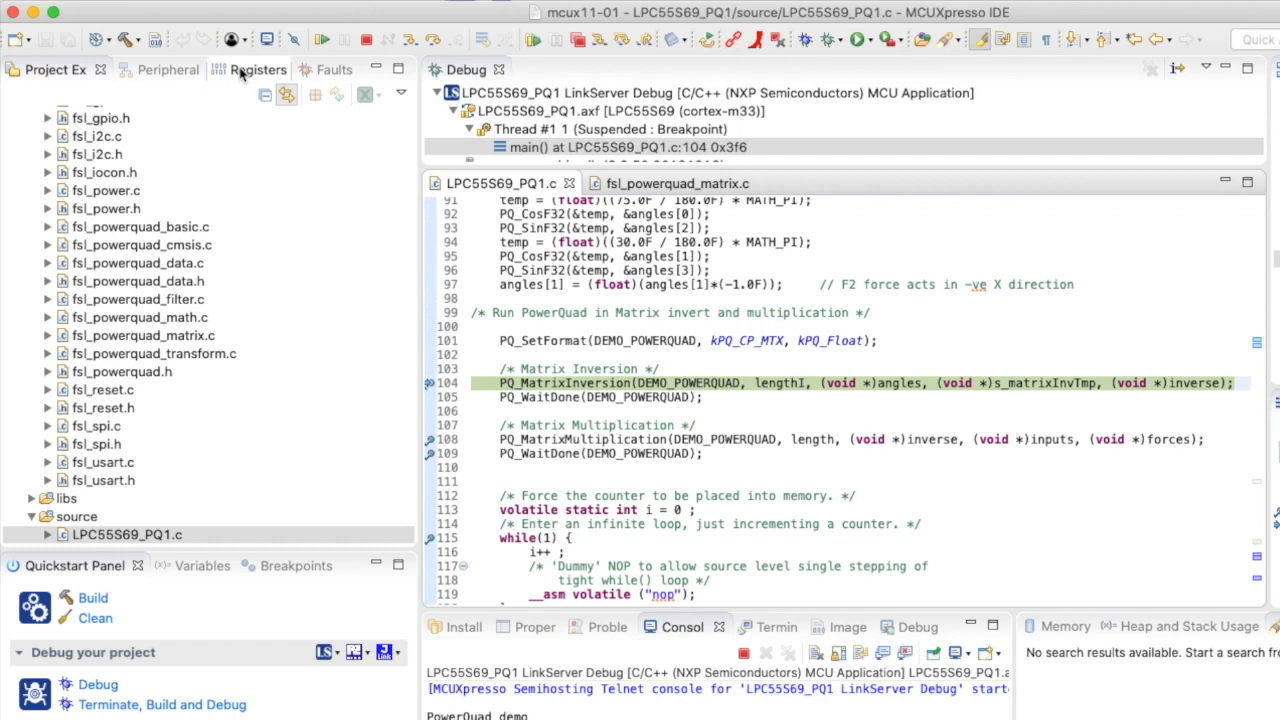
pyautogui.click(236, 68)
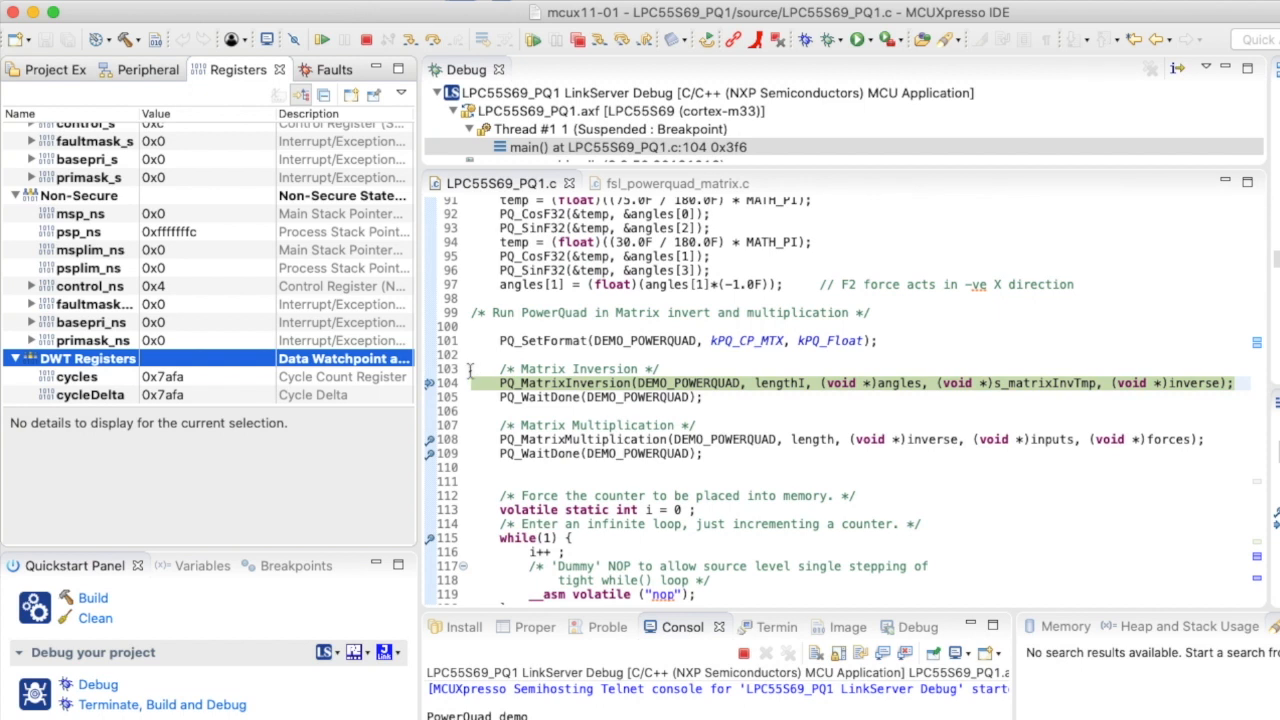
pyautogui.moveTo(490, 440)
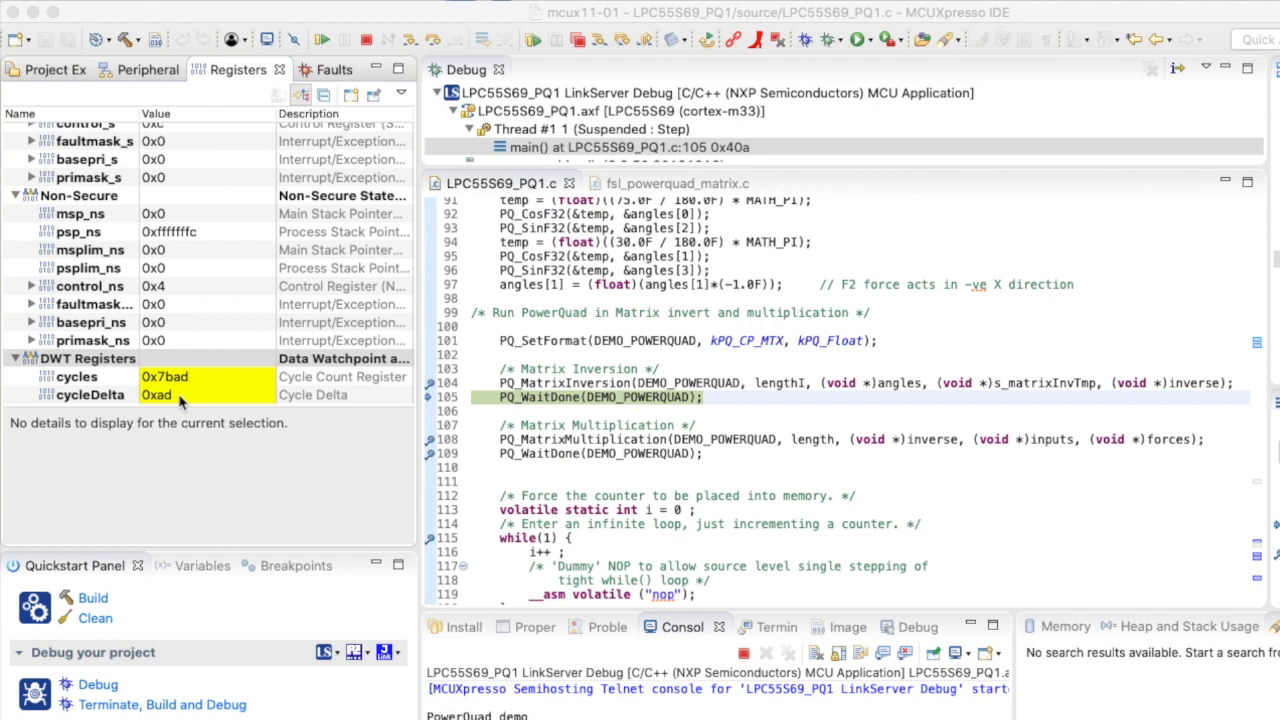
# Step: Read the matrix inversion's cycleDelta as 0xad, decimal 173 cycles
pyautogui.click(160, 394)
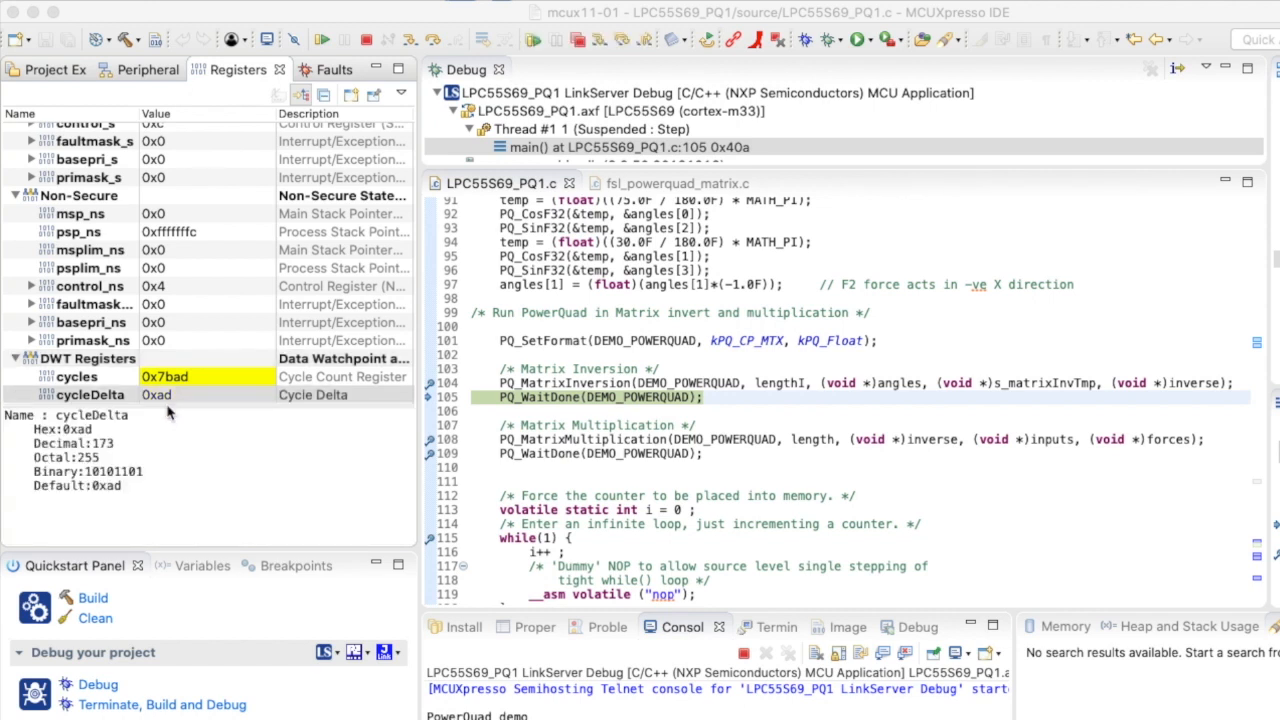
pyautogui.moveTo(116, 452)
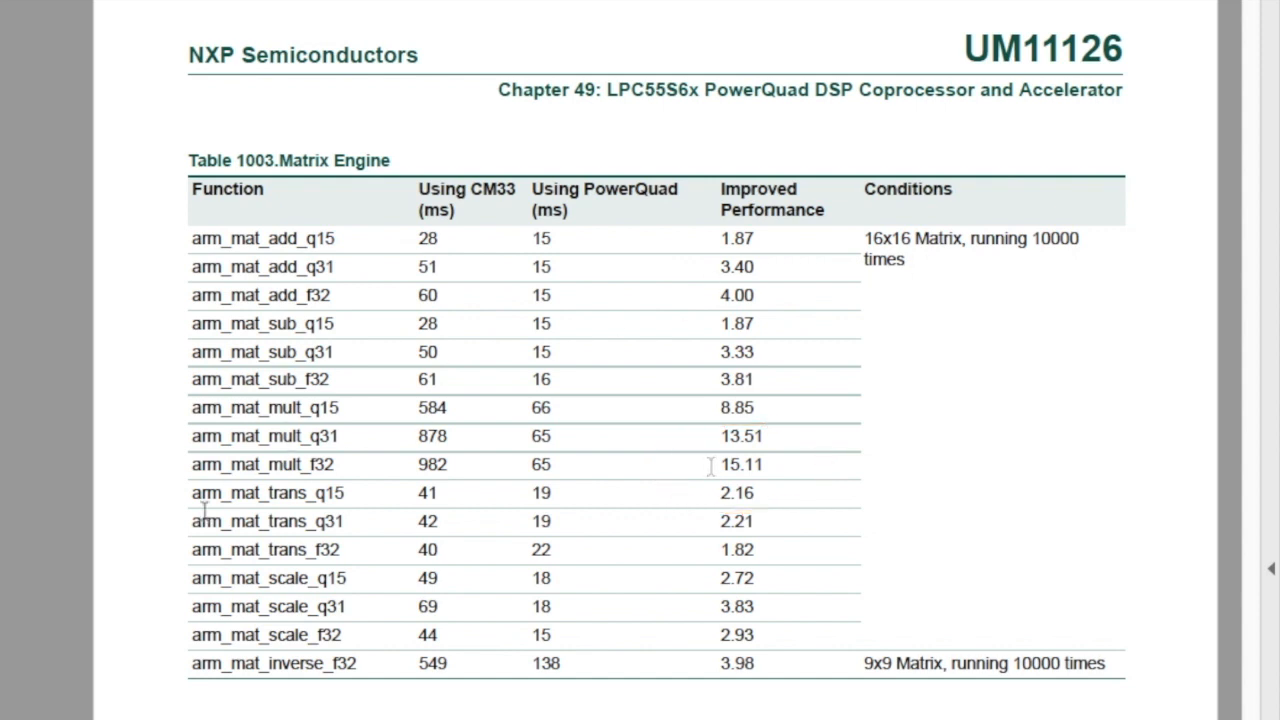
pyautogui.moveTo(322, 664)
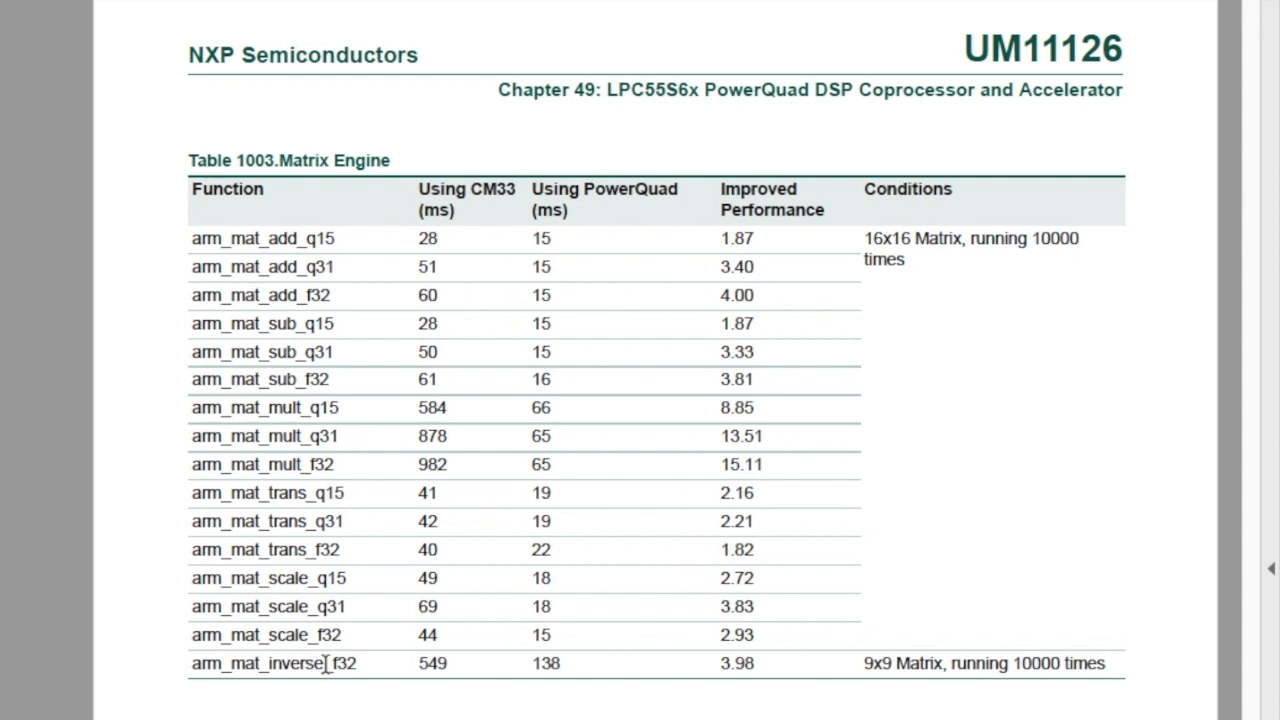